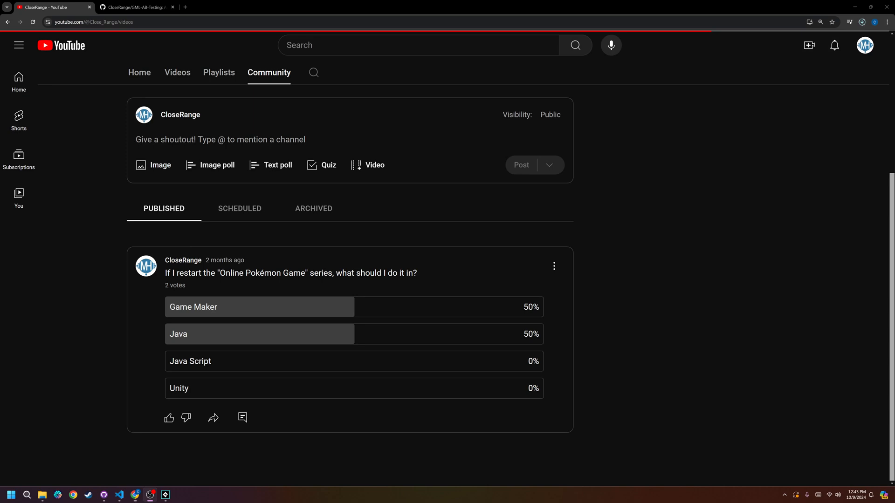
# - Browse the channel's Videos list down through older tutorials and back to the newest uploads
pyautogui.click(177, 73)
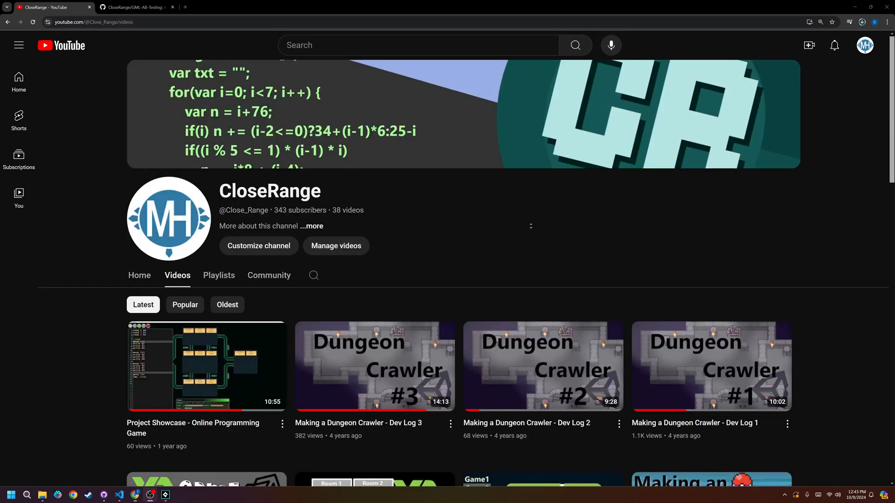
pyautogui.scroll(-3)
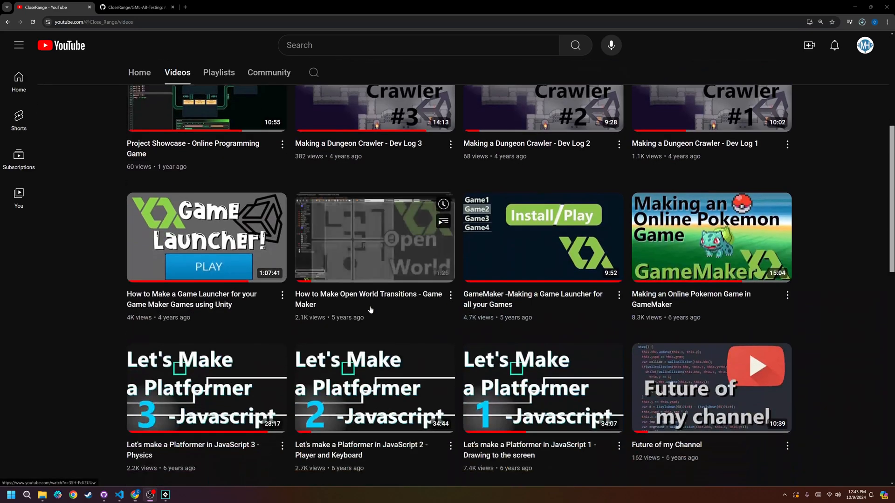
pyautogui.scroll(-3)
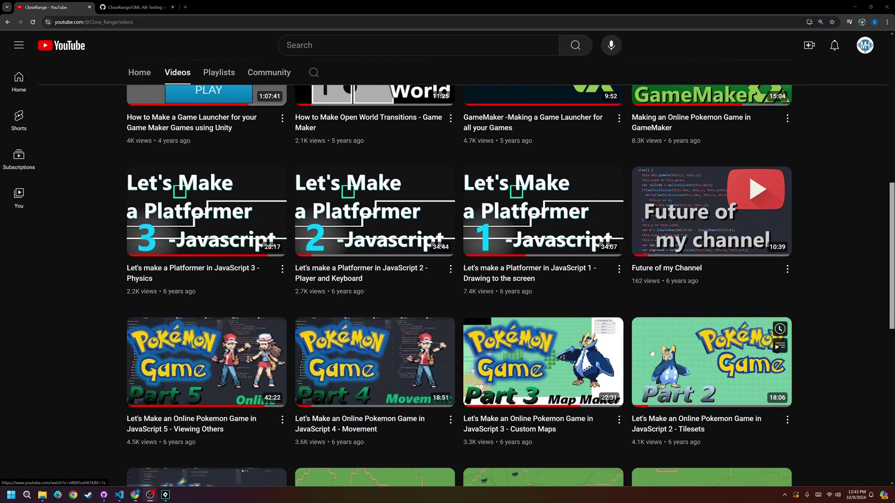
pyautogui.scroll(-3)
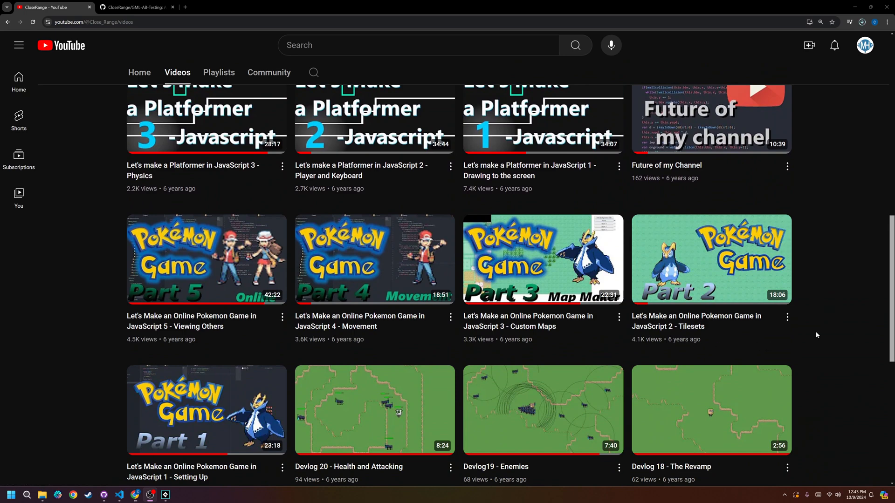
pyautogui.click(861, 22)
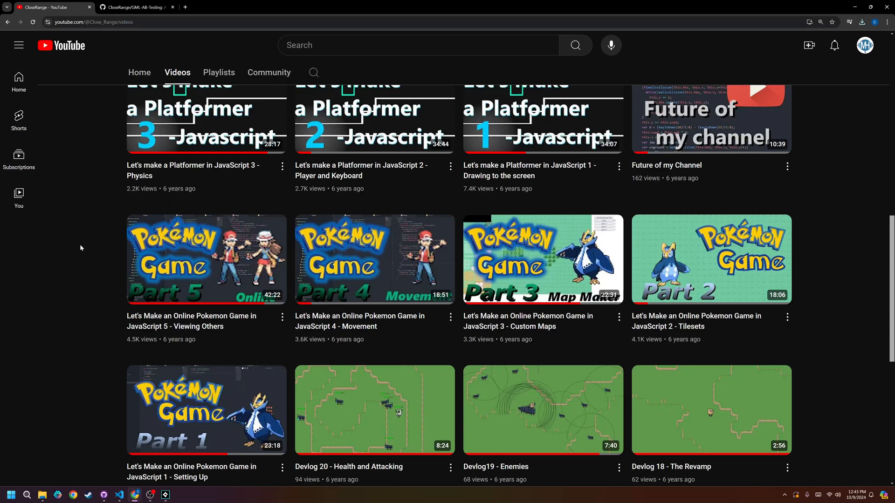
pyautogui.moveTo(205, 410)
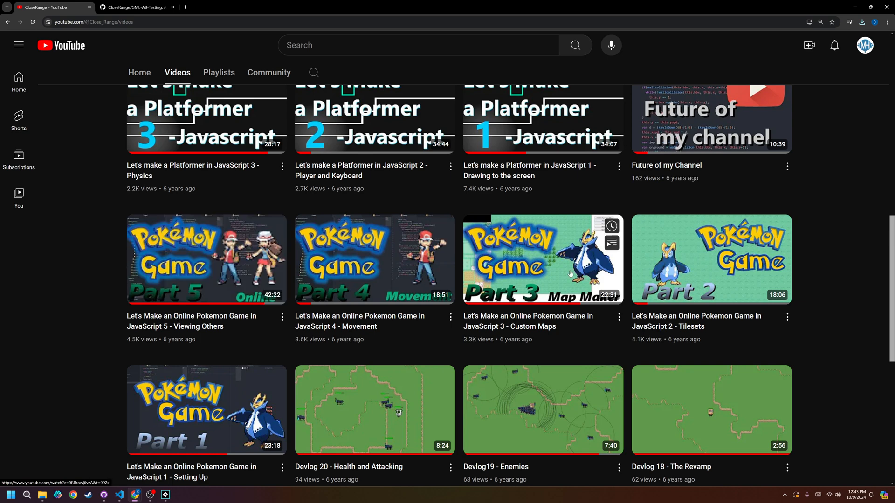
pyautogui.moveTo(571, 274)
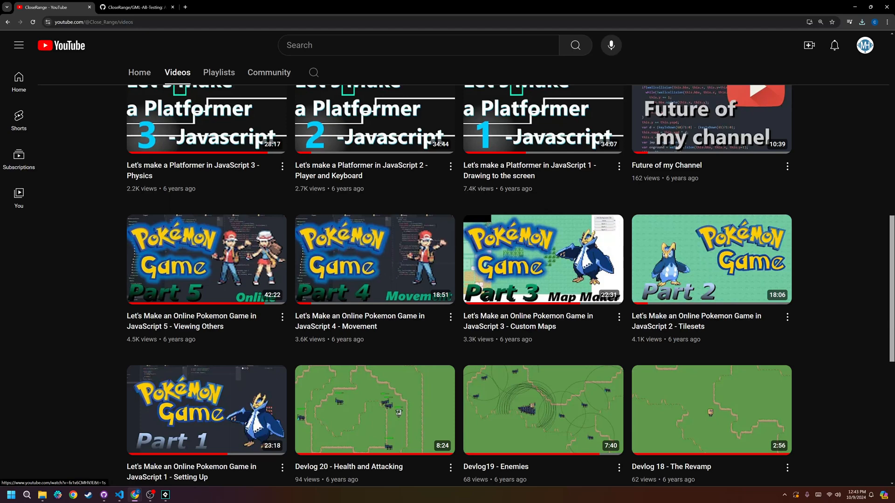
pyautogui.moveTo(116, 231)
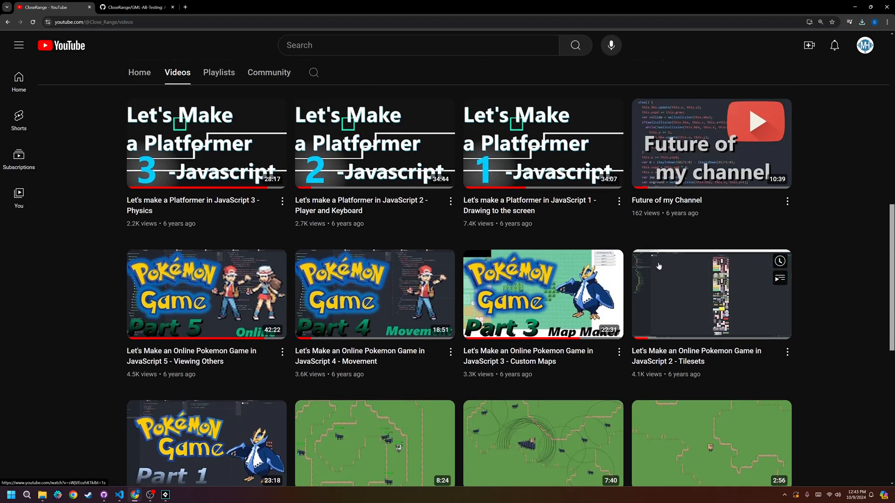
pyautogui.moveTo(96, 292)
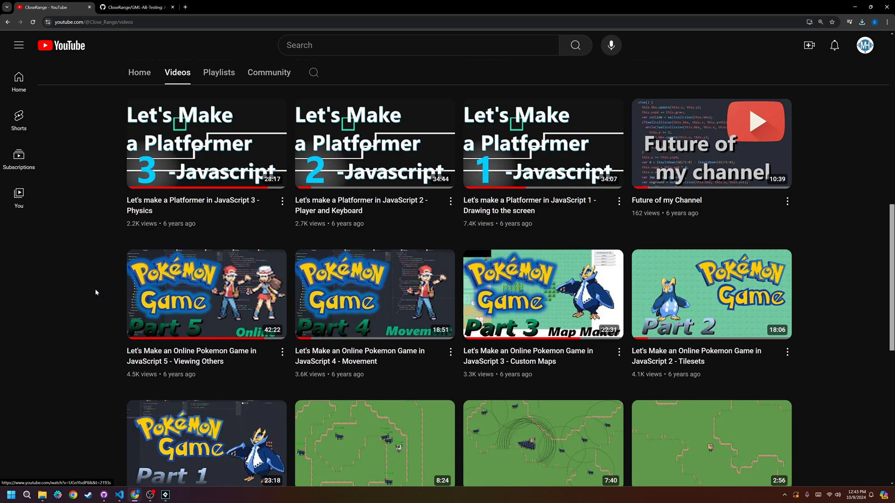
pyautogui.scroll(3)
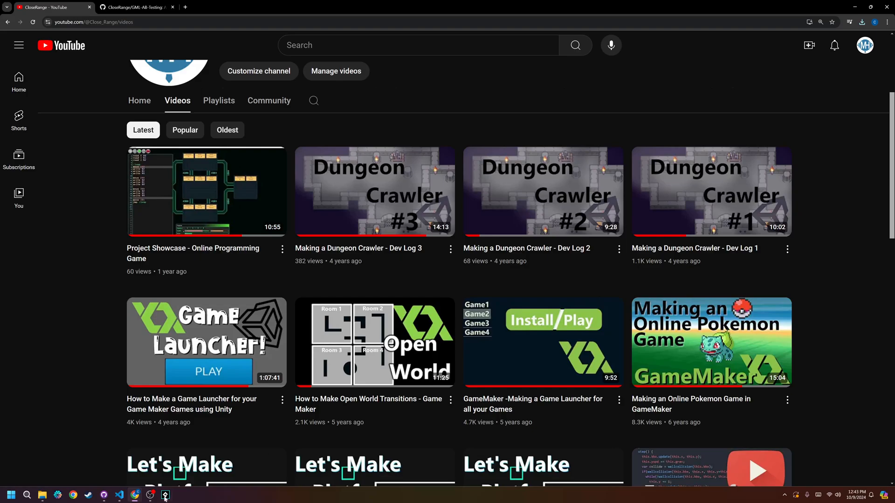
pyautogui.click(165, 495)
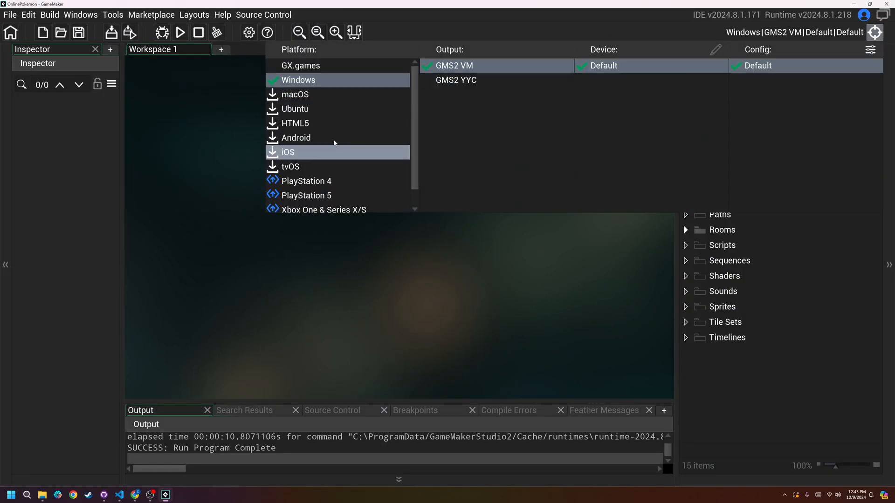
pyautogui.moveTo(223, 133)
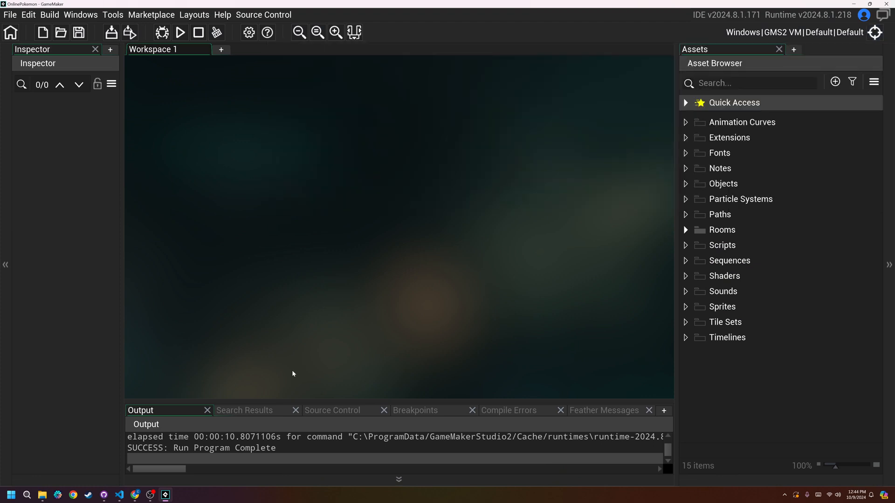
# - Return to the channel's Community tab and scroll to the engine-restart poll
pyautogui.click(72, 495)
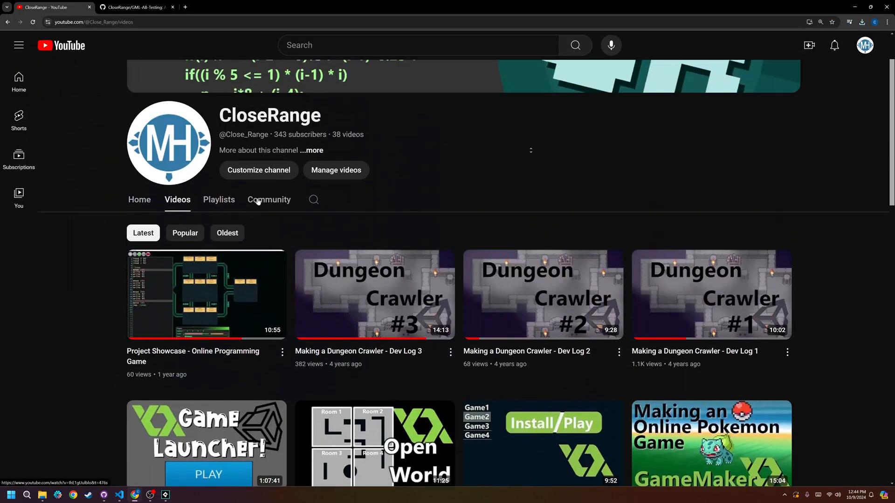
pyautogui.click(269, 199)
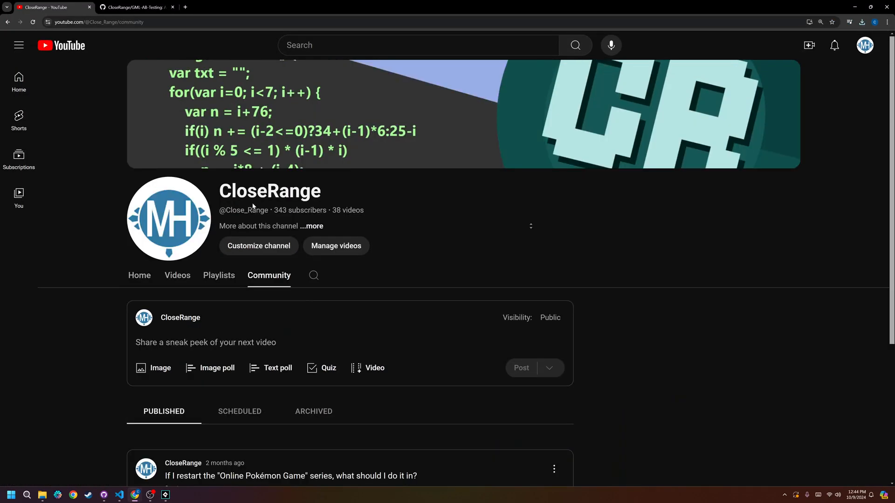
pyautogui.scroll(-3)
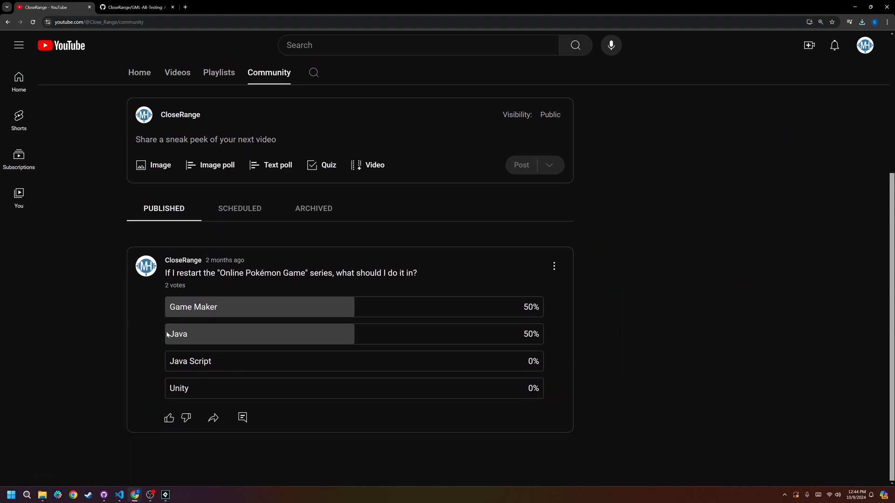
pyautogui.moveTo(234, 342)
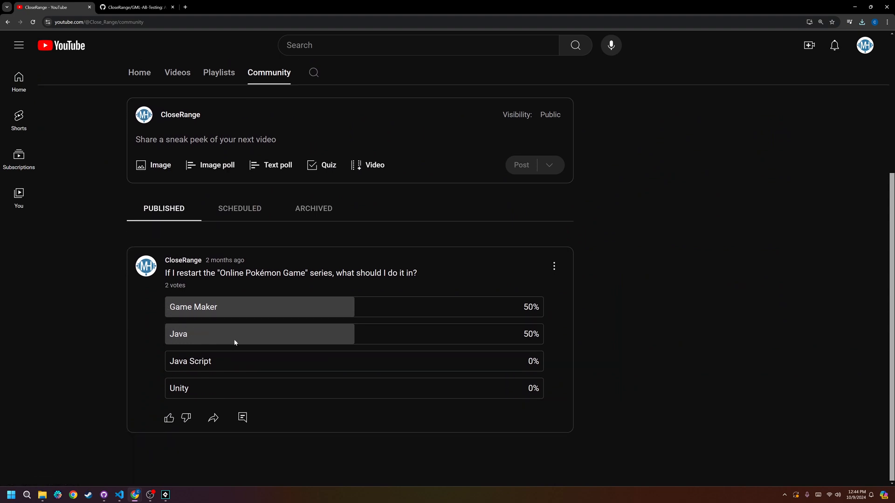
pyautogui.moveTo(207, 357)
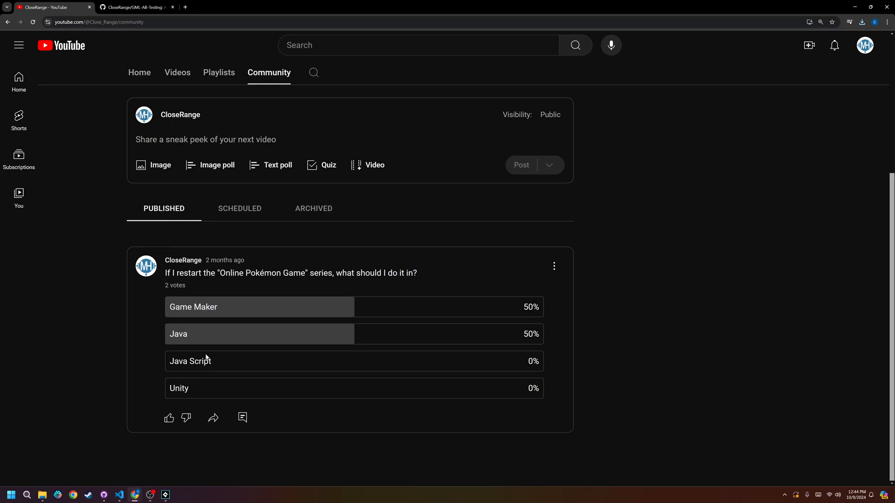
pyautogui.moveTo(335, 345)
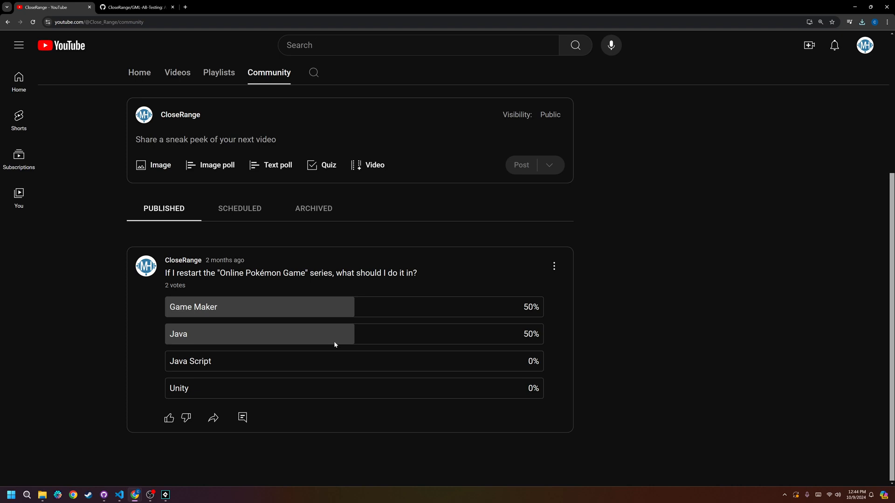
pyautogui.moveTo(328, 350)
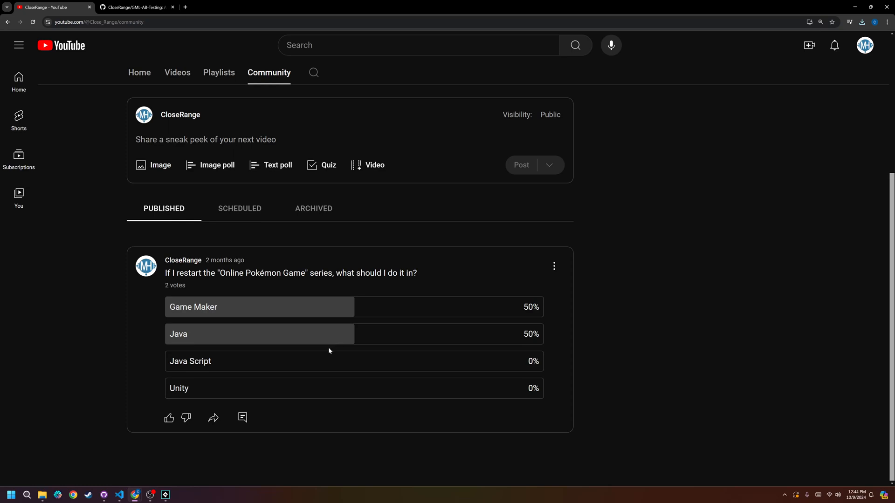
pyautogui.moveTo(163, 331)
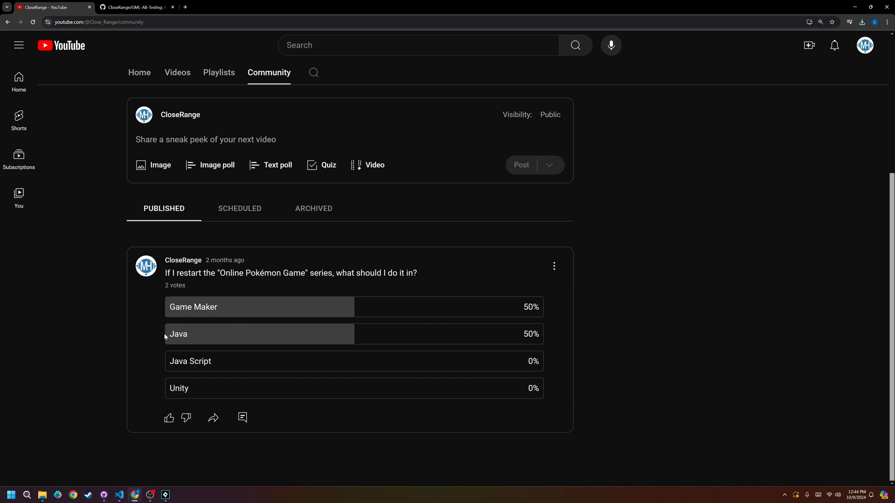
pyautogui.moveTo(166, 494)
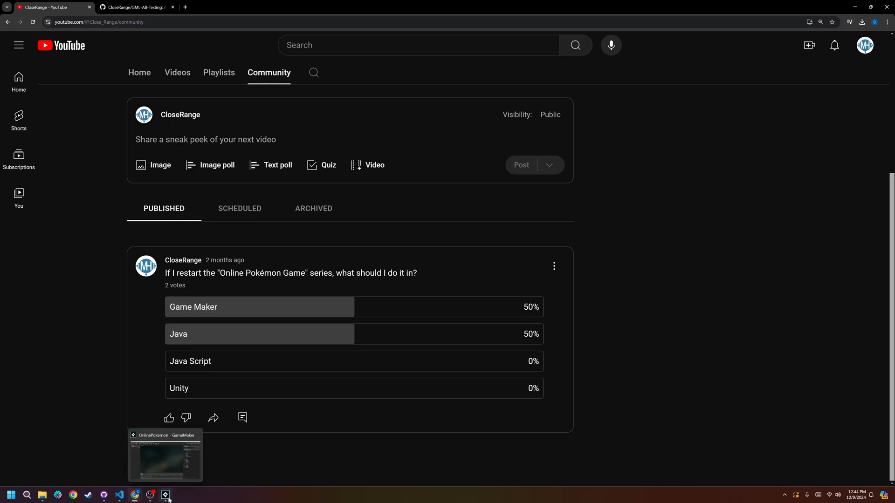
pyautogui.moveTo(711, 374)
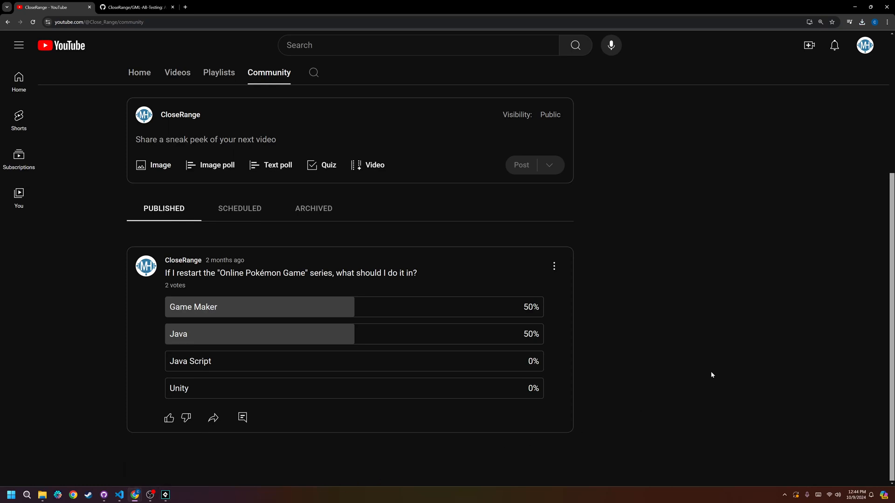
pyautogui.moveTo(286, 359)
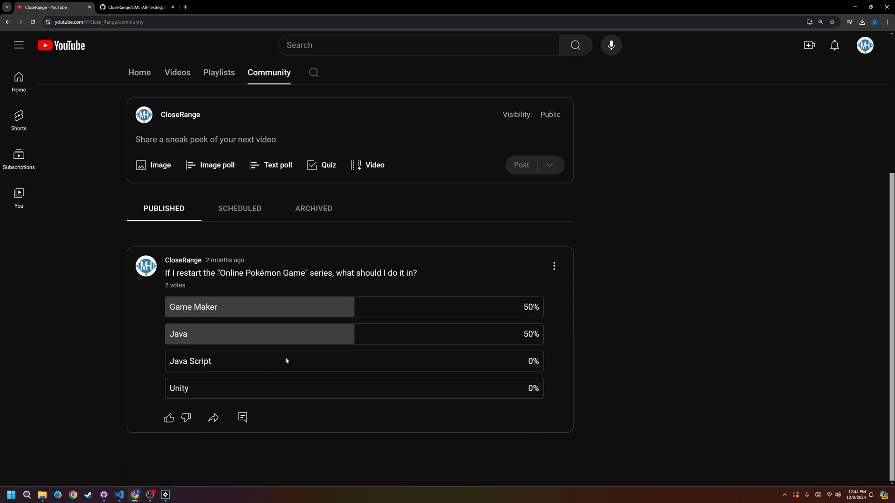
pyautogui.moveTo(151, 337)
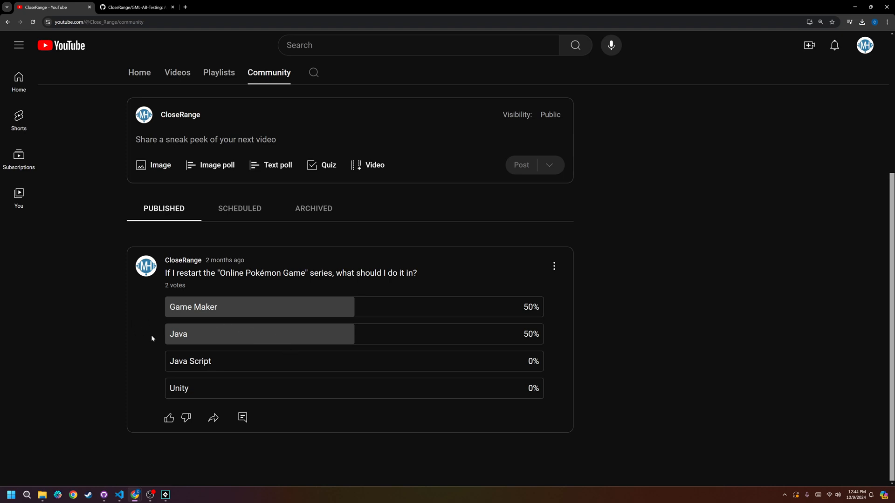
pyautogui.moveTo(187, 337)
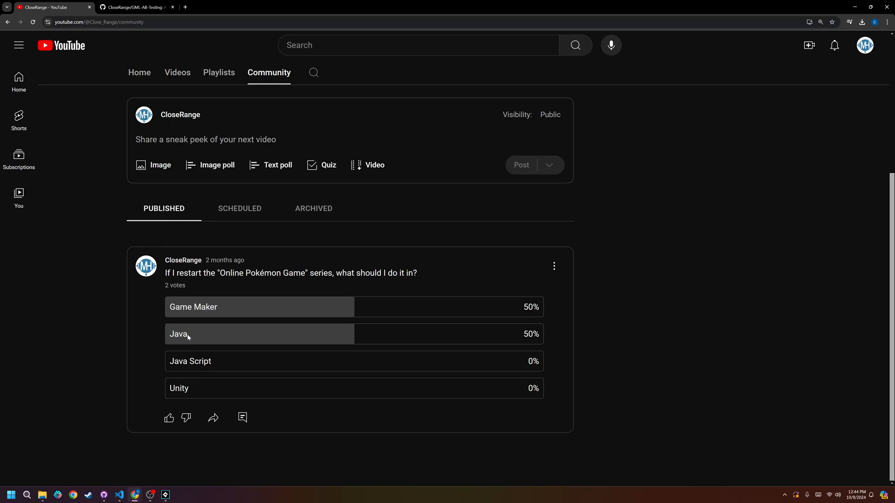
pyautogui.moveTo(179, 491)
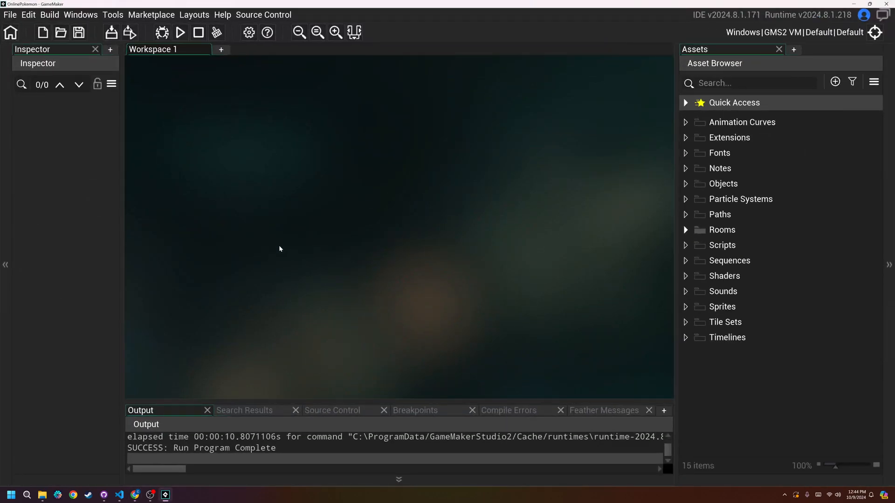
pyautogui.moveTo(282, 256)
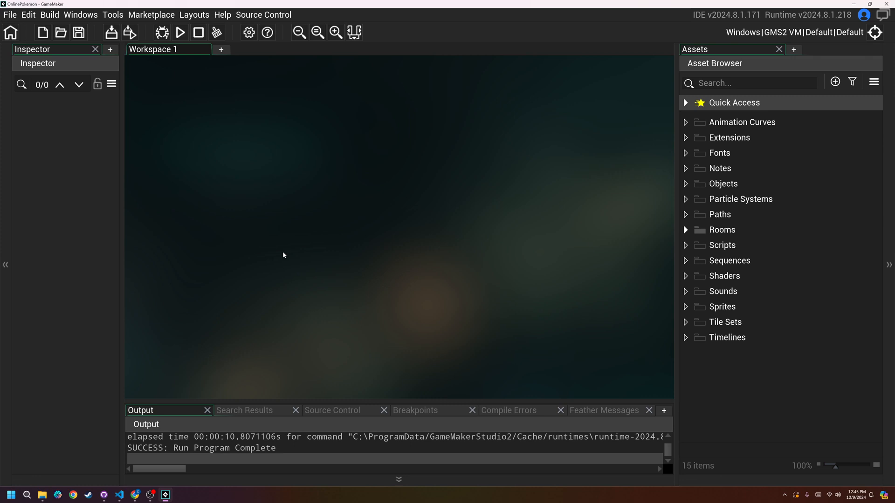
pyautogui.moveTo(299, 276)
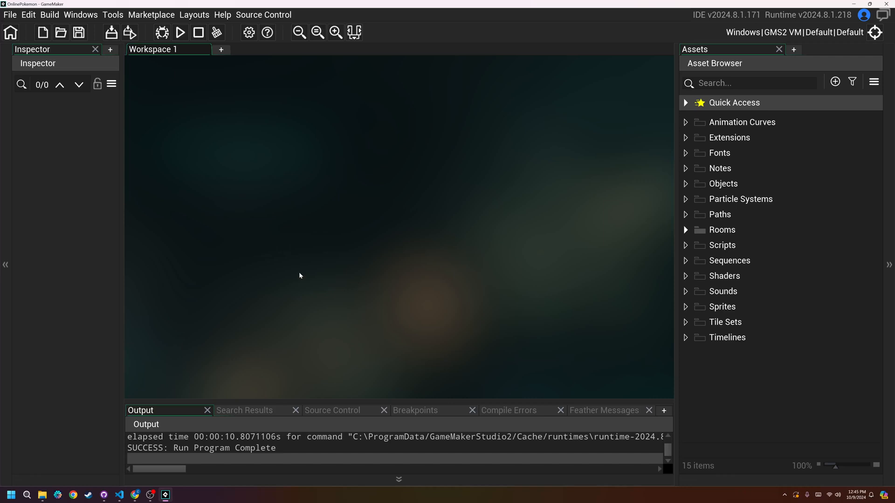
pyautogui.click(180, 33)
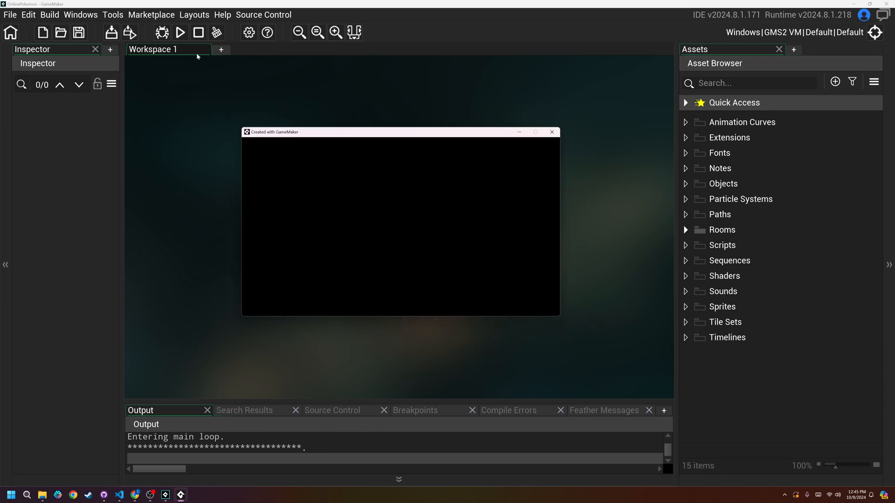
pyautogui.click(180, 32)
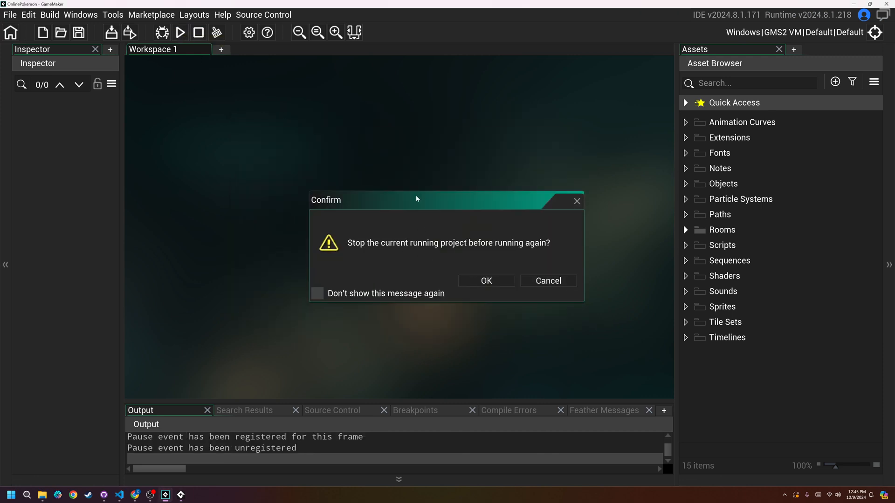
pyautogui.click(485, 281)
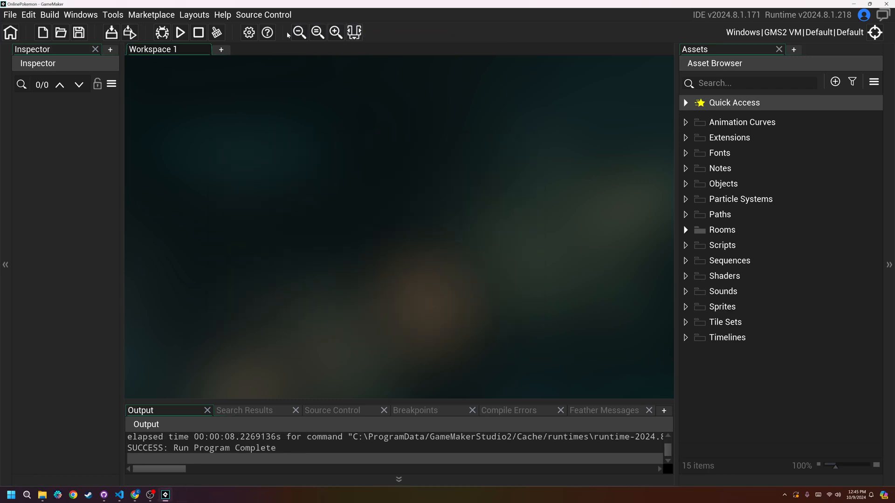
pyautogui.moveTo(626, 153)
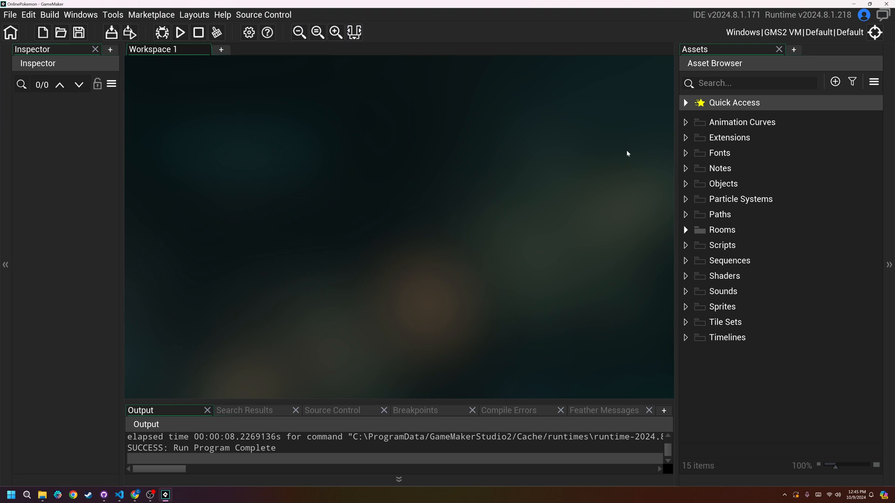
pyautogui.moveTo(207, 68)
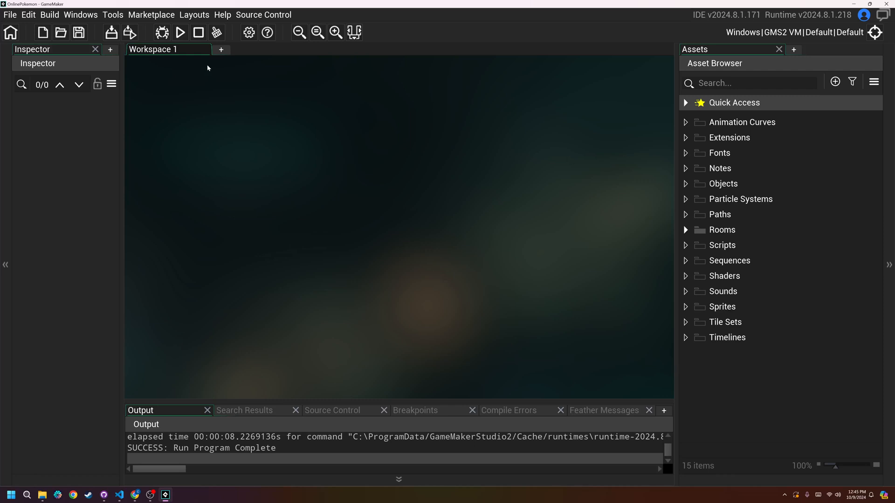
pyautogui.moveTo(180, 33)
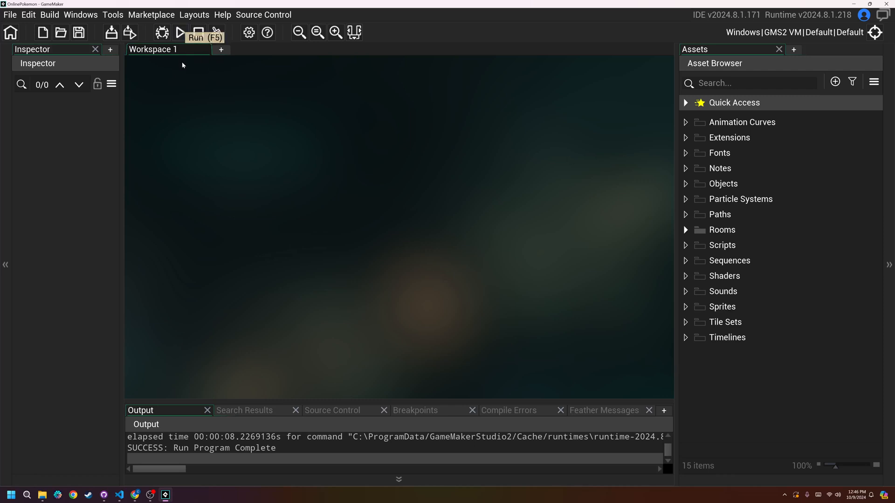
pyautogui.moveTo(172, 379)
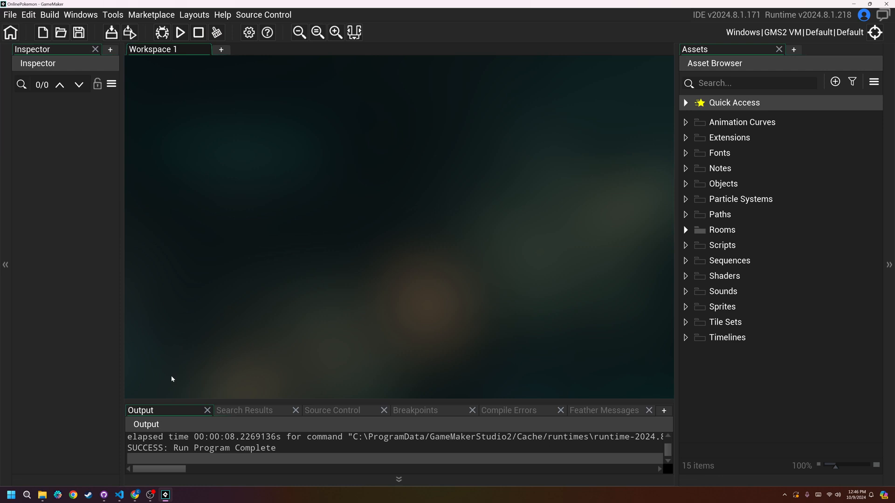
pyautogui.moveTo(73, 495)
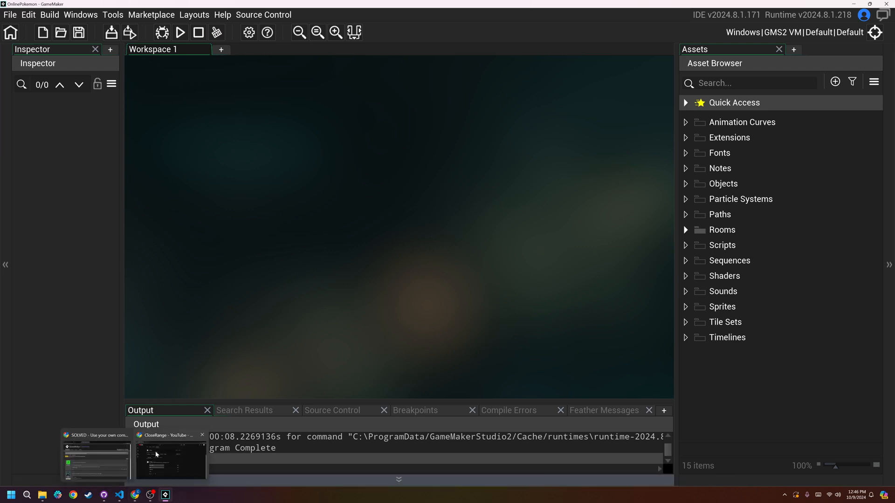
# - Review the GML-AB-Testing repo, show its Code clone options, and bring up File Explorer
pyautogui.click(171, 459)
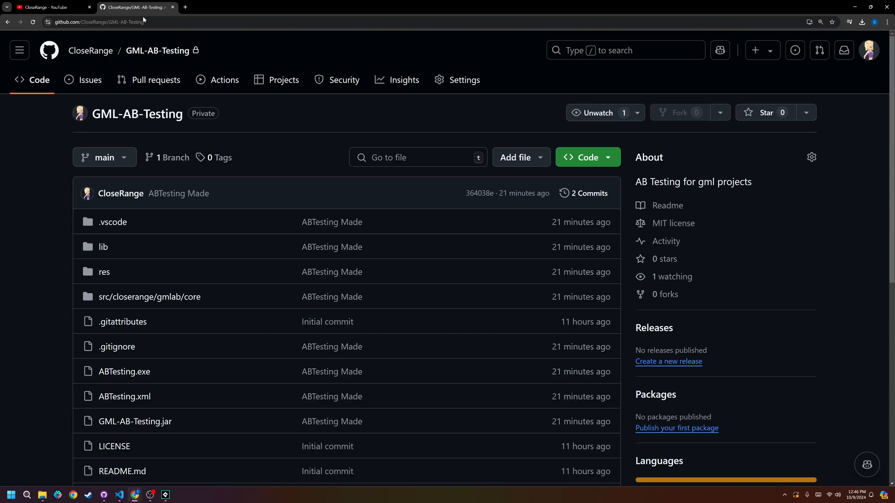
pyautogui.scroll(-3)
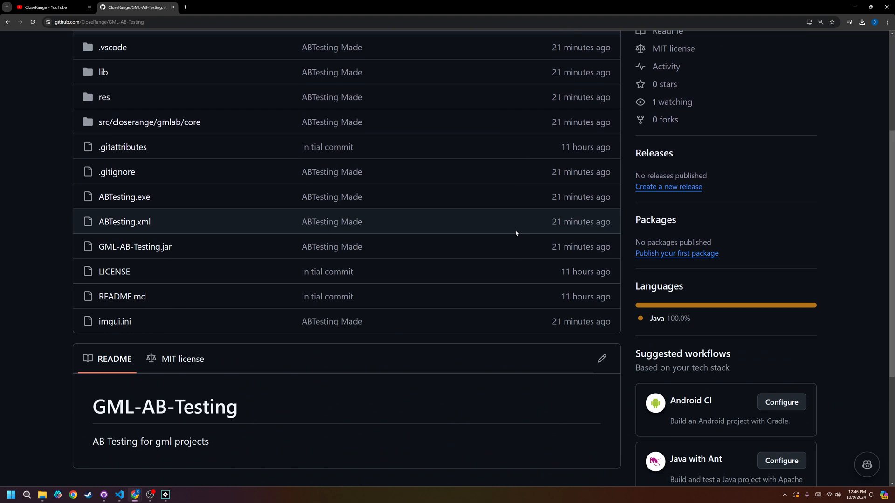
pyautogui.scroll(3)
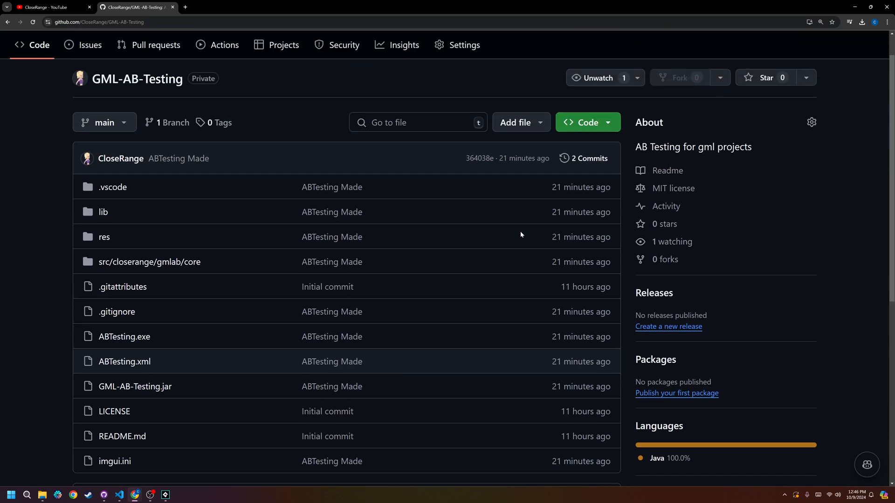
pyautogui.moveTo(518, 225)
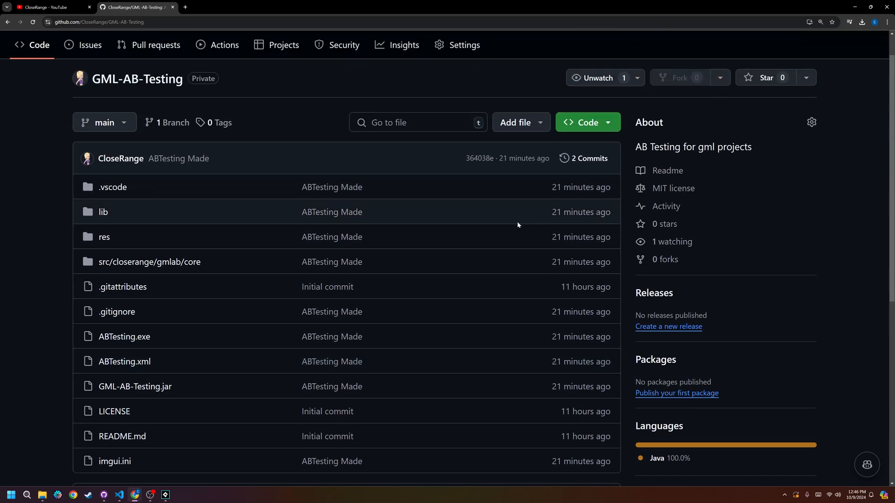
pyautogui.moveTo(414, 254)
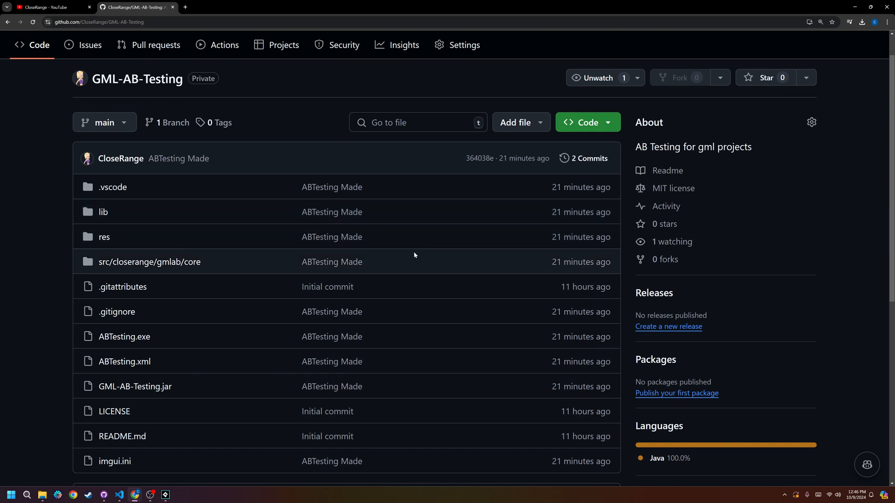
pyautogui.moveTo(332, 262)
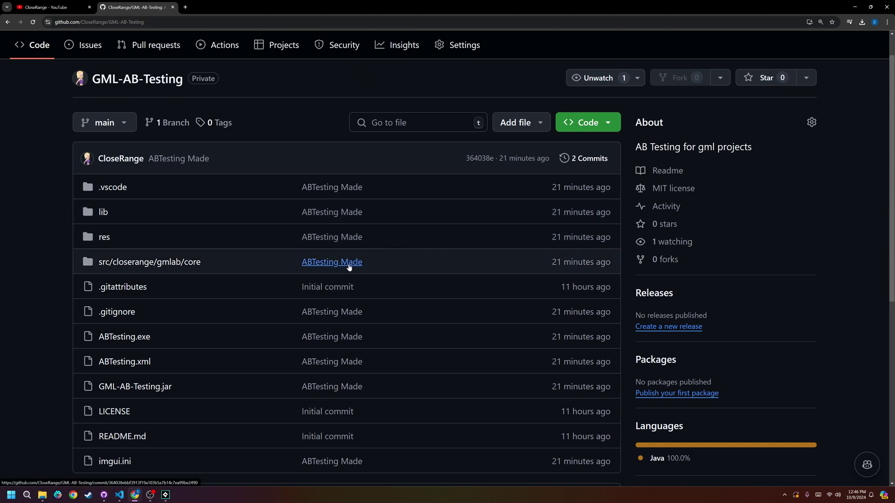
pyautogui.moveTo(103, 212)
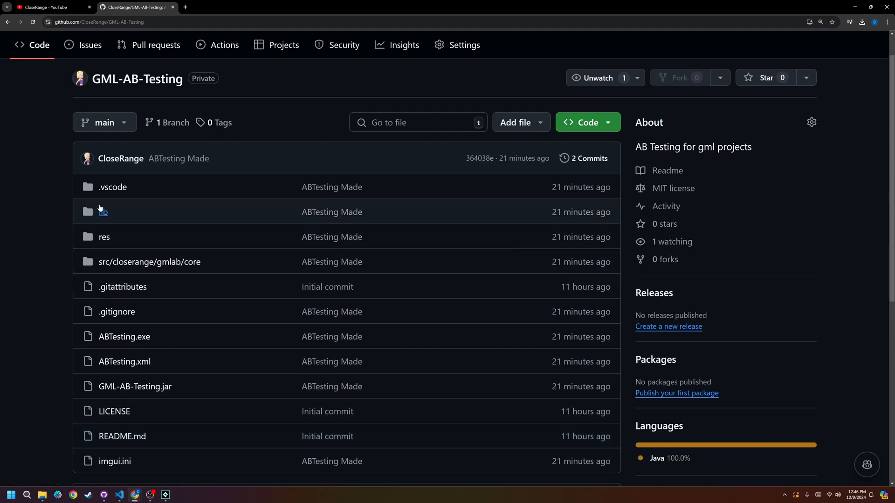
pyautogui.moveTo(113, 187)
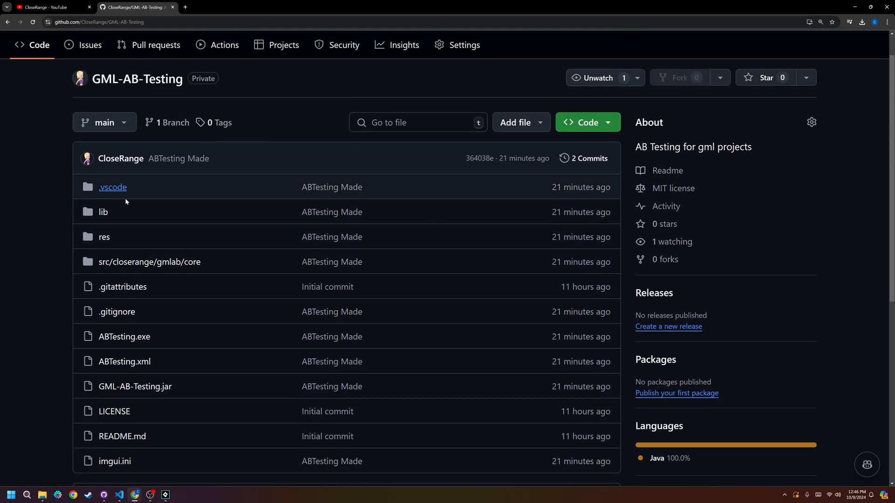
pyautogui.moveTo(136, 97)
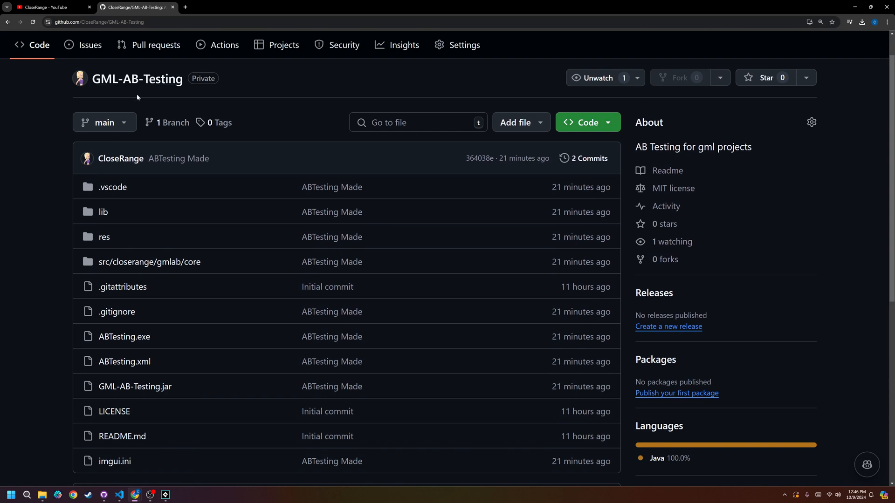
pyautogui.moveTo(588, 122)
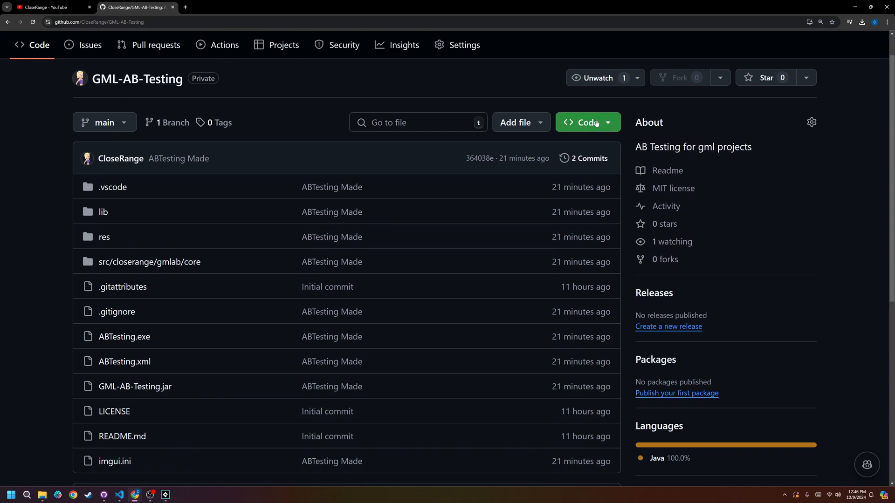
pyautogui.click(581, 122)
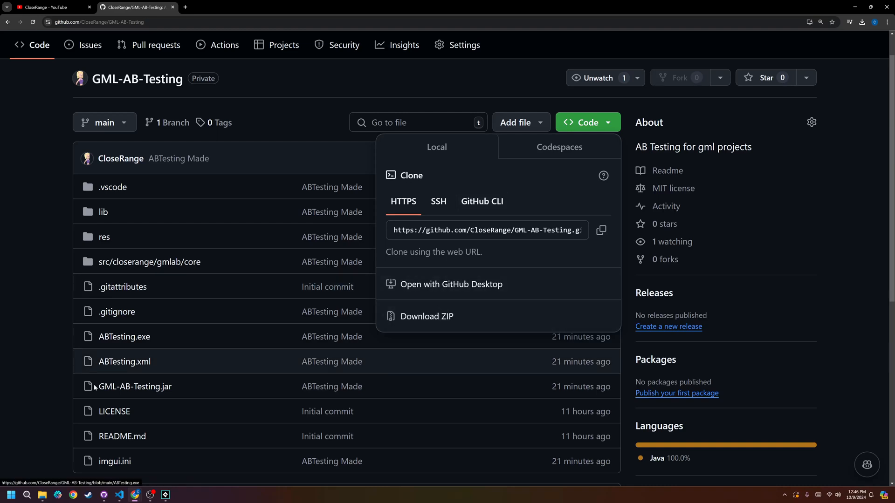
pyautogui.click(42, 495)
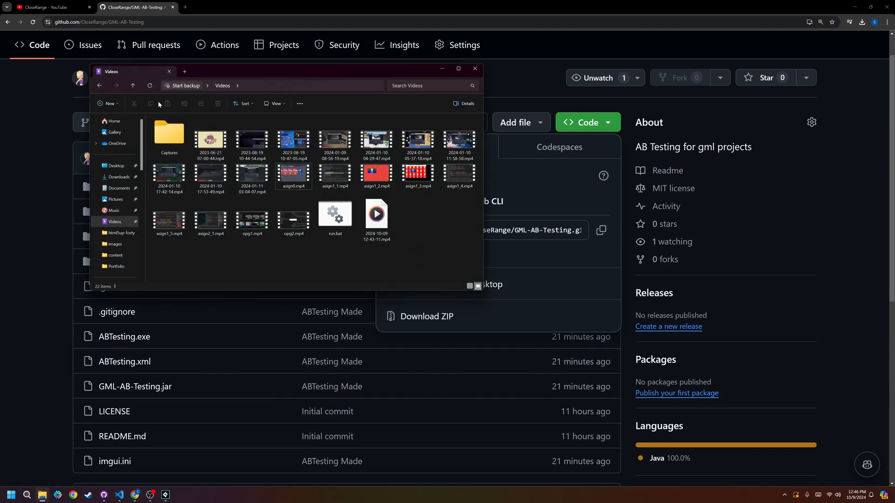
# - Extract GML-AB-Testing-main.zip in Downloads into the GML-AB-Testing-main folder
pyautogui.click(118, 177)
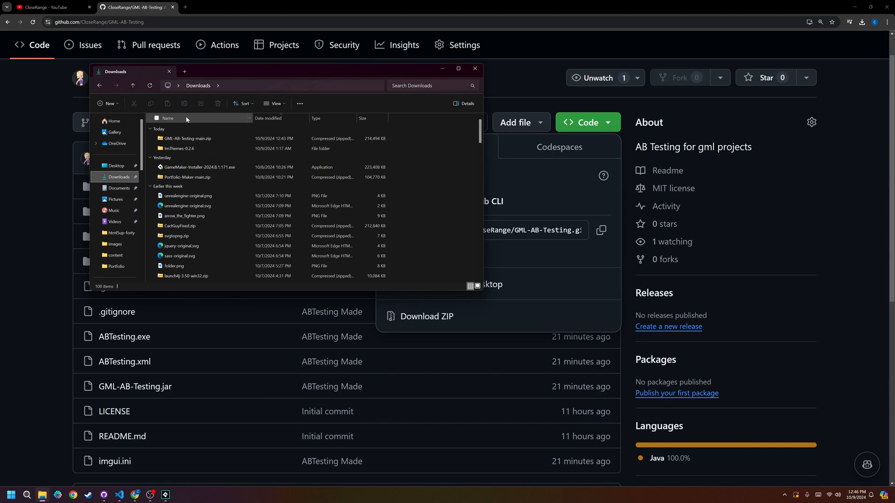
pyautogui.click(185, 137)
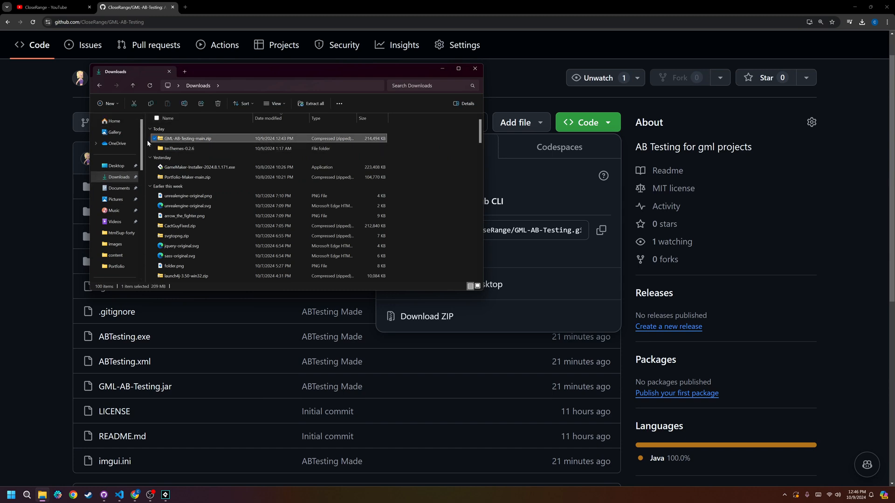
pyautogui.click(311, 103)
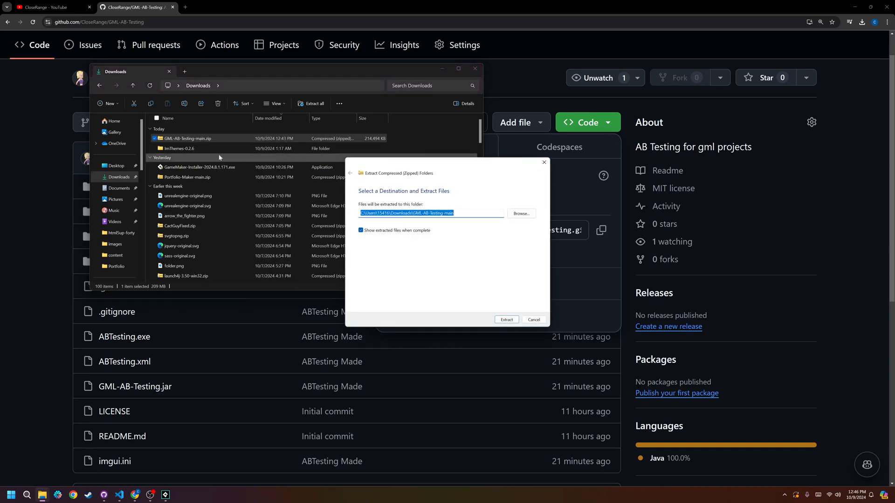
pyautogui.click(505, 319)
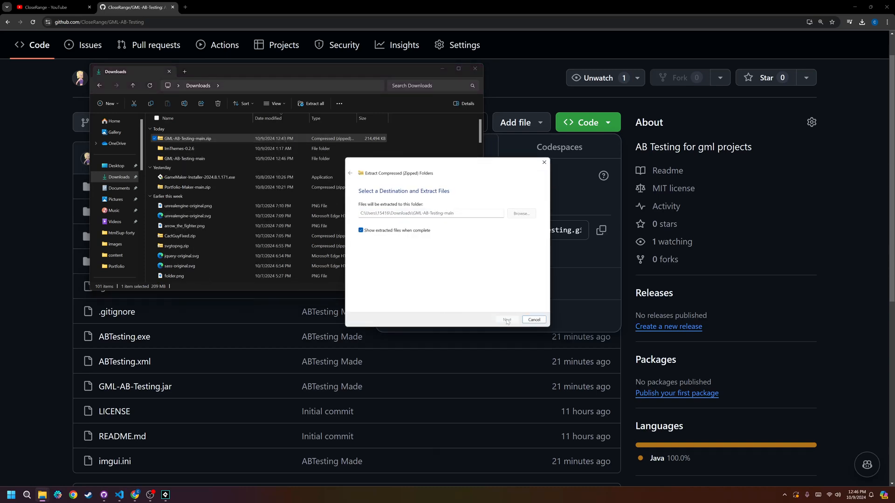
pyautogui.click(506, 320)
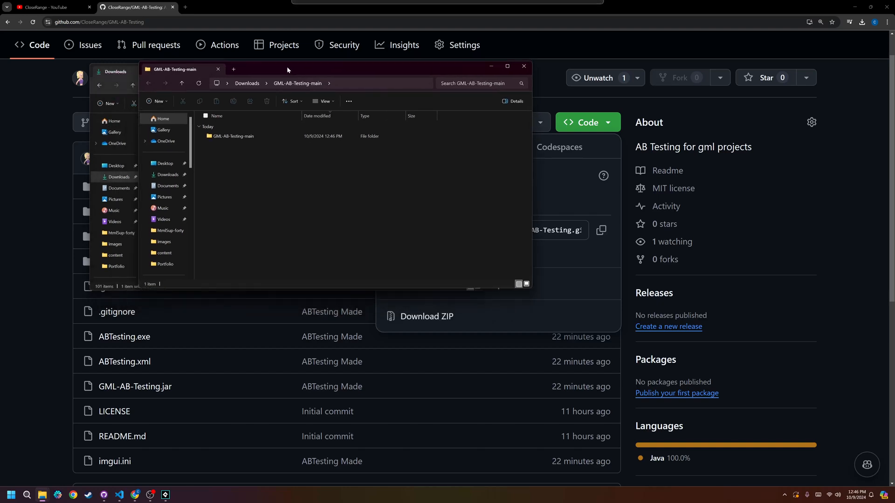
# - Run ABTesting.exe from the inner GML-AB-Testing-main folder, allowing it past the SmartScreen warning
pyautogui.doubleClick(230, 136)
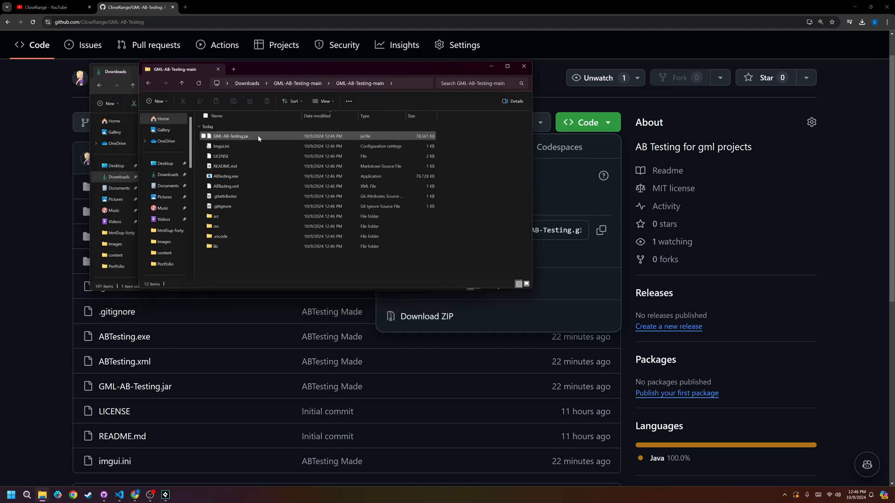
pyautogui.click(225, 176)
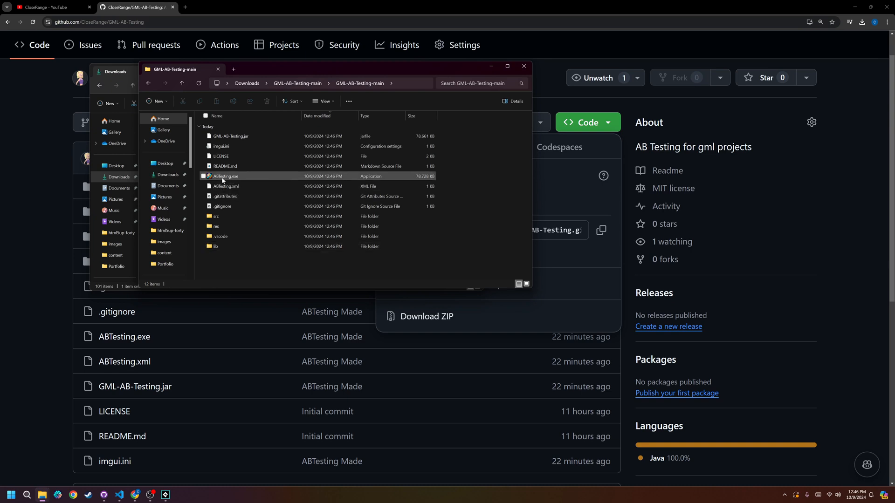
pyautogui.click(226, 176)
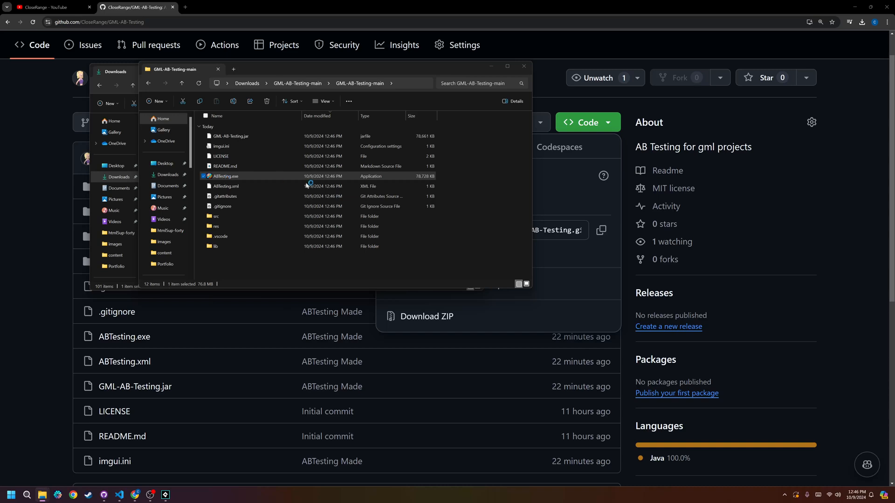
pyautogui.doubleClick(225, 176)
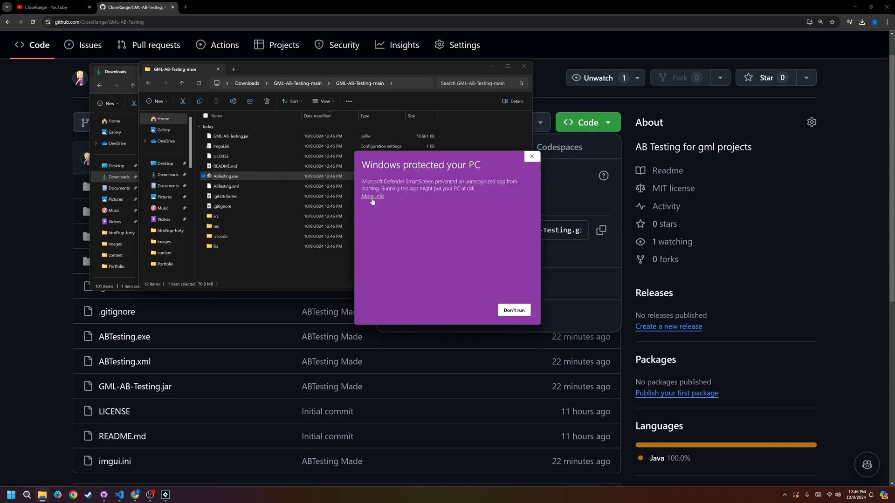
pyautogui.click(372, 197)
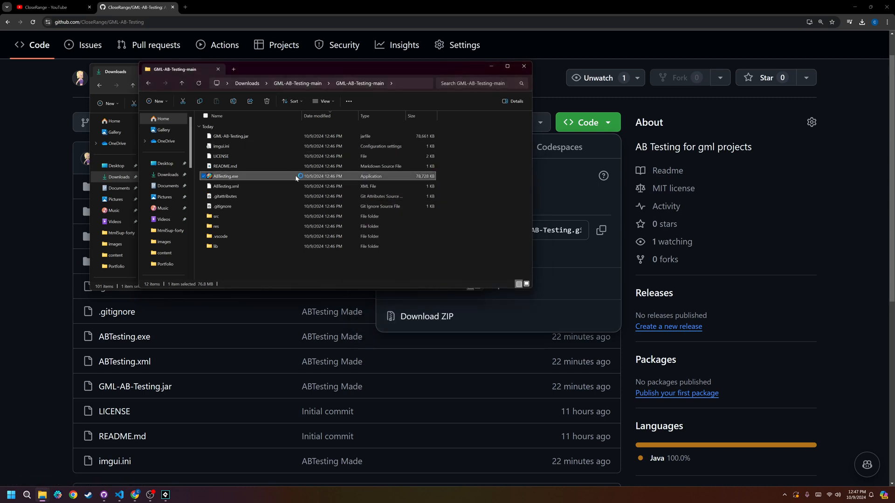
pyautogui.doubleClick(225, 176)
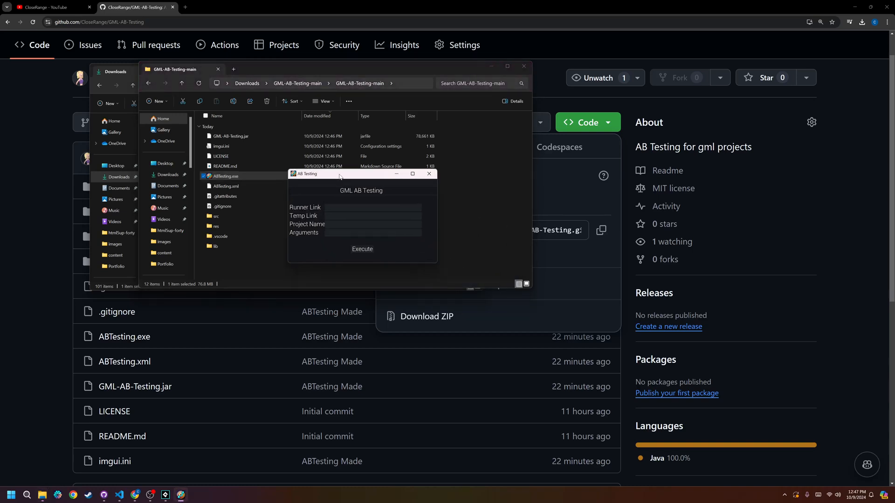
# - Reposition the AB Testing window and focus its empty Project Name and Temp Link fields
pyautogui.moveTo(339, 174); pyautogui.dragTo(279, 143)
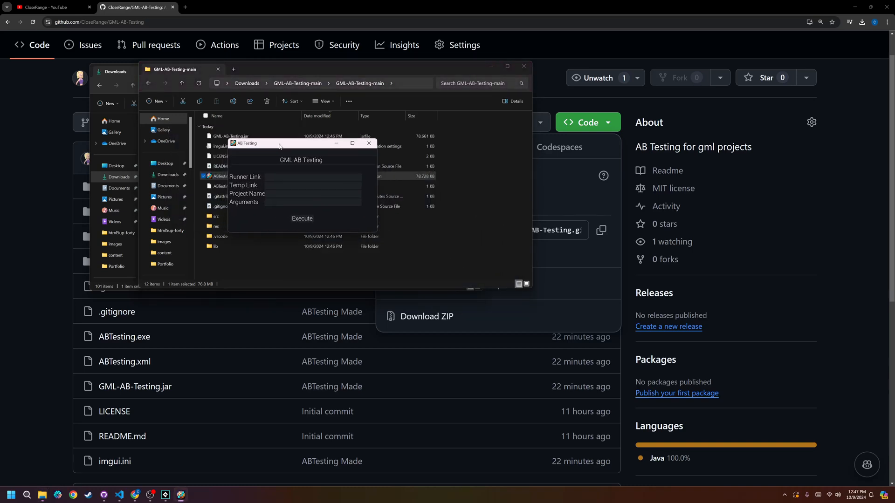
pyautogui.moveTo(279, 143); pyautogui.dragTo(292, 159)
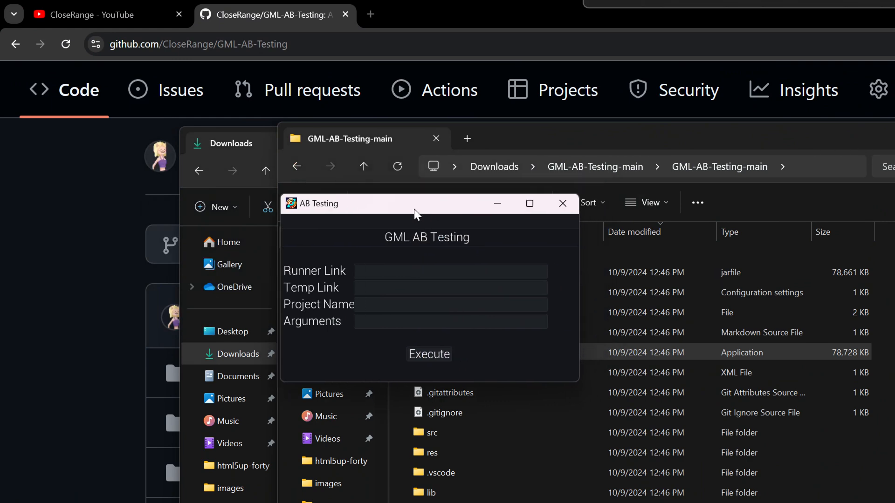
pyautogui.moveTo(283, 276)
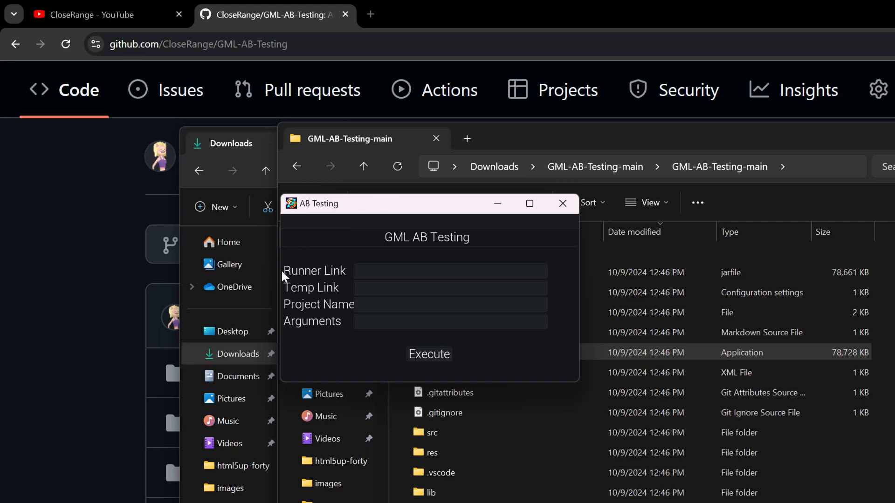
pyautogui.moveTo(317, 316)
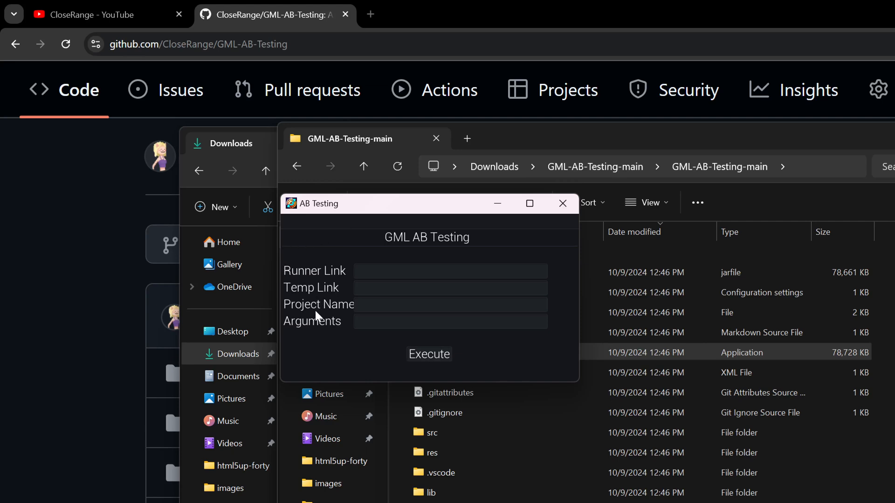
pyautogui.moveTo(324, 305)
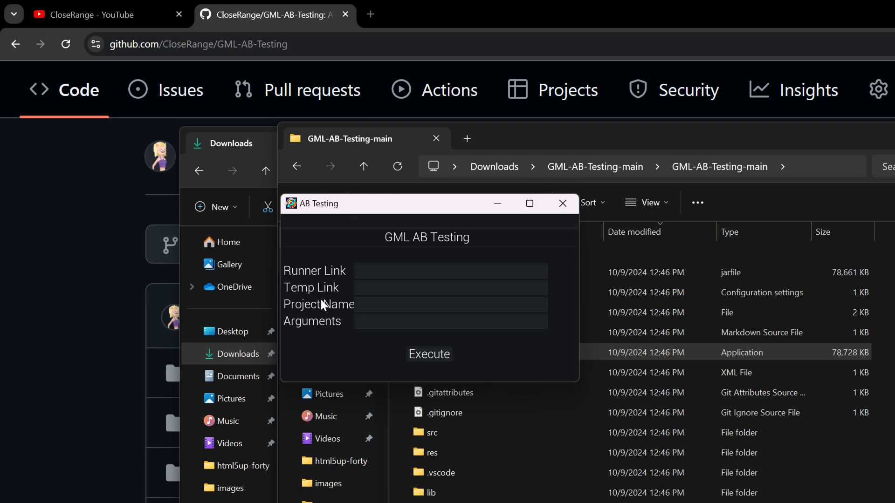
pyautogui.click(450, 271)
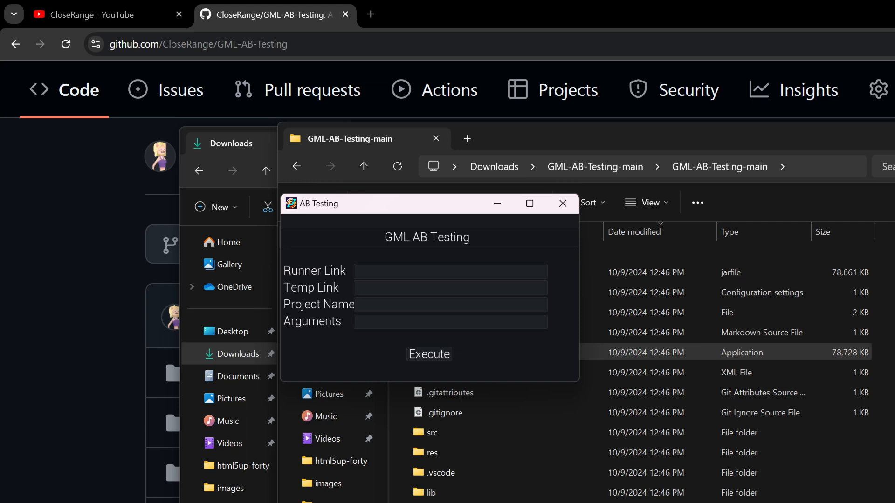
pyautogui.click(449, 288)
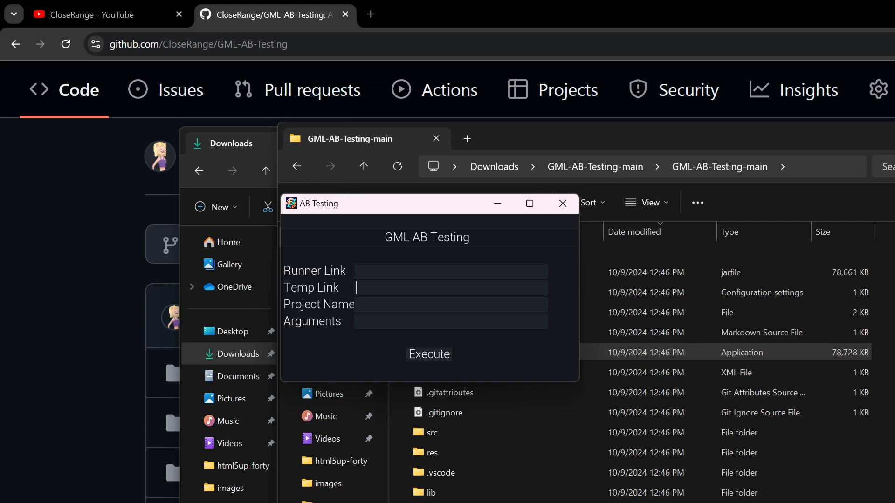
pyautogui.click(449, 304)
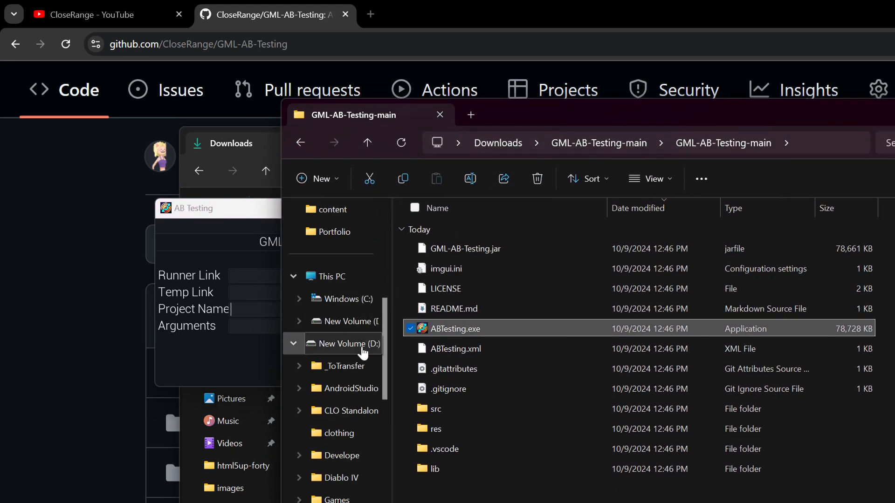
pyautogui.moveTo(342, 298)
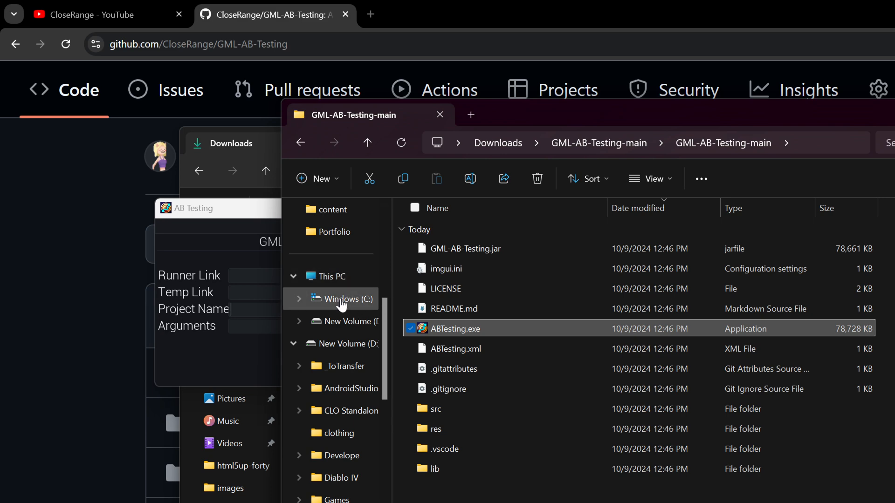
# - Navigate into C:\ProgramData\GameMakerStudio2\Cache\runtimes
pyautogui.click(348, 299)
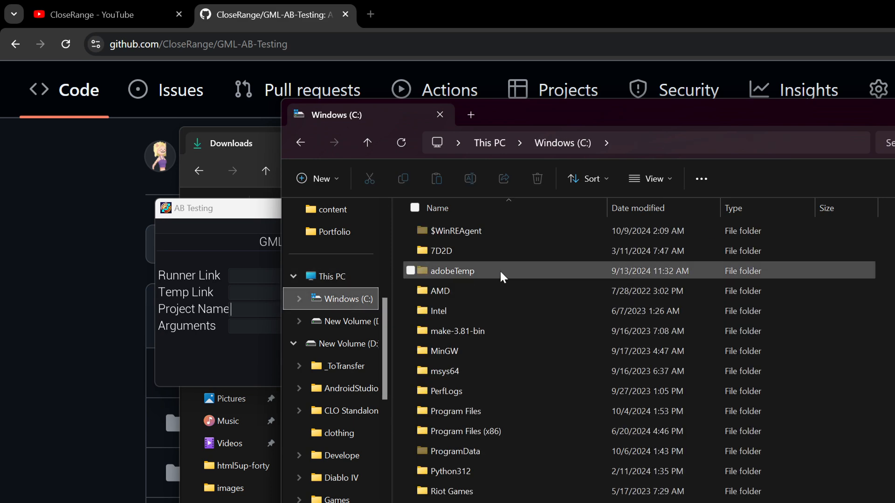
pyautogui.scroll(-3)
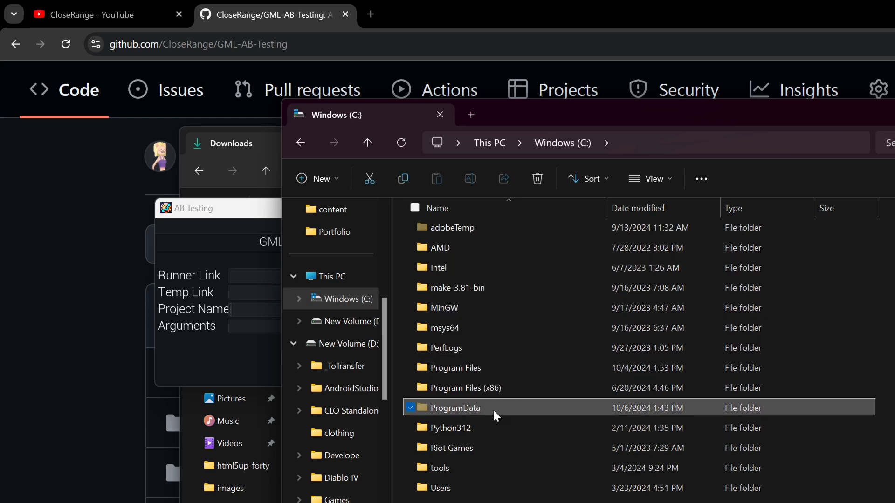
pyautogui.click(649, 179)
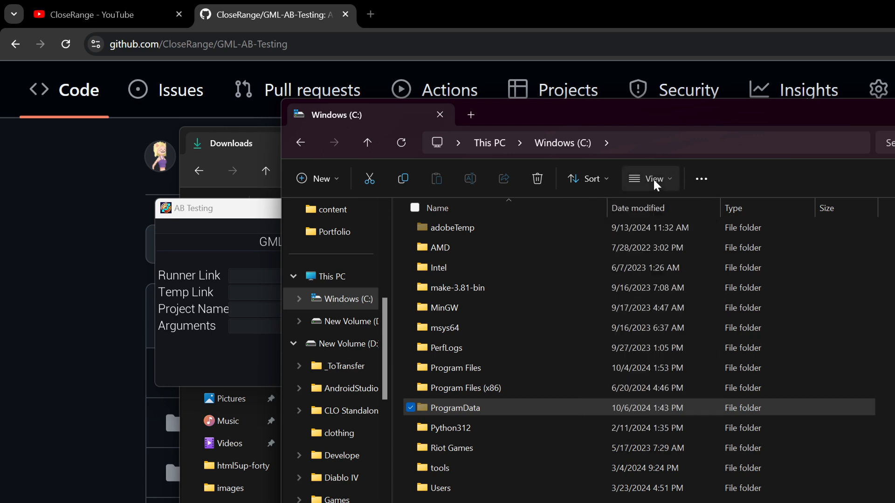
pyautogui.click(699, 179)
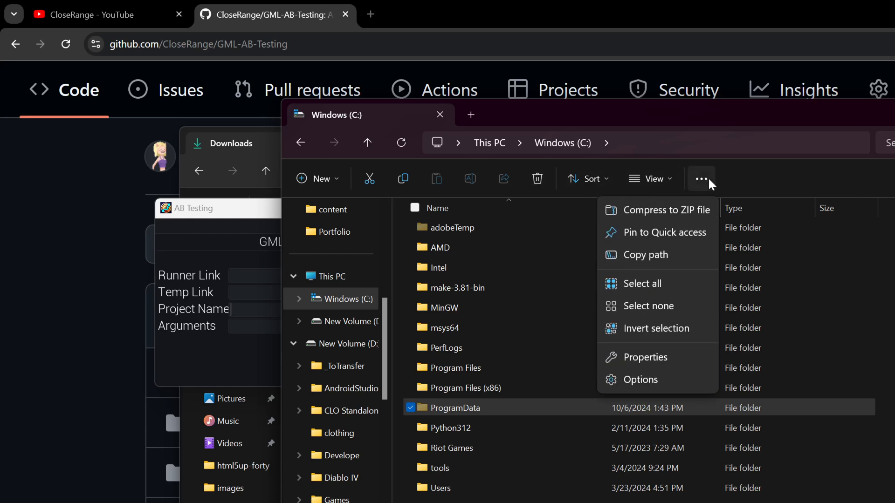
pyautogui.click(701, 179)
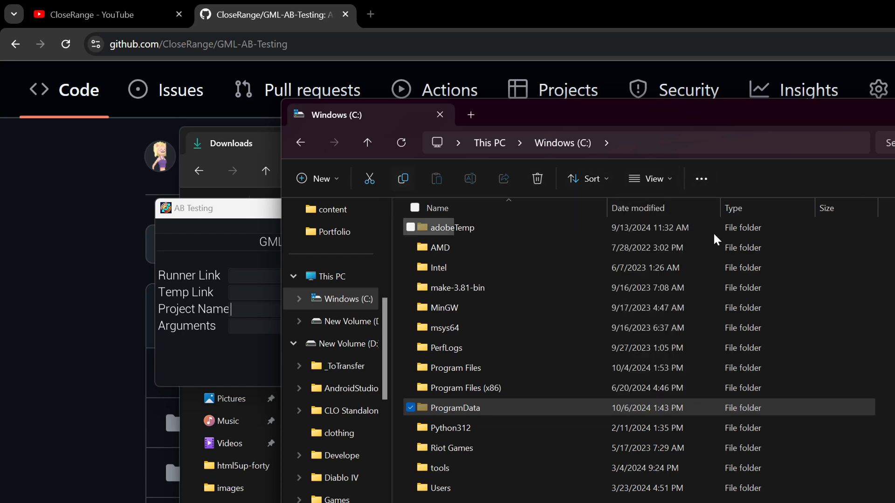
pyautogui.doubleClick(456, 407)
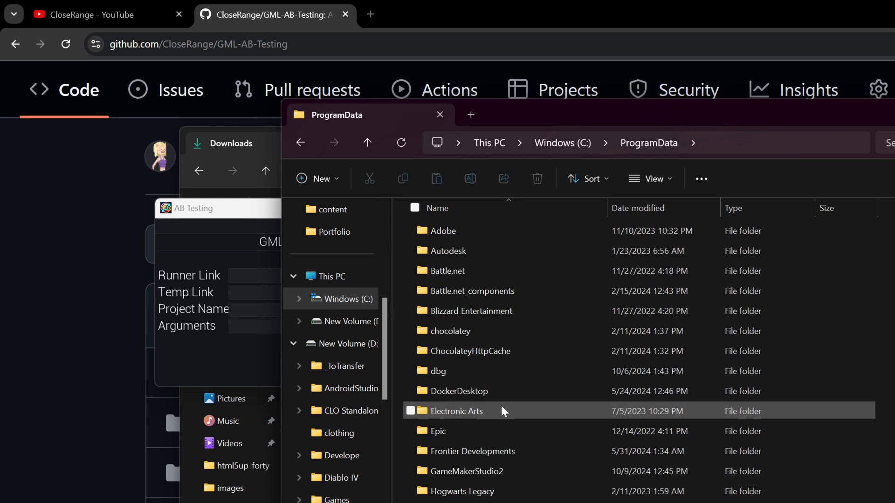
pyautogui.scroll(-3)
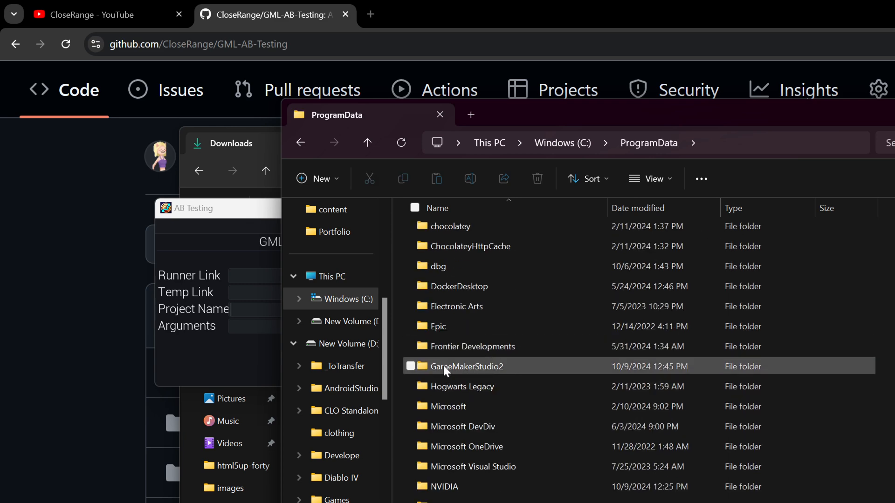
pyautogui.doubleClick(466, 366)
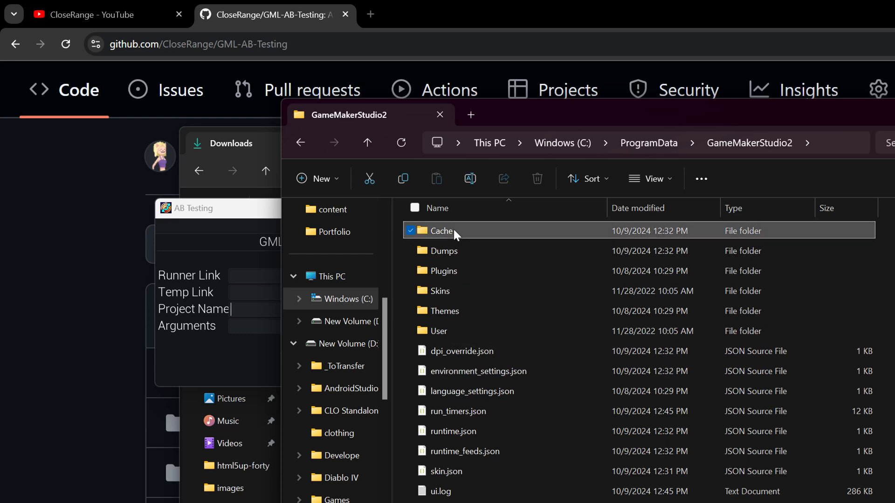
pyautogui.doubleClick(441, 231)
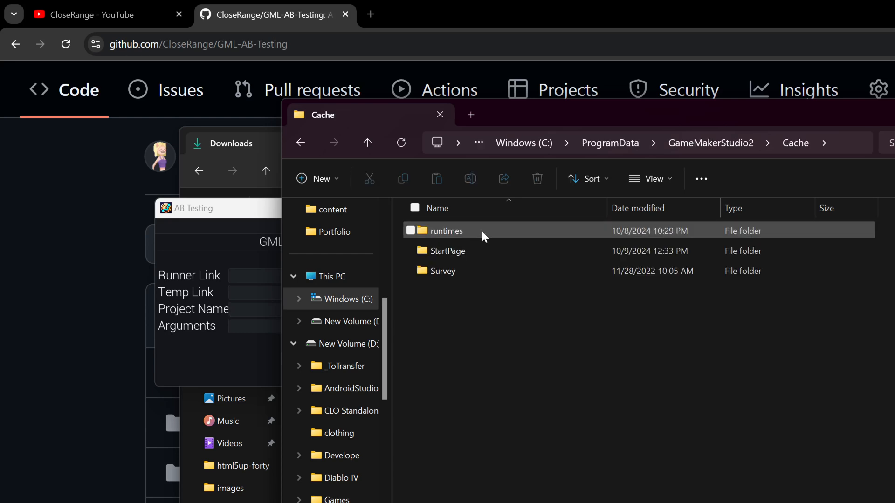
pyautogui.doubleClick(447, 230)
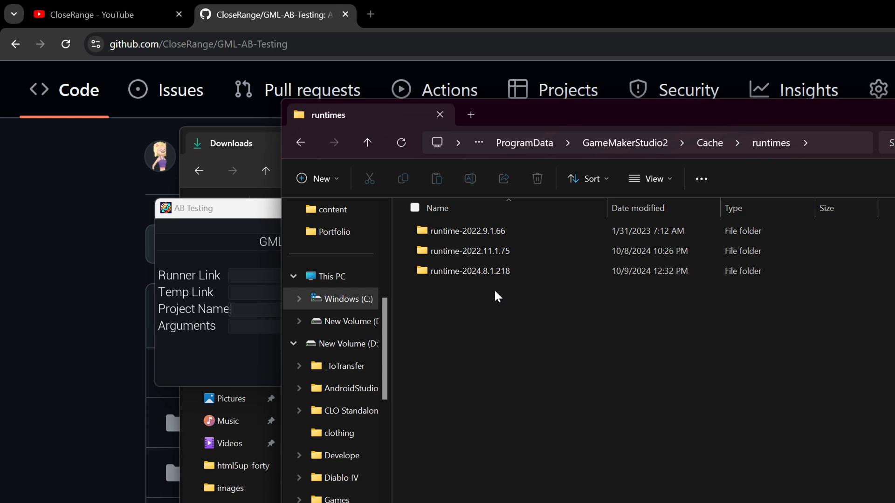
pyautogui.moveTo(465, 288)
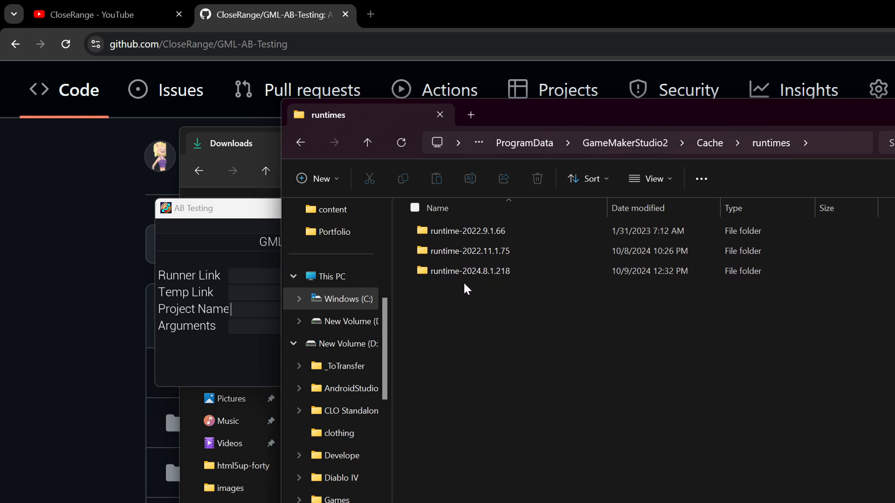
# - Continue into runtime-2024.8.1.218\windows\x64 where Runner.exe lives
pyautogui.click(469, 270)
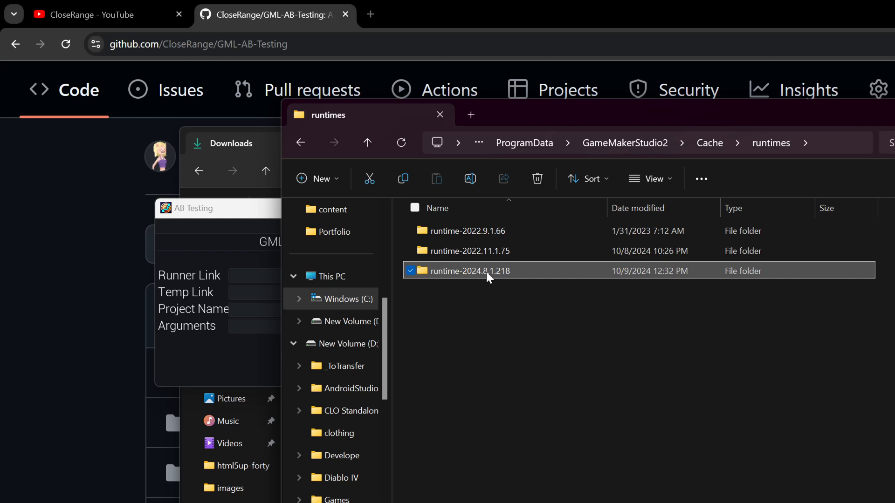
pyautogui.click(251, 308)
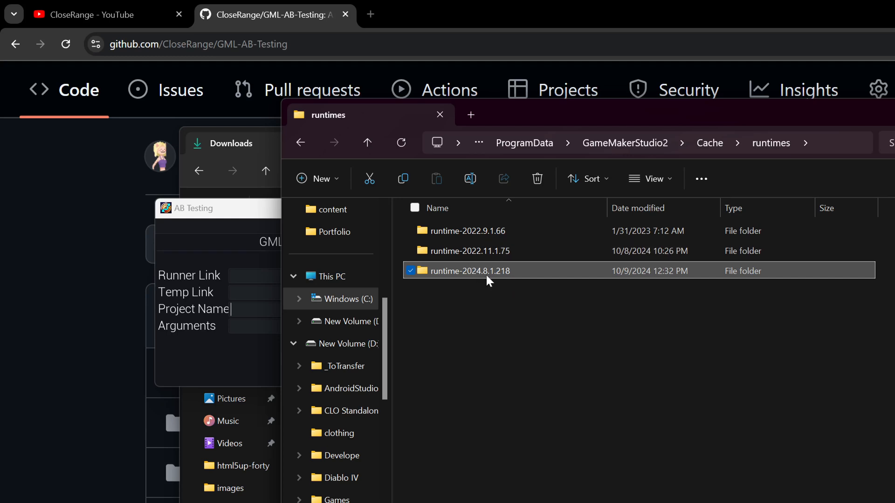
pyautogui.doubleClick(469, 271)
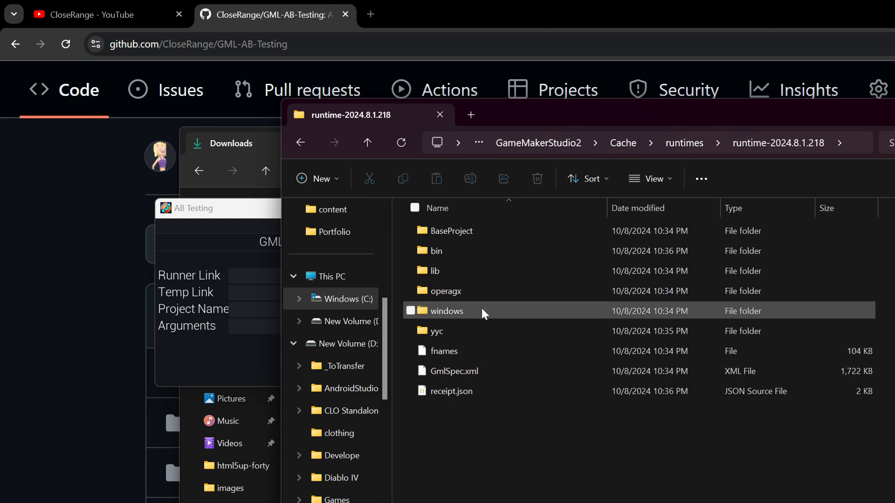
pyautogui.doubleClick(447, 312)
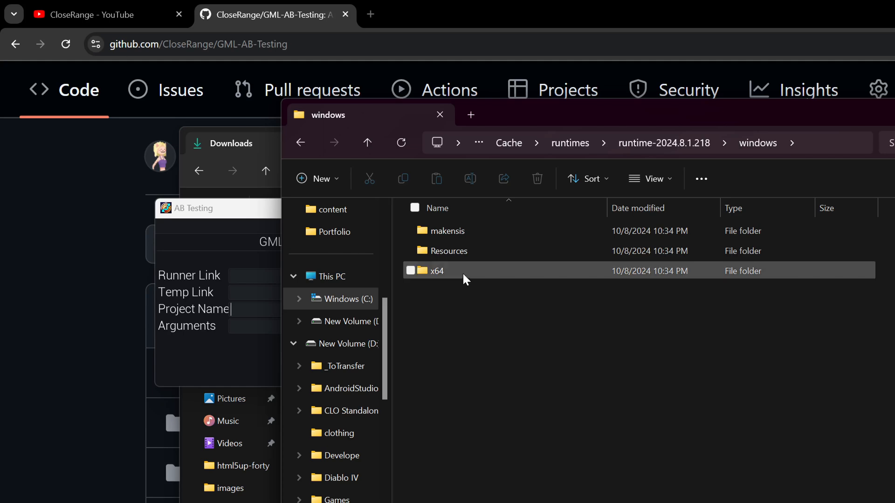
pyautogui.doubleClick(436, 270)
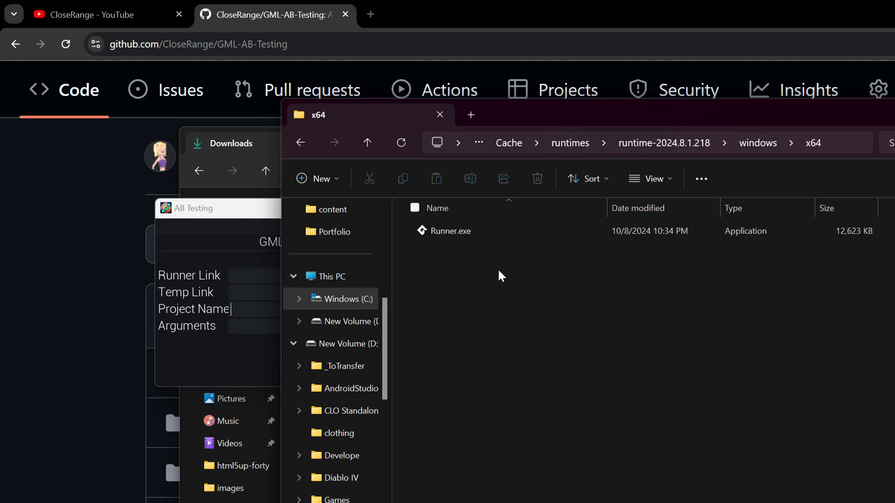
pyautogui.moveTo(449, 244)
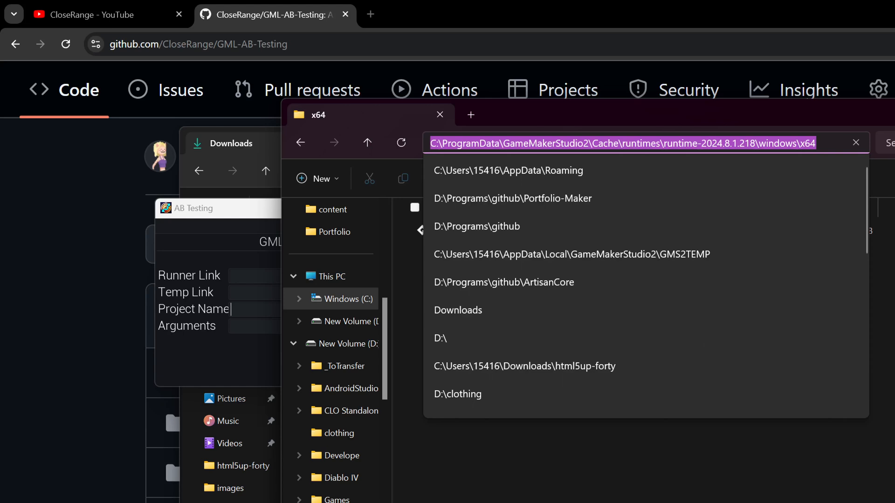
pyautogui.moveTo(327, 266)
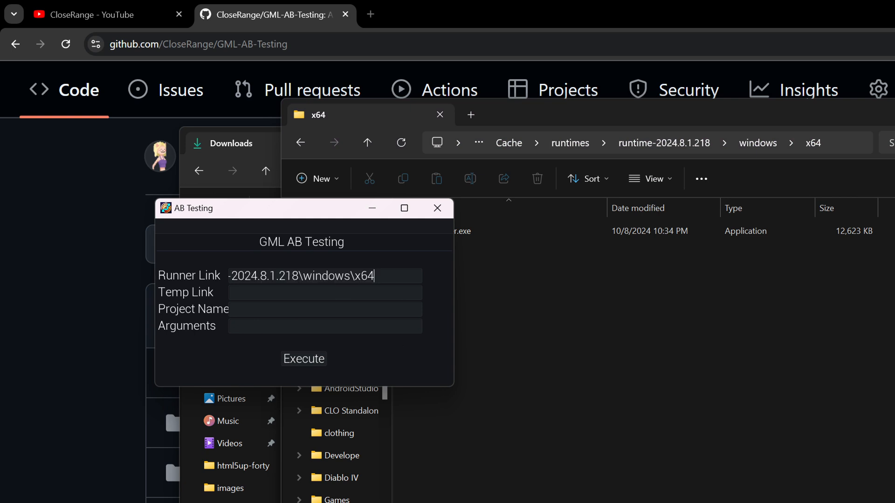
# - Extend the Runner Link path with \Runner.exe
pyautogui.write('\\Ru')
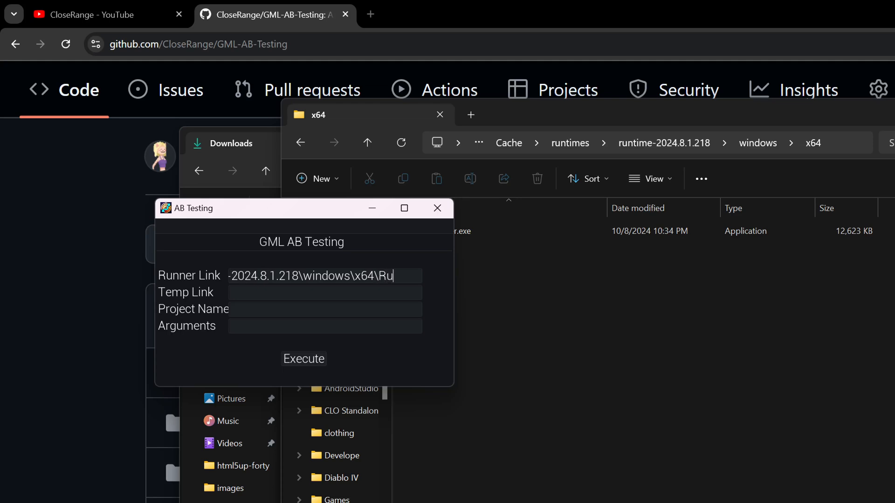
pyautogui.write('Runner.ex')
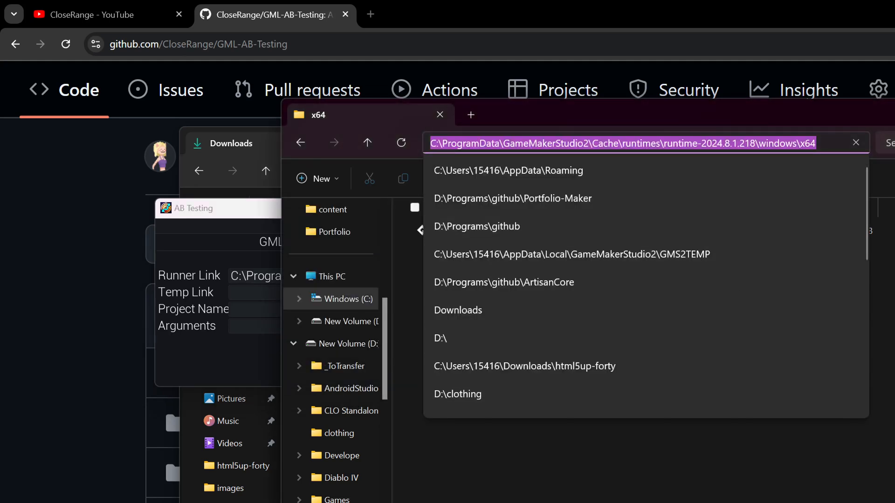
# - Enter %appdata% from the Temp Link field and move up to the AppData folder
pyautogui.click(251, 292)
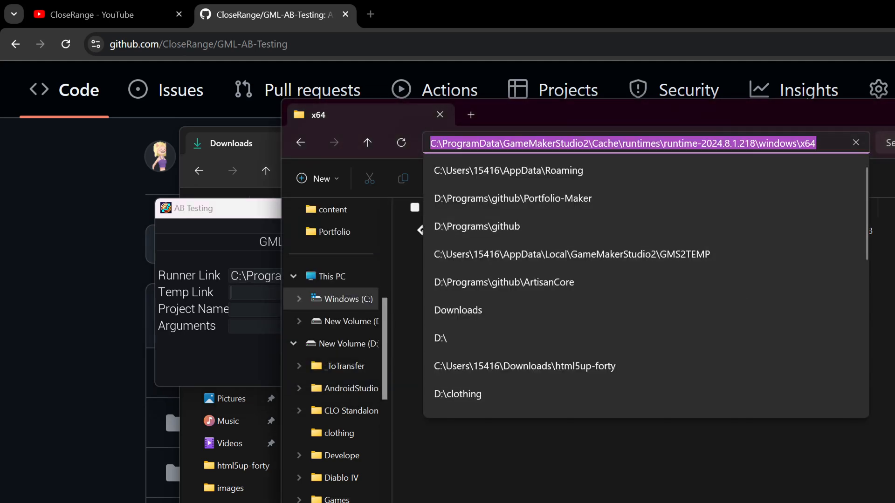
pyautogui.write('%app')
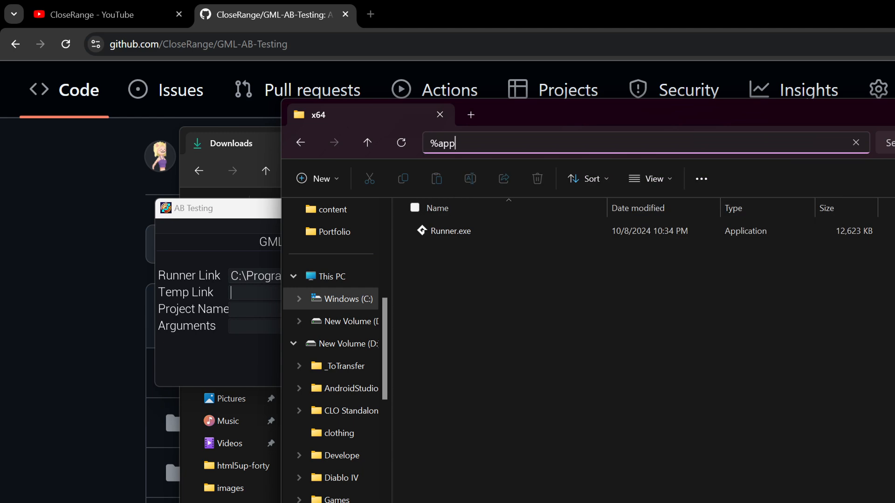
pyautogui.write('data%')
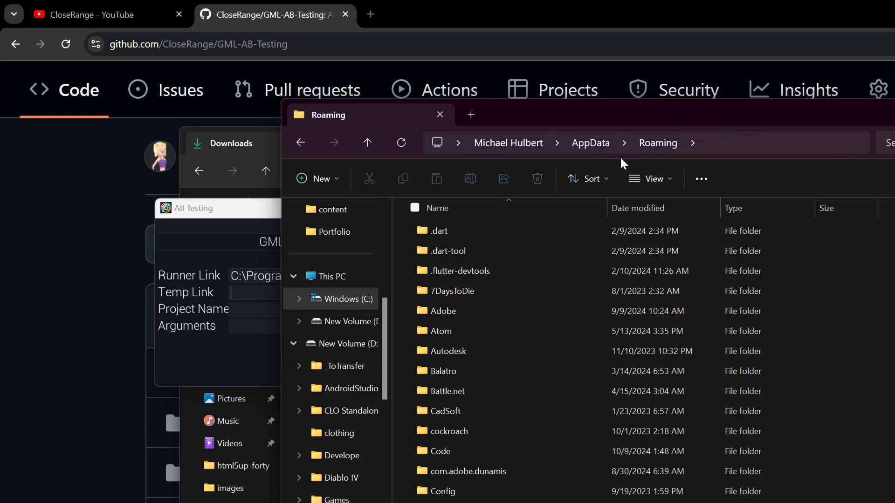
pyautogui.moveTo(650, 179)
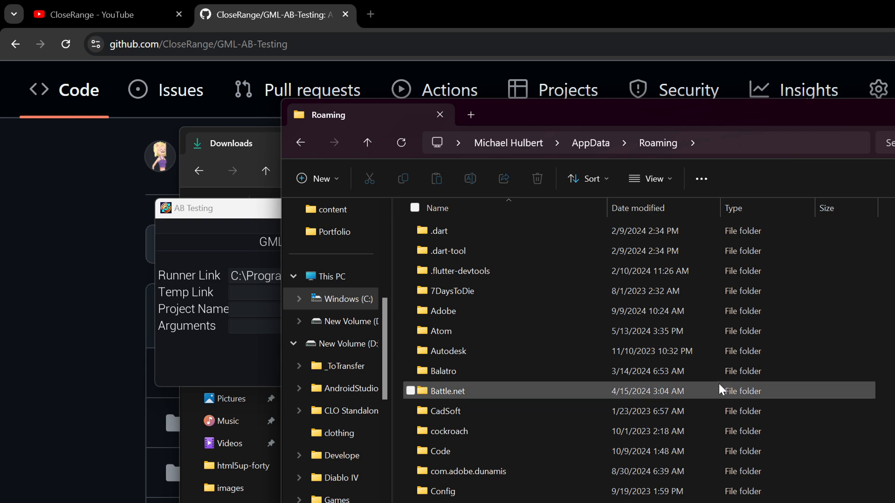
pyautogui.scroll(-3)
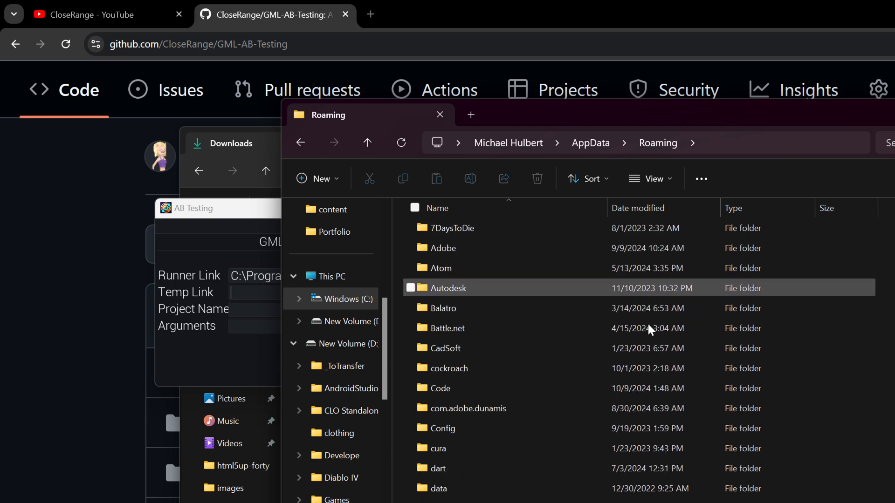
pyautogui.scroll(3)
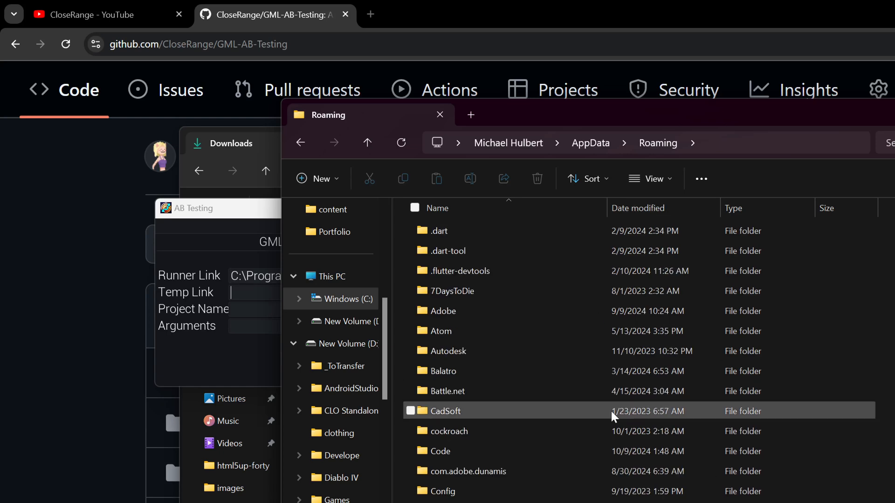
pyautogui.click(590, 143)
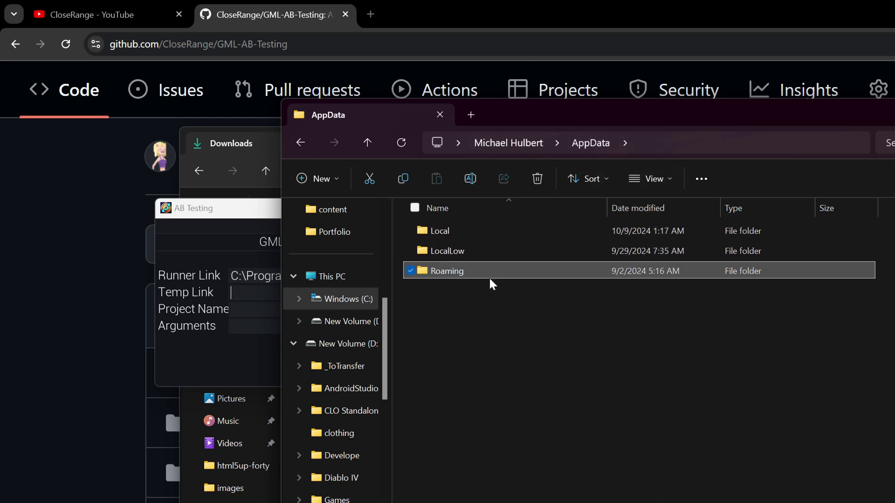
# - Go into AppData\Local\GameMakerStudio2, showing GMS2TEMP, run.bat and server.bat
pyautogui.doubleClick(440, 230)
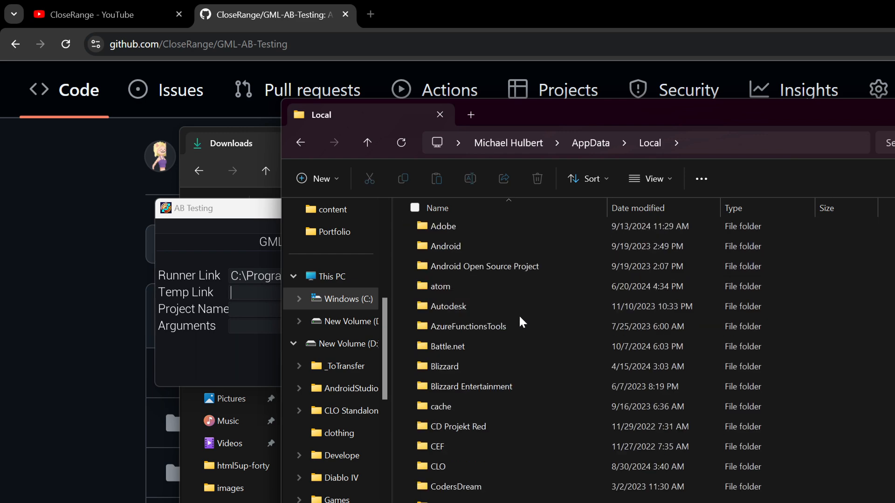
pyautogui.scroll(-3)
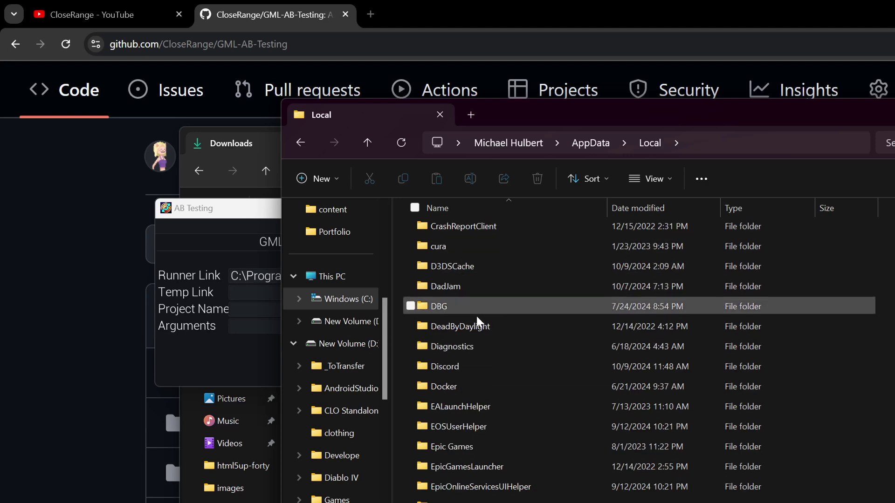
pyautogui.scroll(-3)
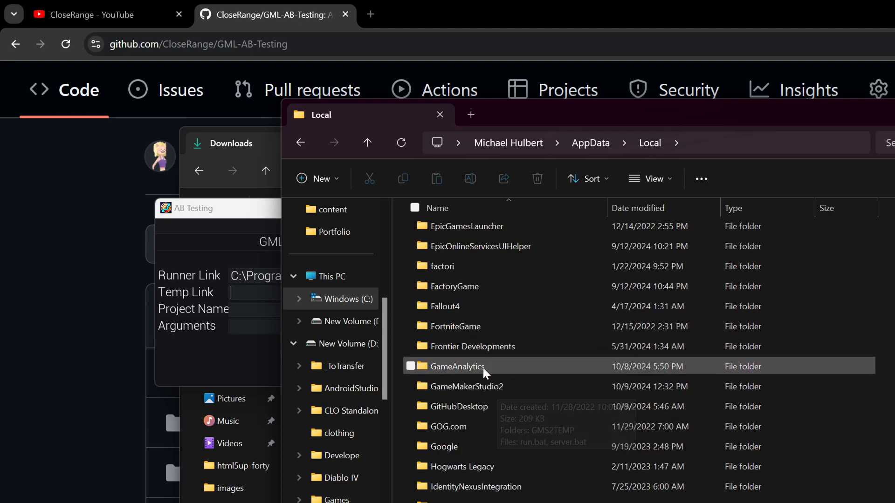
pyautogui.doubleClick(469, 385)
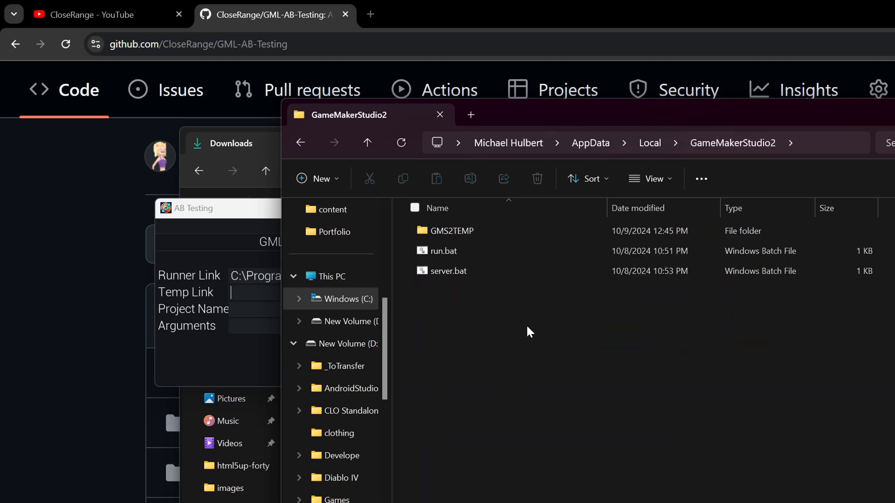
pyautogui.click(453, 231)
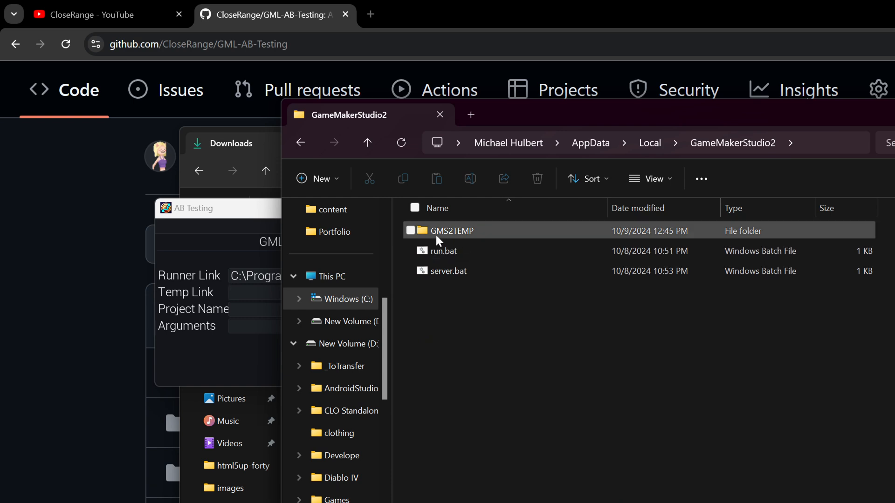
pyautogui.moveTo(494, 237)
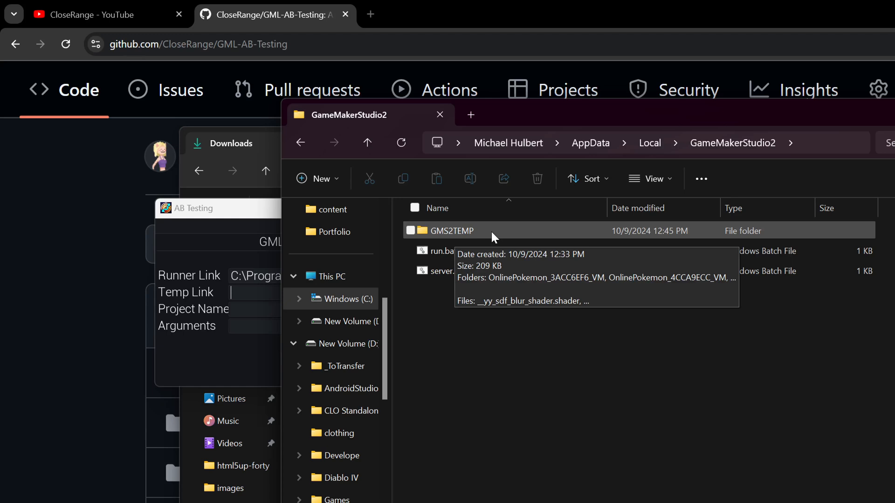
# - Enter the GMS2TEMP folder listing build.bff and the OnlinePokemon VM build folders
pyautogui.doubleClick(446, 230)
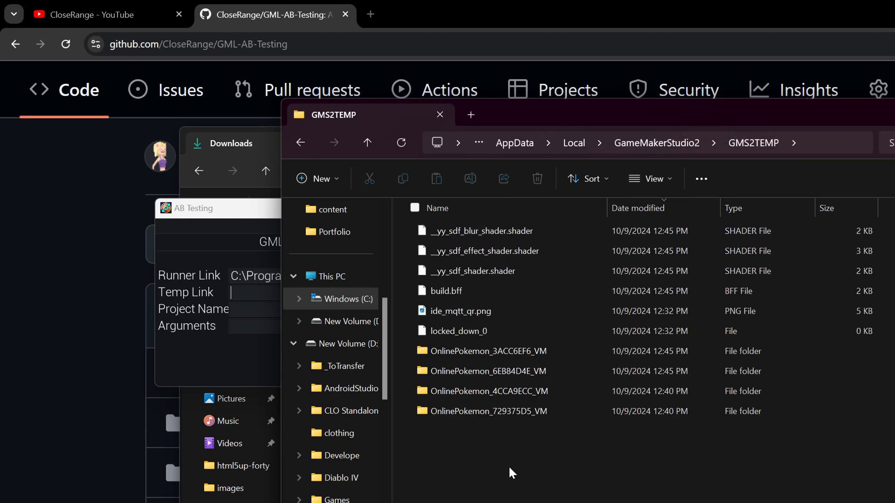
pyautogui.click(446, 291)
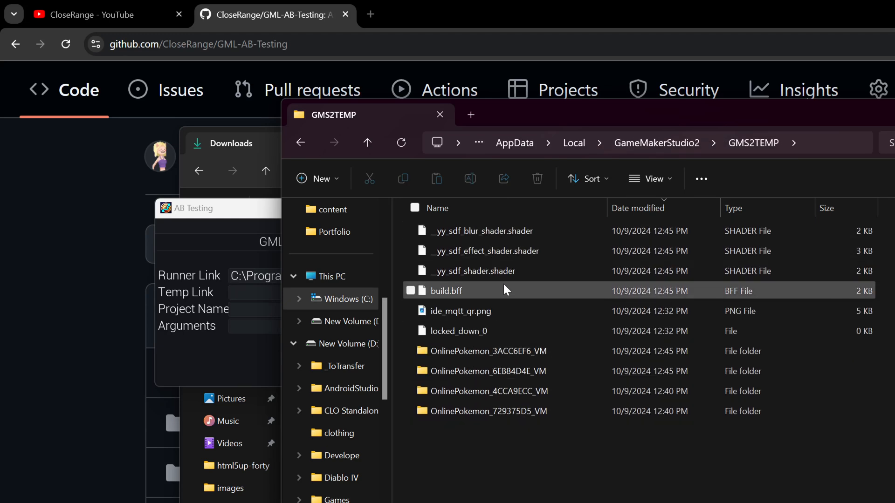
pyautogui.click(257, 292)
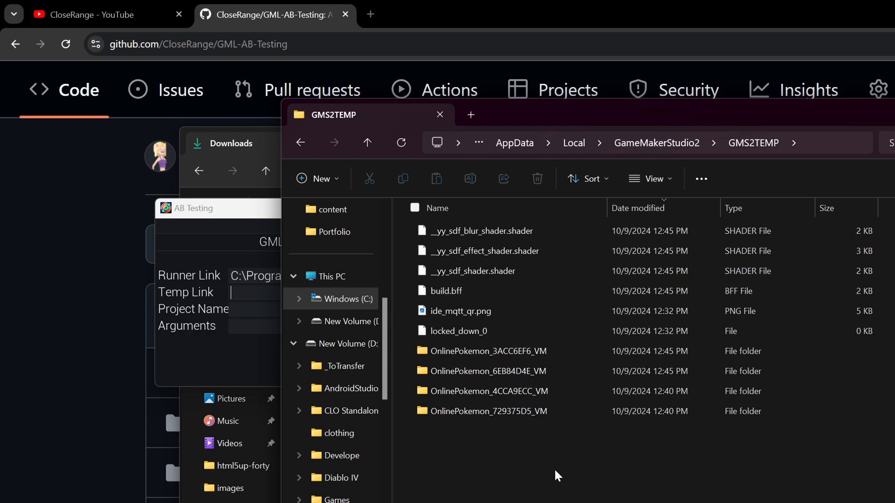
pyautogui.moveTo(474, 405)
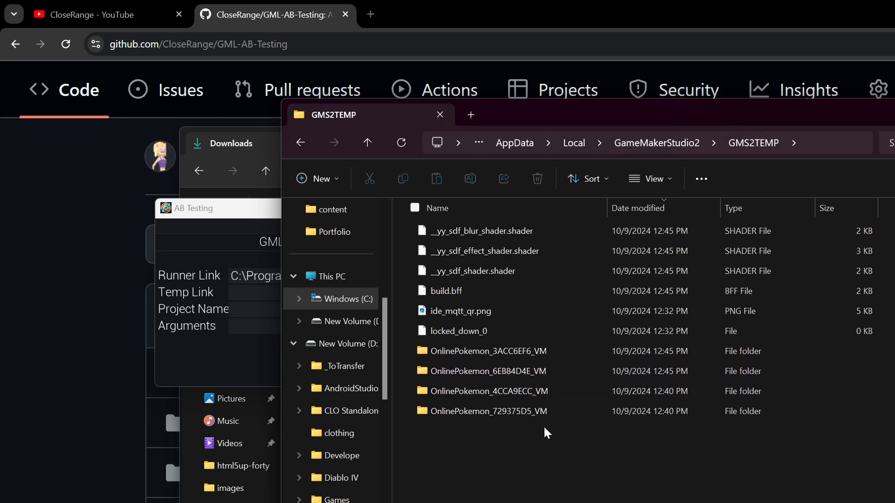
pyautogui.click(245, 292)
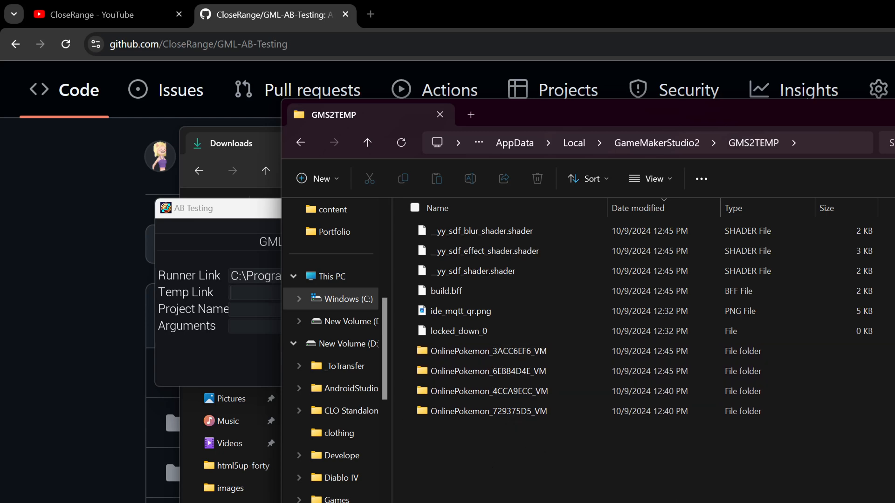
pyautogui.moveTo(530, 469)
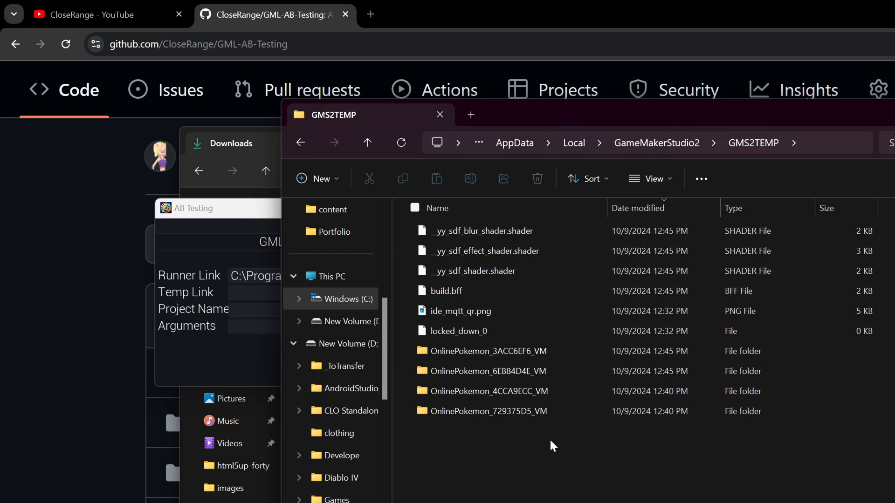
pyautogui.click(251, 293)
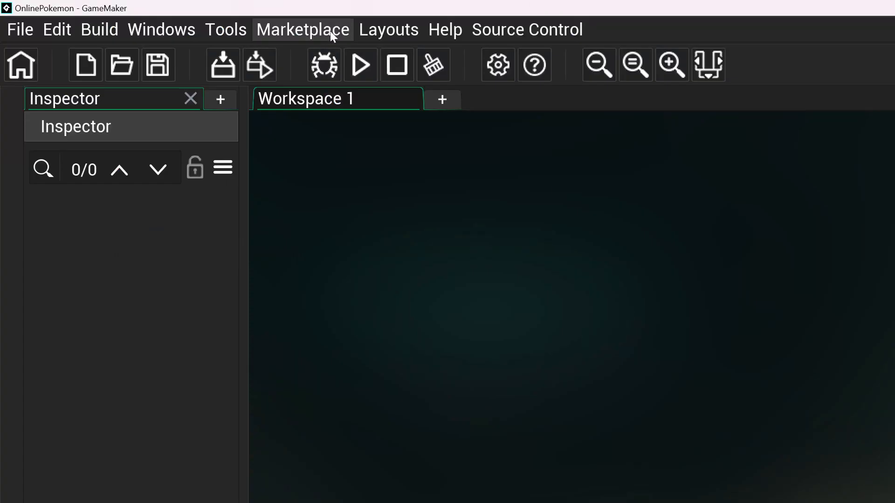
# - Run the OnlinePokemon project in GameMaker and dismiss the game window
pyautogui.click(360, 65)
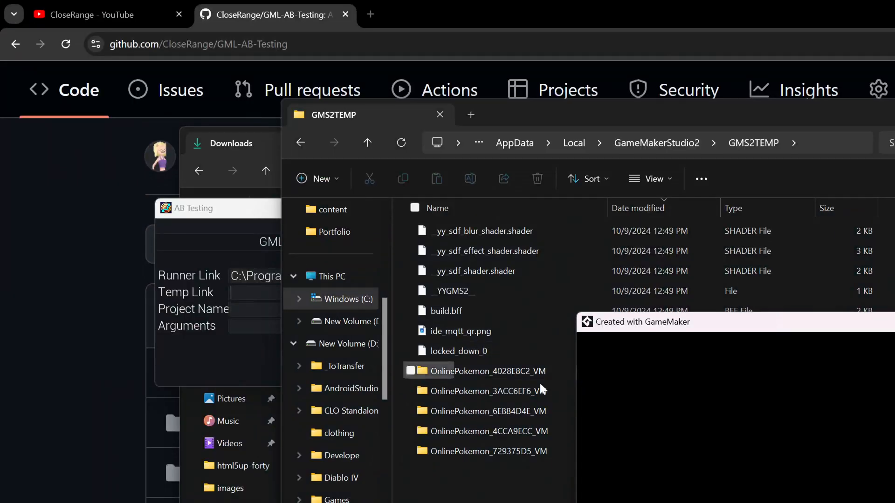
pyautogui.click(485, 451)
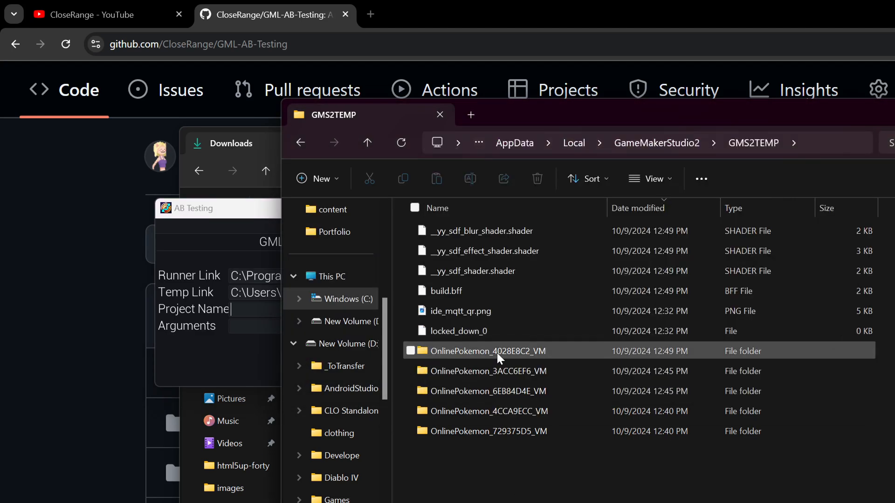
pyautogui.moveTo(422, 362)
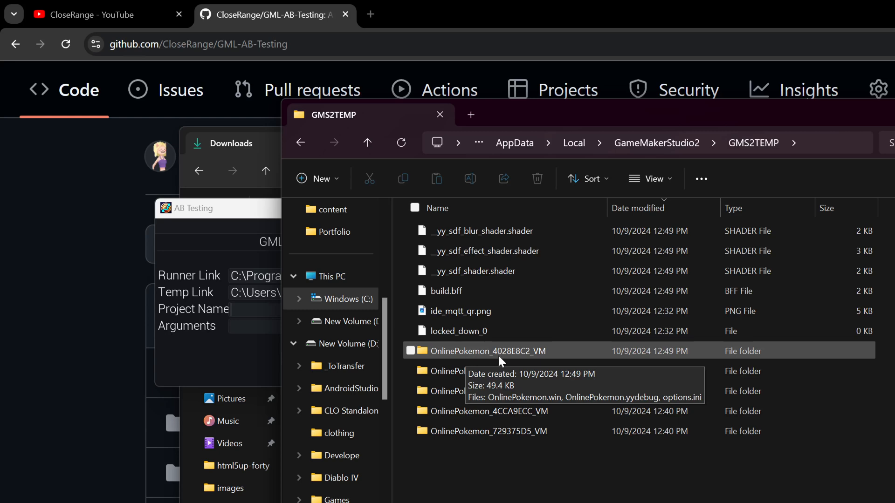
pyautogui.moveTo(478, 361)
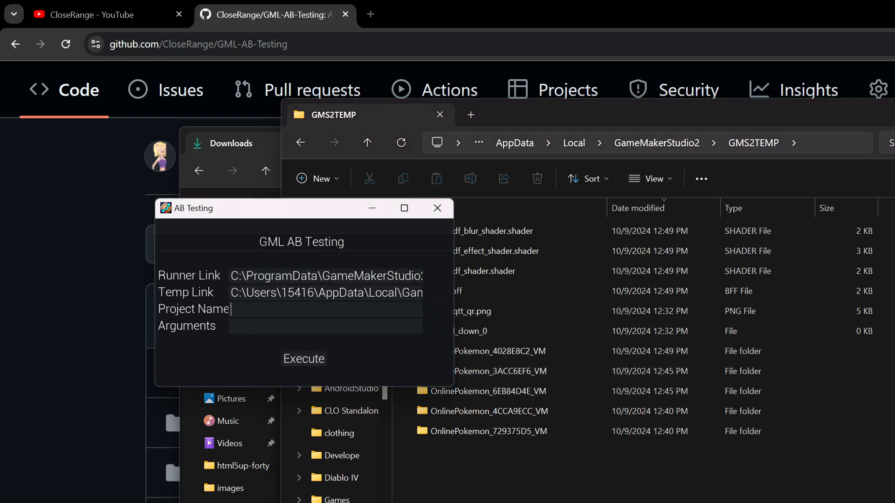
# - Set Project Name to OnlinePokemon and execute a test launch of the game
pyautogui.write('OnlinePo')
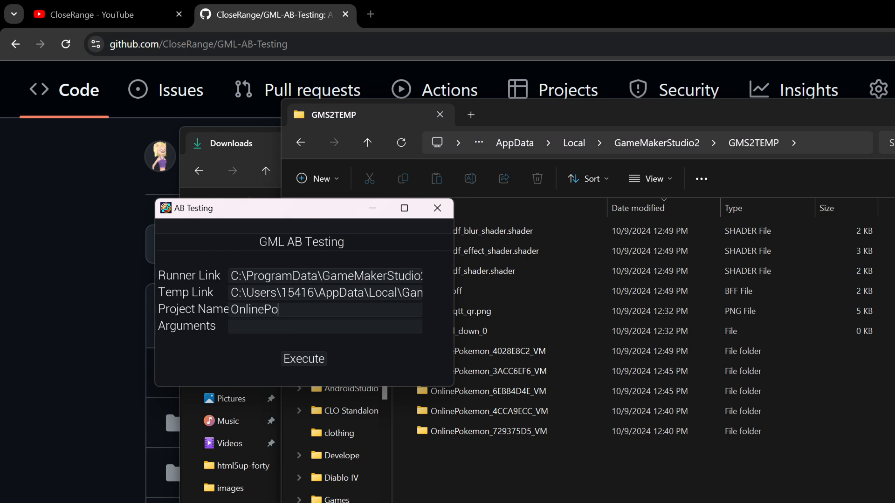
pyautogui.write('kemon')
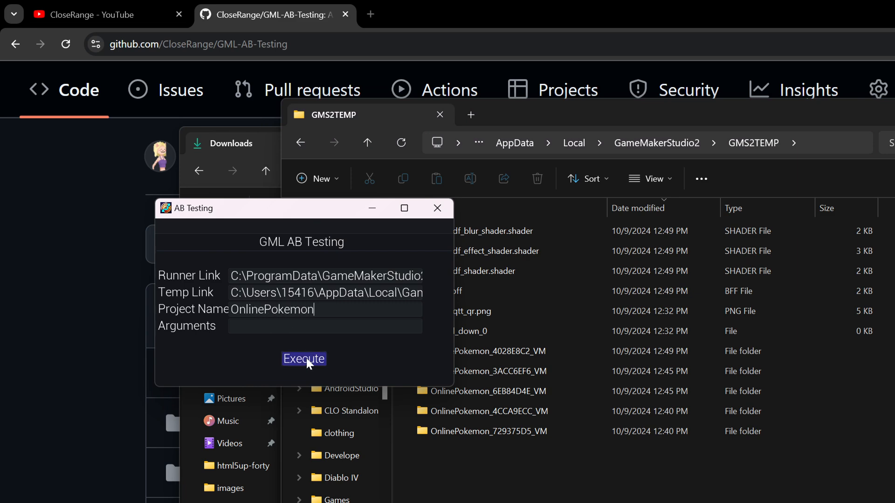
pyautogui.click(304, 358)
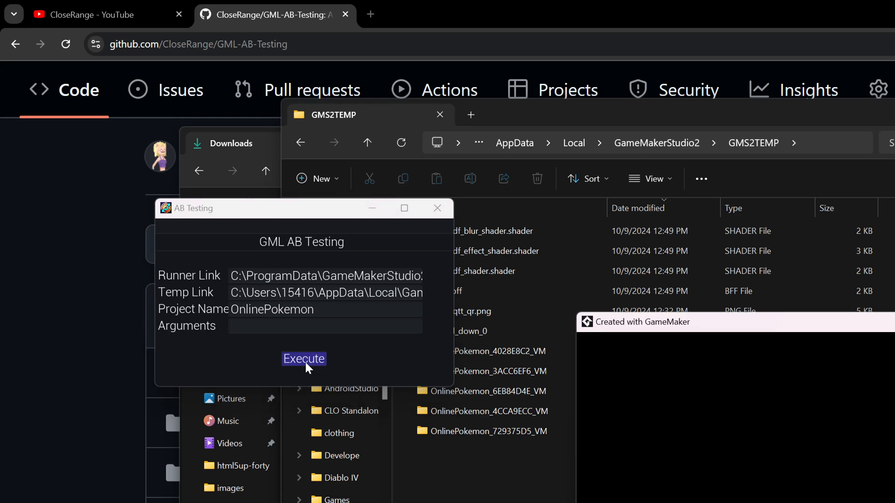
pyautogui.click(304, 359)
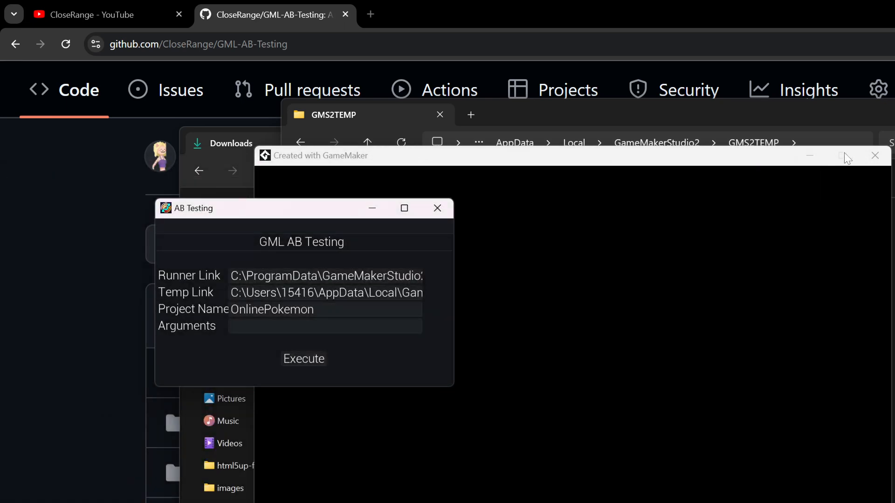
# - Close the launched game window and then the AB Testing tool
pyautogui.click(875, 156)
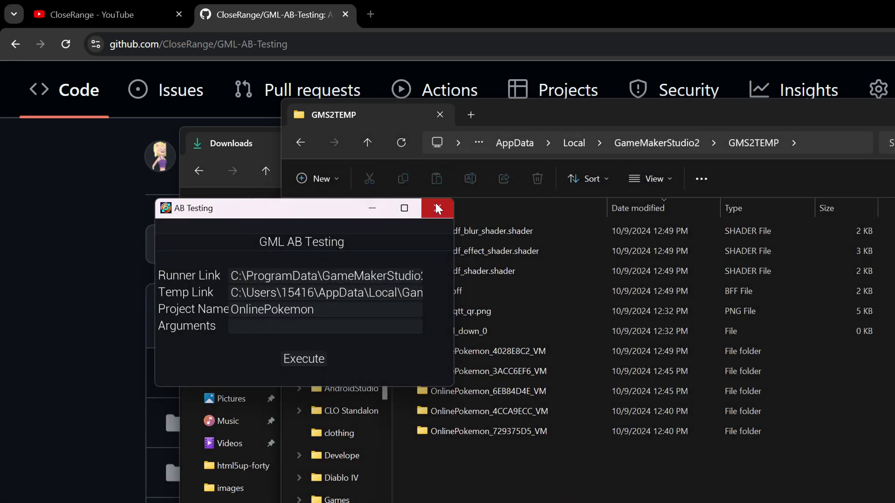
pyautogui.click(437, 208)
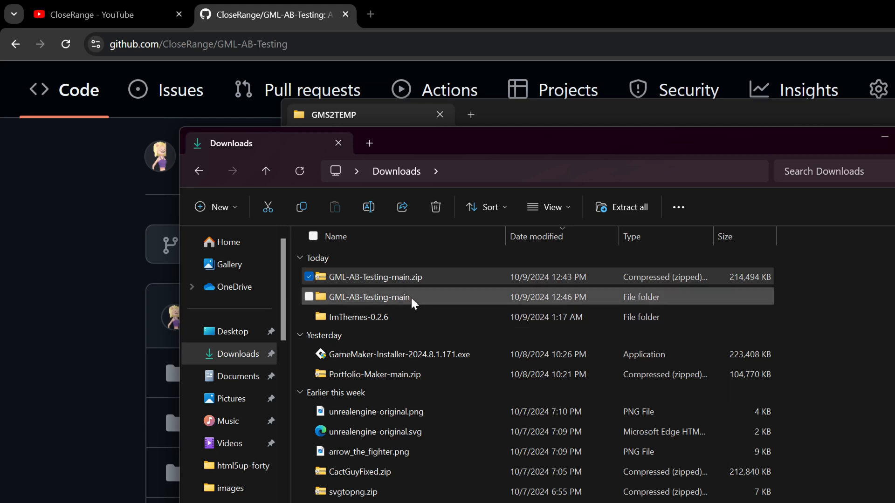
# - Relaunch ABTesting.exe from Downloads > GML-AB-Testing-main and execute with the kept OnlinePokemon settings
pyautogui.doubleClick(368, 297)
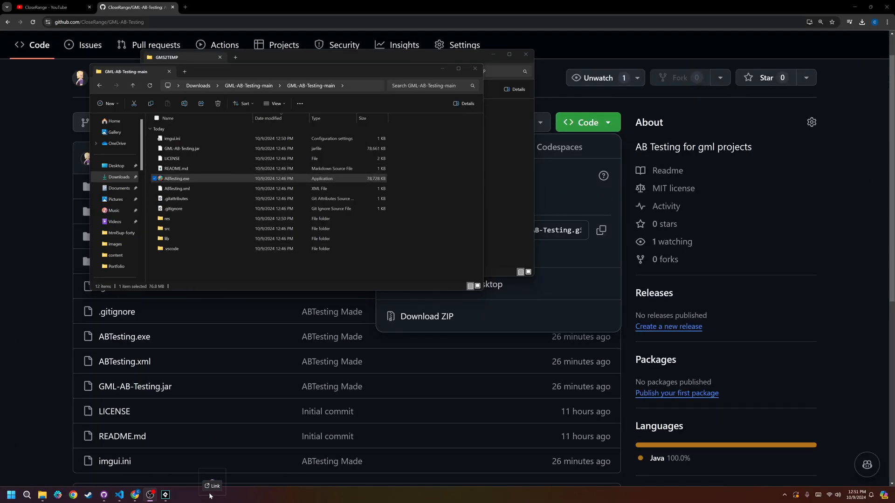
pyautogui.moveTo(190, 478)
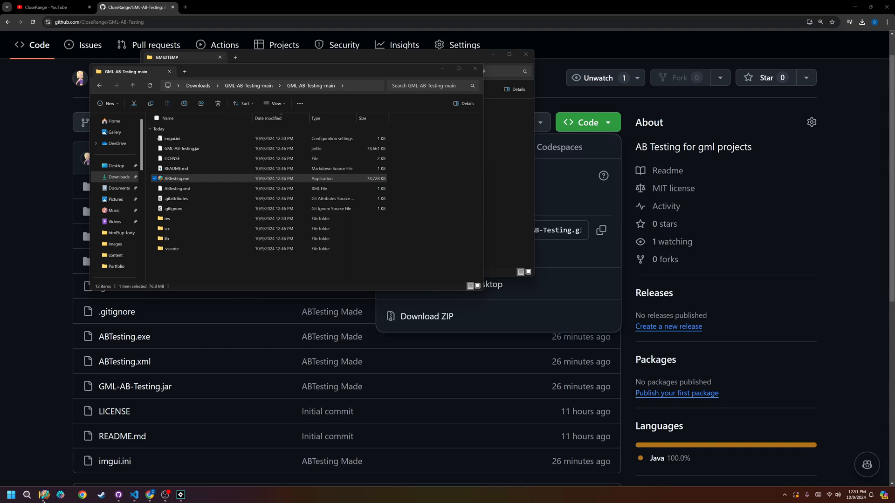
pyautogui.doubleClick(177, 178)
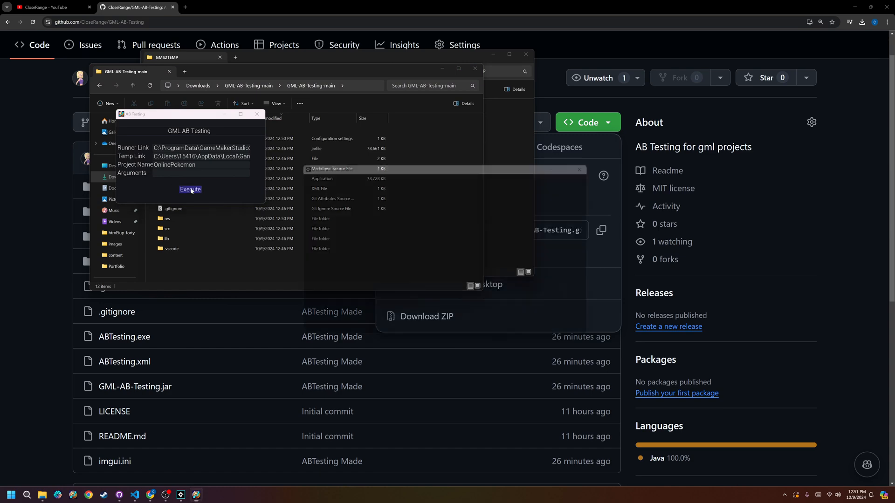
pyautogui.click(190, 189)
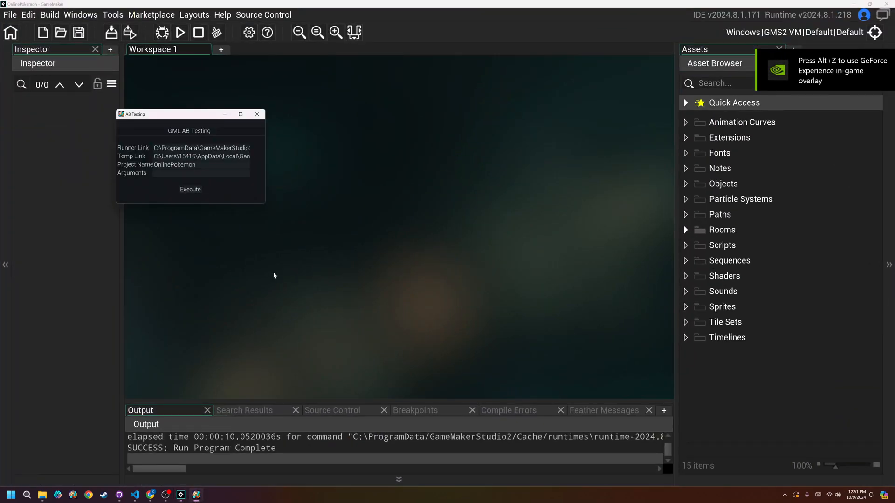
# - Move the AB Testing window aside and bring the GameMaker workspace to the front
pyautogui.moveTo(166, 113); pyautogui.dragTo(159, 140)
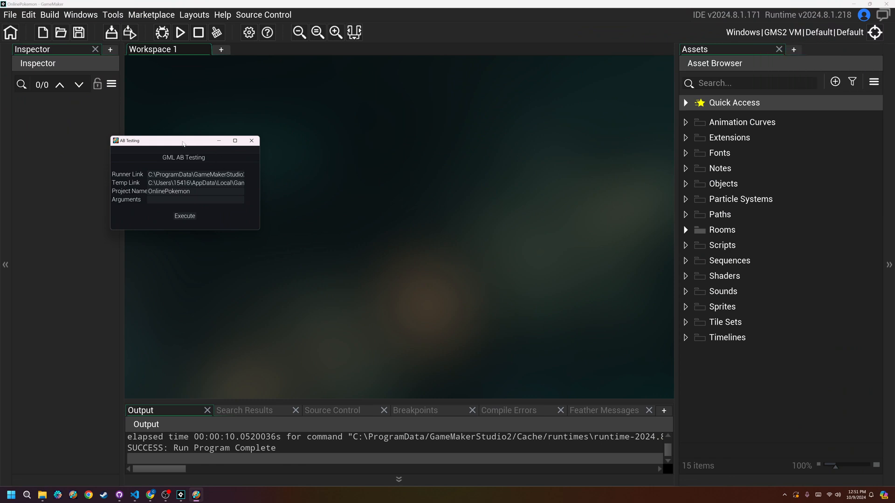
pyautogui.moveTo(182, 141); pyautogui.dragTo(255, 125)
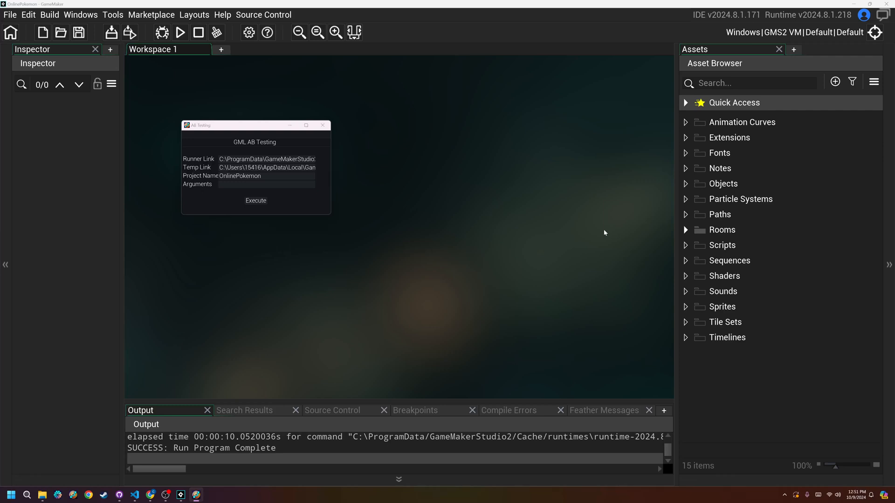
pyautogui.click(322, 125)
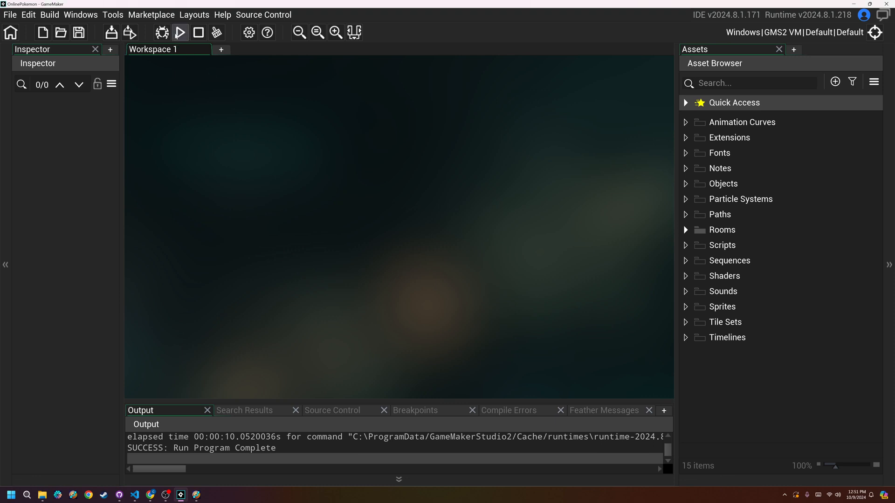
pyautogui.moveTo(179, 32)
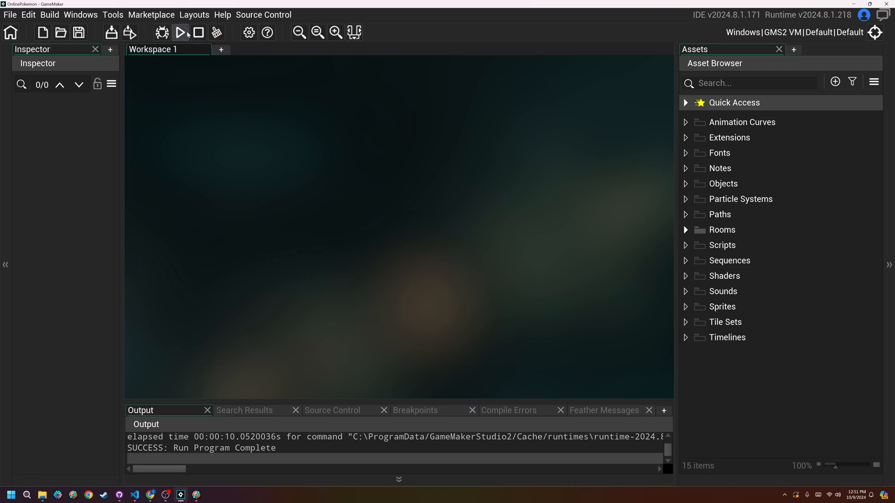
pyautogui.moveTo(734, 255)
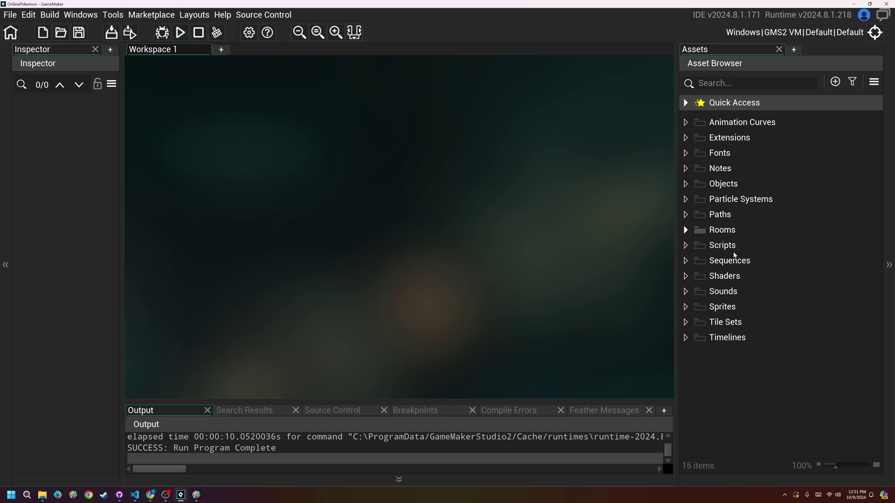
pyautogui.moveTo(721, 373)
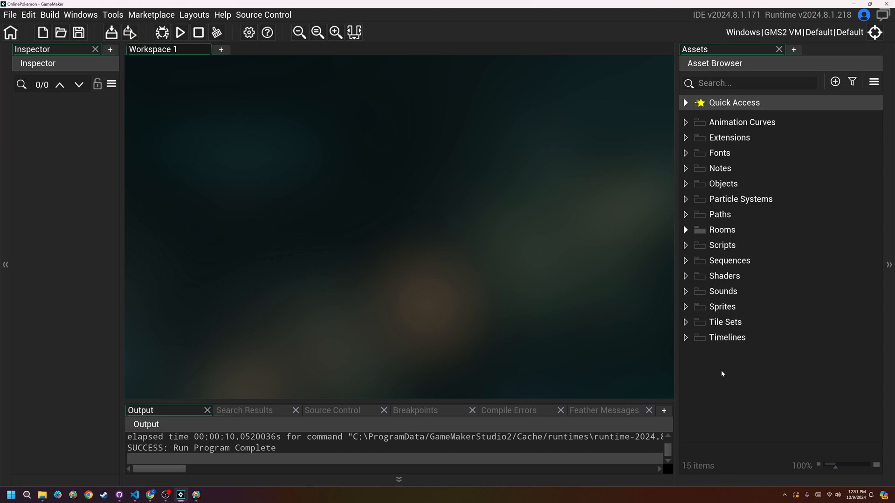
pyautogui.moveTo(716, 360)
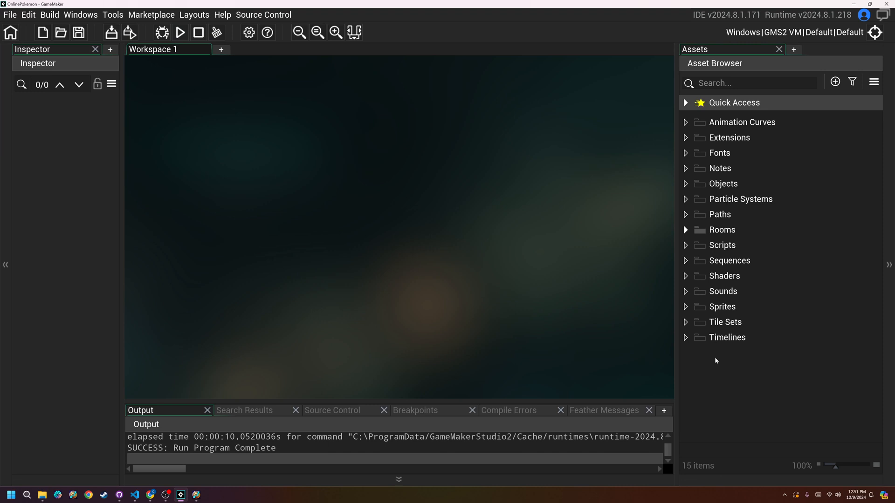
# - Create a new object asset in the Asset Browser and name it oTest
pyautogui.rightClick(716, 359)
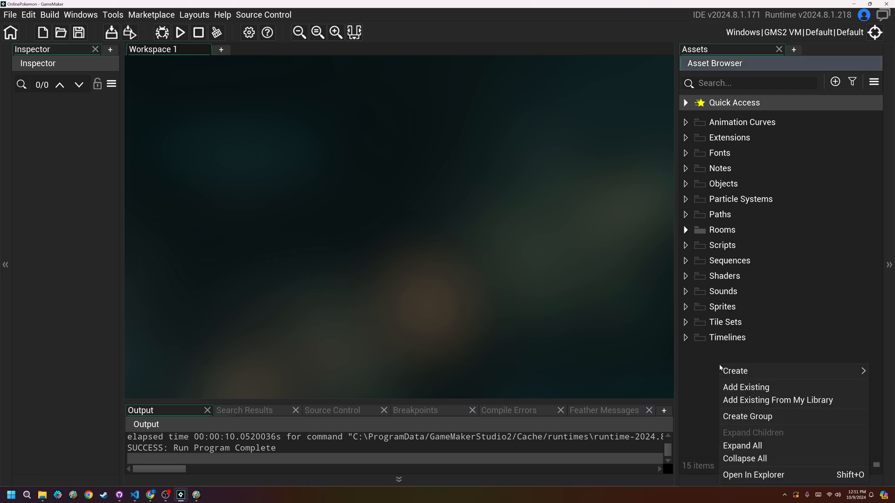
pyautogui.click(735, 370)
pyautogui.write('o')
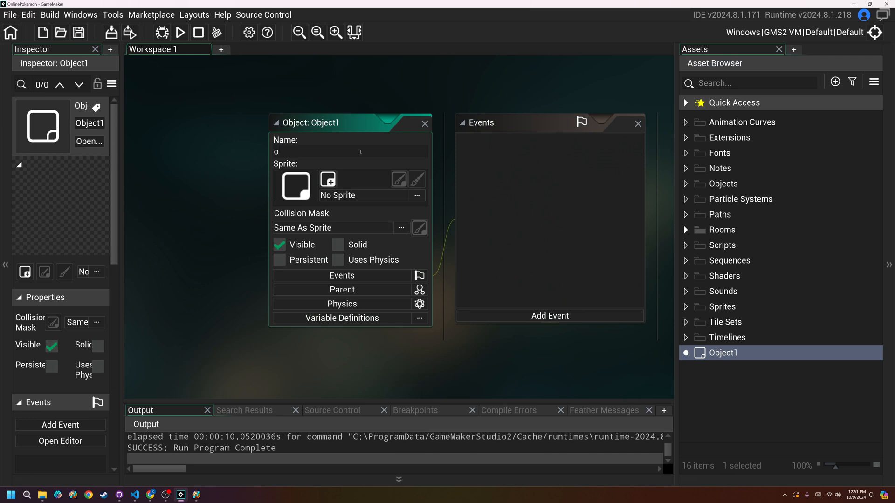
pyautogui.write('Test')
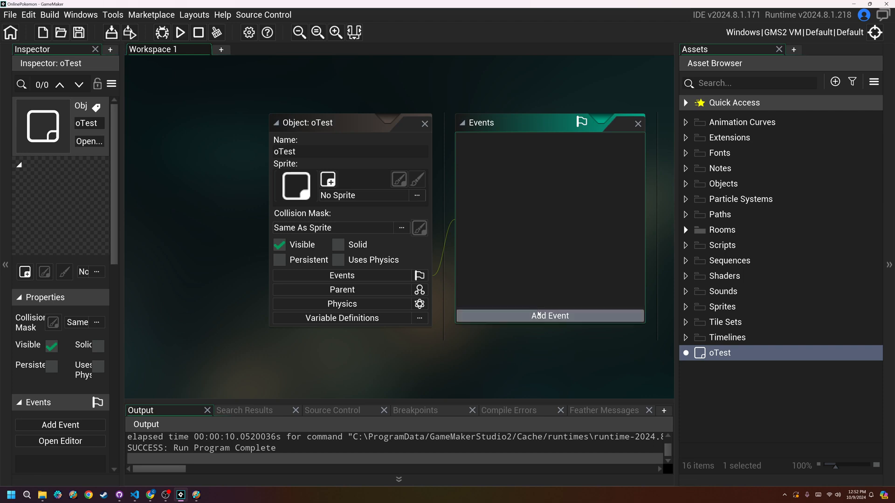
# - Add a Create event and a Draw event to the oTest object
pyautogui.click(549, 316)
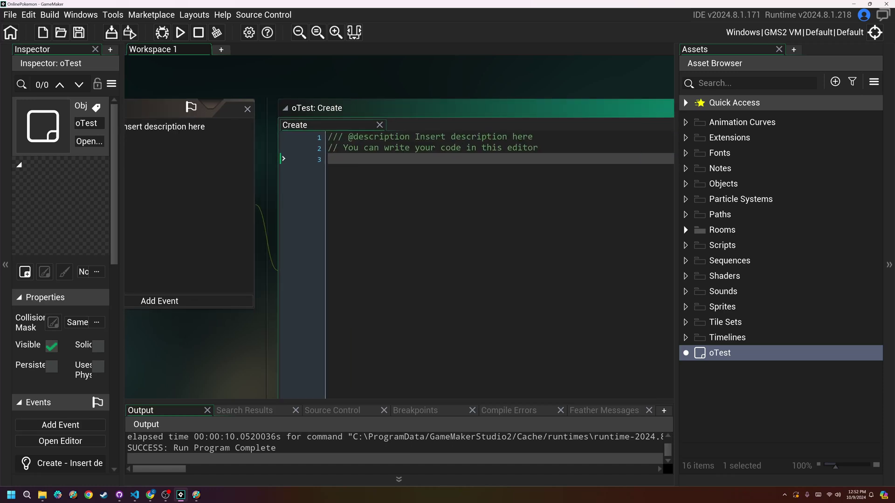
pyautogui.click(159, 301)
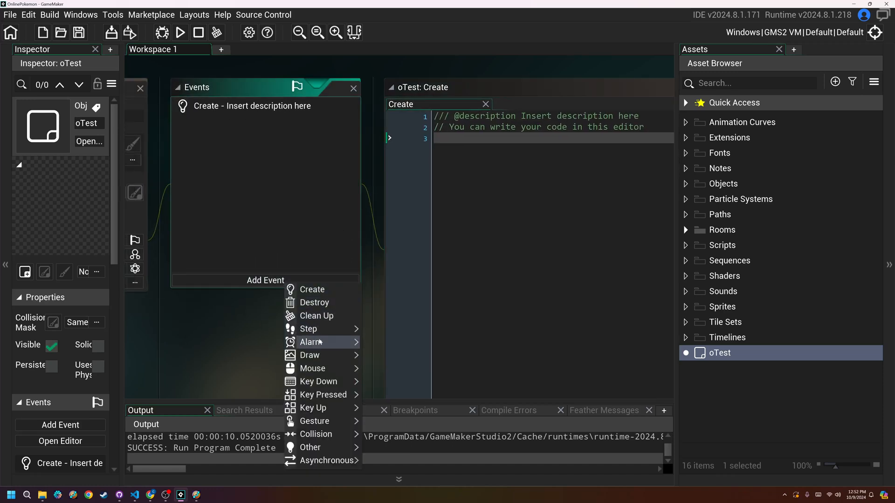
pyautogui.click(309, 355)
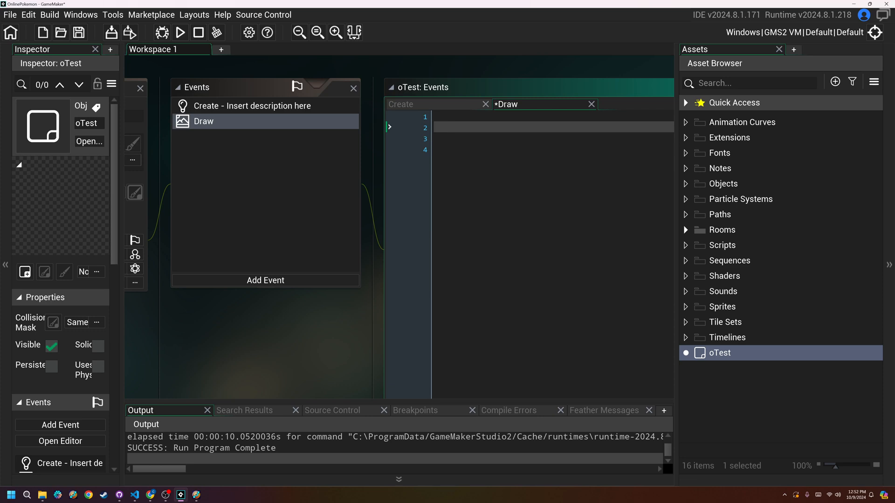
# - Save the Draw event and write a for loop iterating i from 0 to parameter_count()
pyautogui.press('ctrl+s')
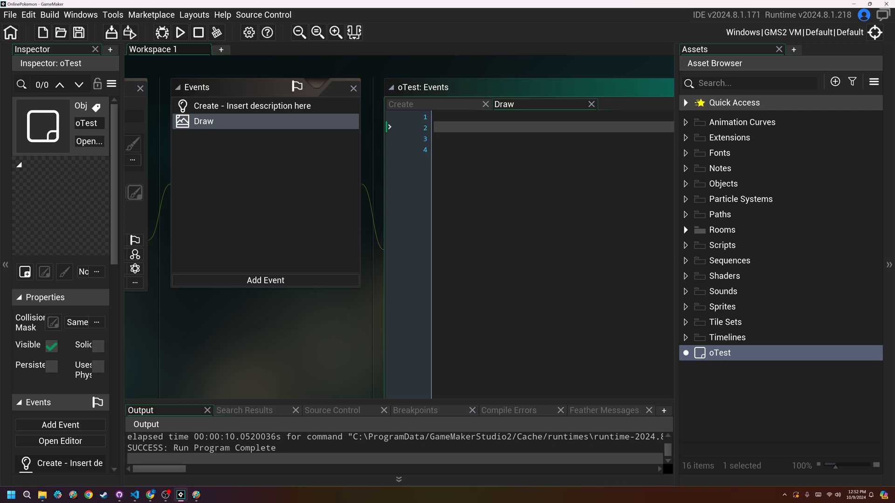
pyautogui.write('for(')
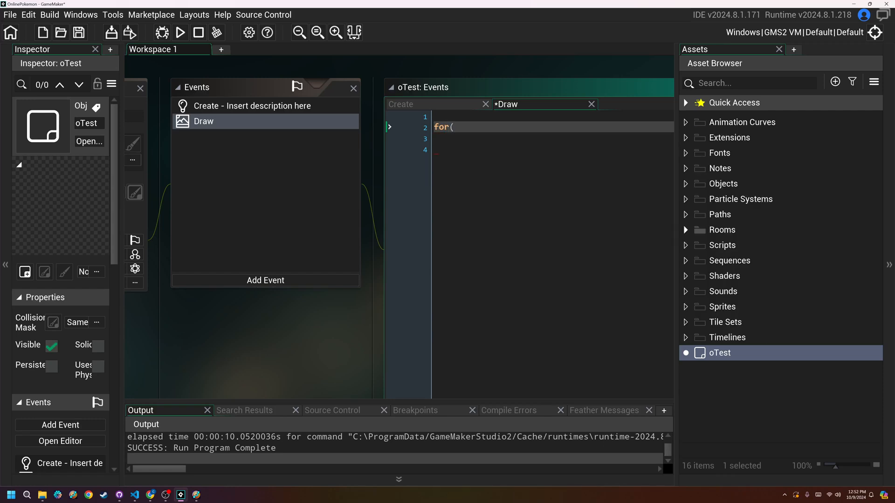
pyautogui.write('var i=0; i')
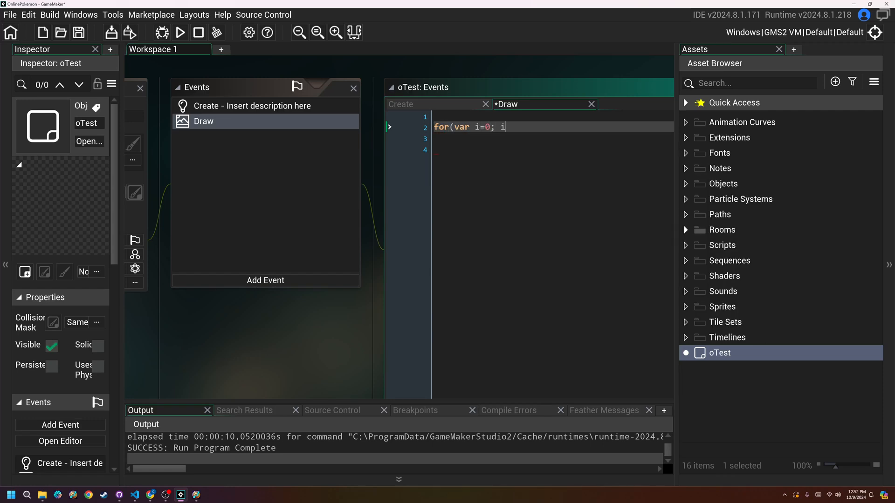
pyautogui.write('<')
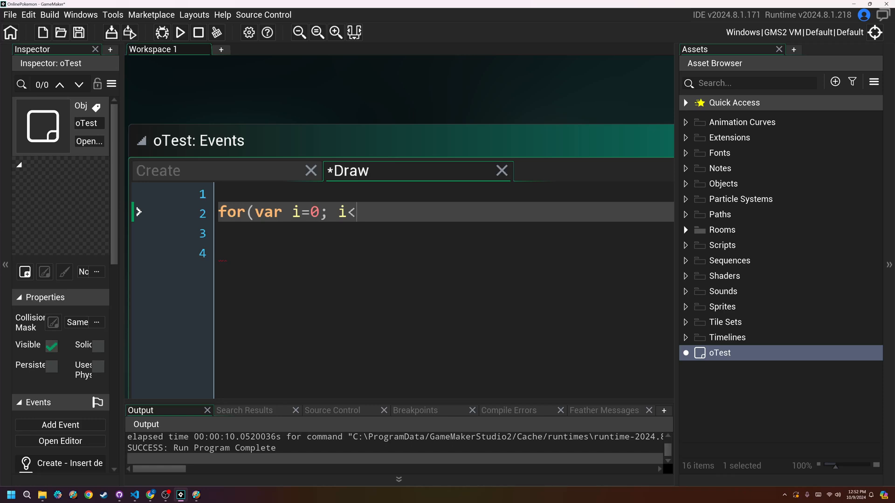
pyautogui.write('parameter_count();')
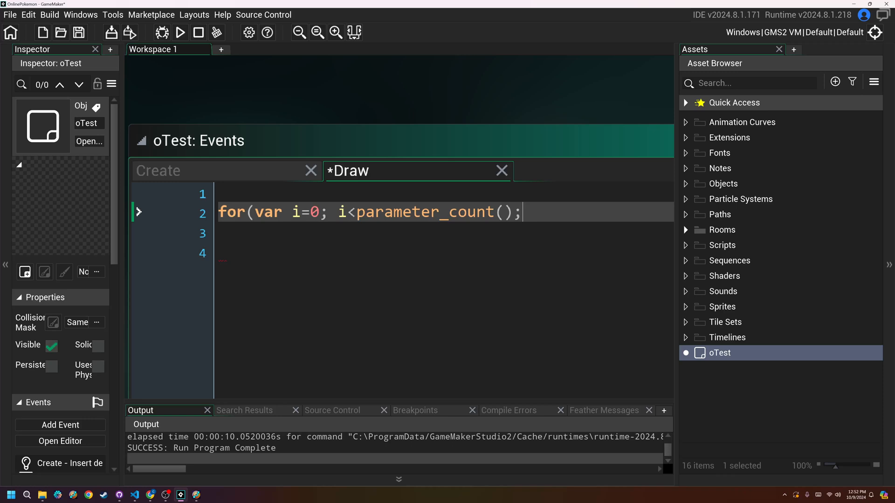
pyautogui.write('i++) {')
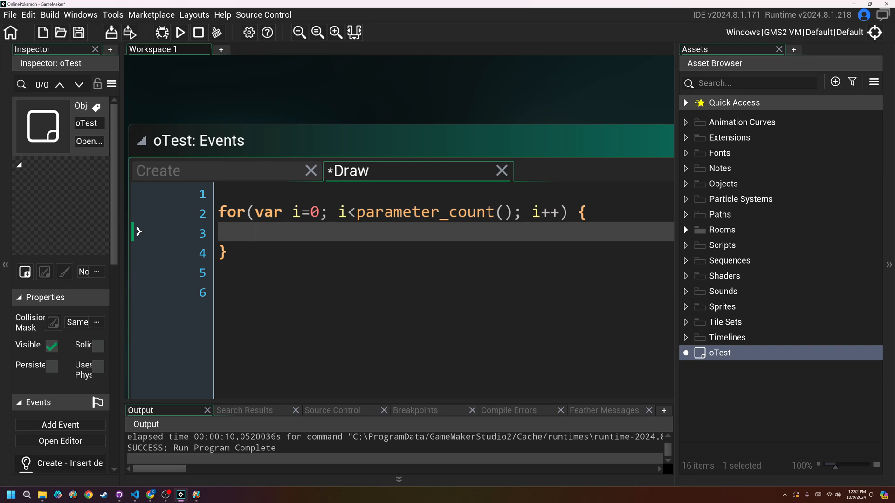
# - Inside the loop call draw_text(25, 25*i+25, parameter_string(i+1))
pyautogui.write('draw_te')
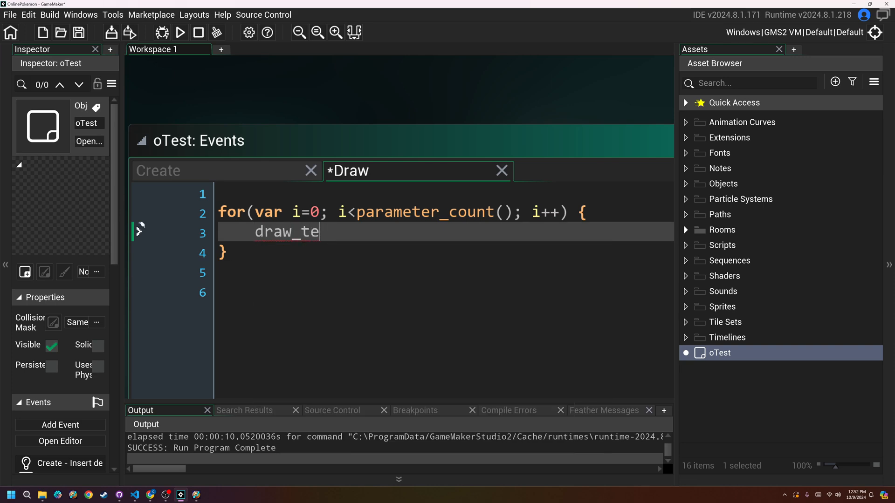
pyautogui.write('xt(')
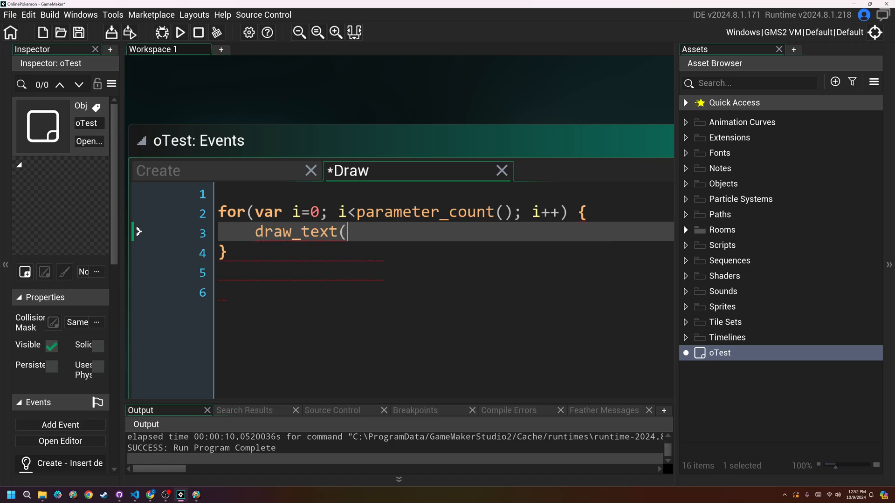
pyautogui.write('parameter_string(')
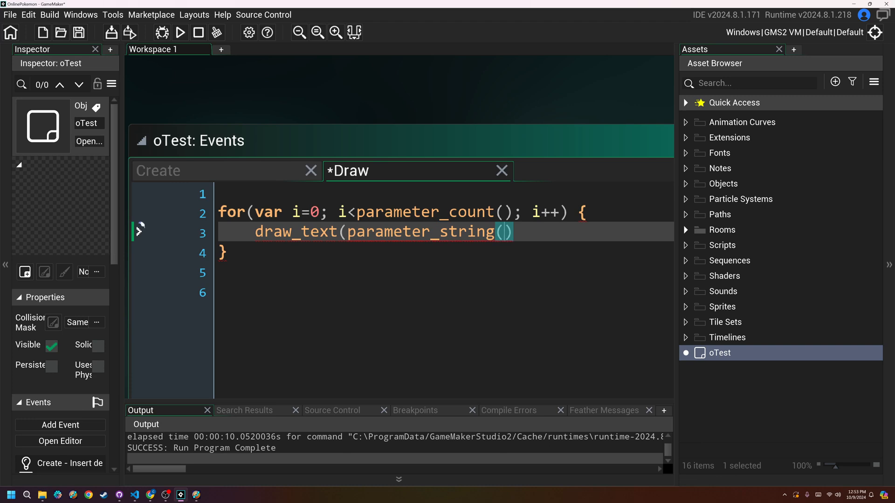
pyautogui.write('i+1')
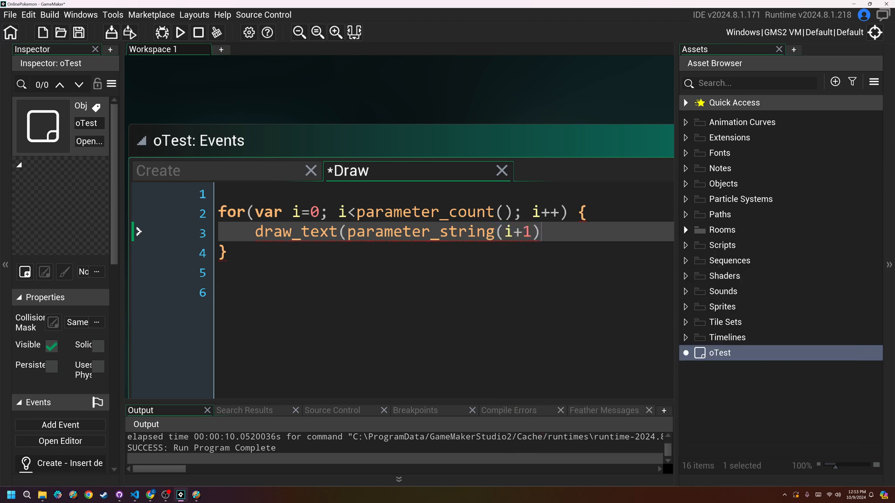
pyautogui.write(');')
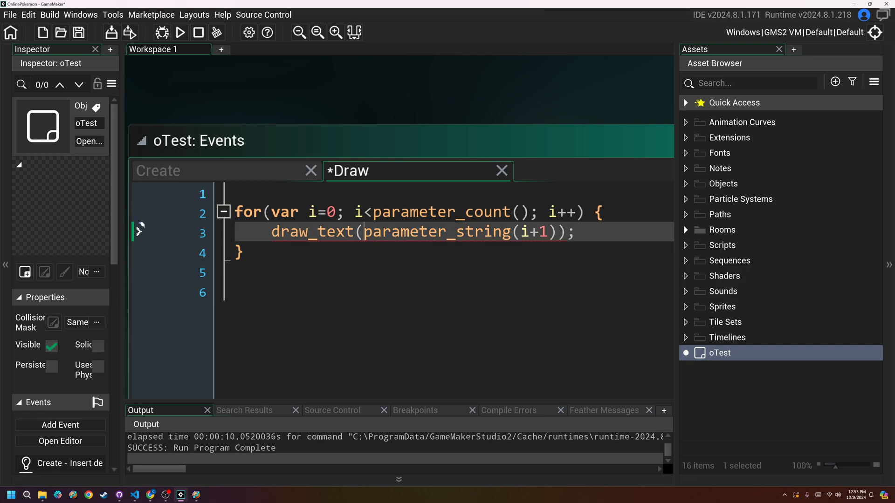
pyautogui.write('25, 25')
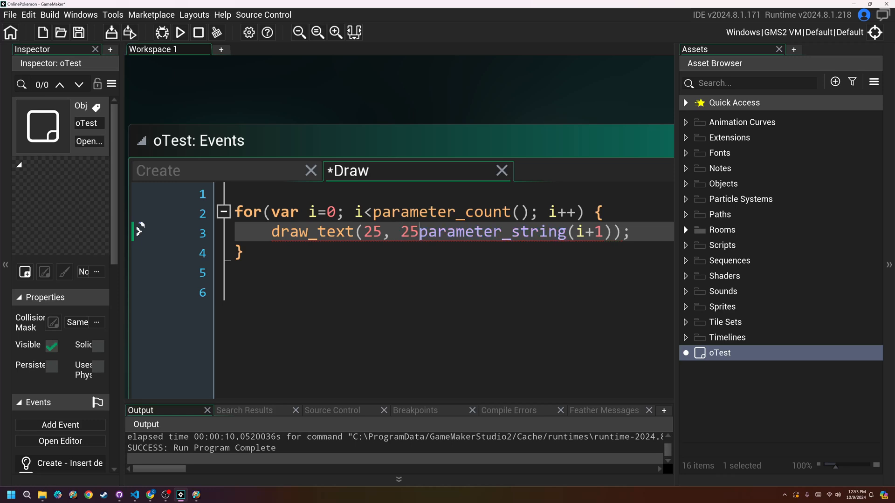
pyautogui.write('*')
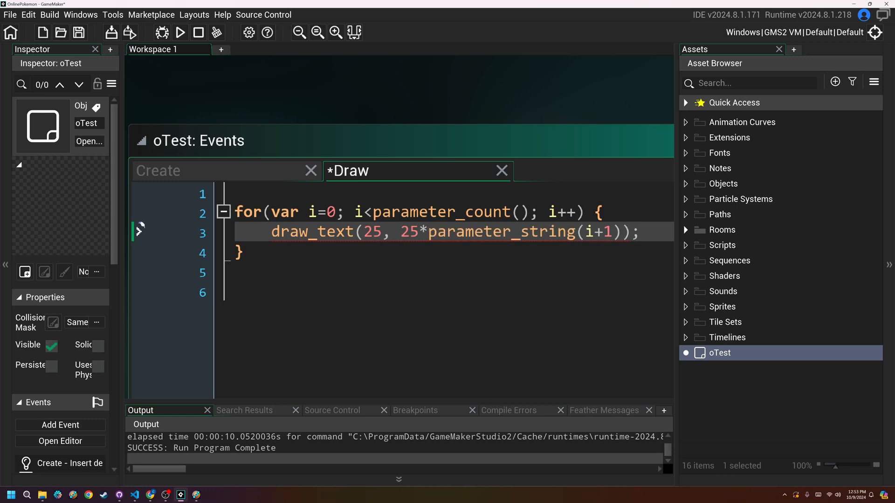
pyautogui.write('i+2')
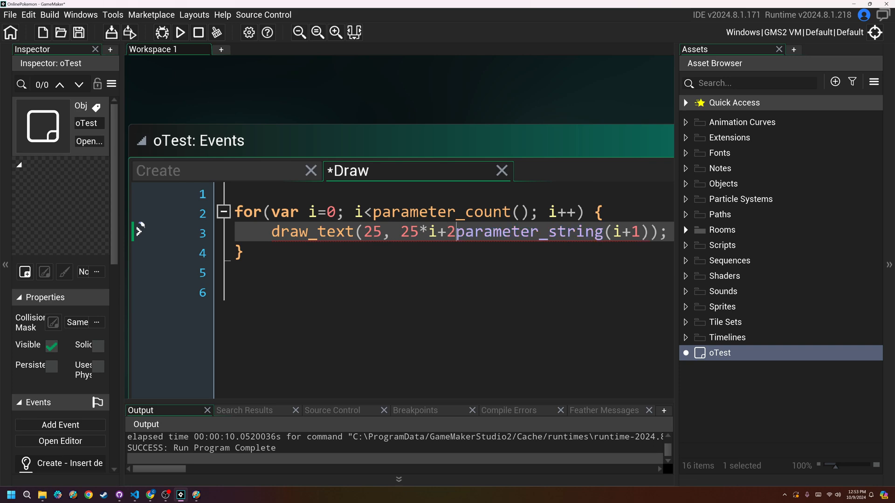
pyautogui.write('5,')
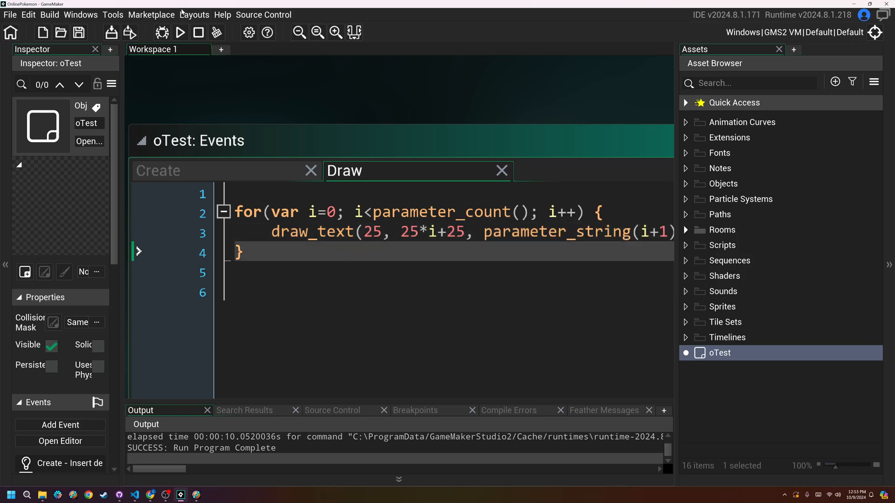
# - Test-run the game, then add draw_set_color(c_white) as the Draw event's first line
pyautogui.click(179, 31)
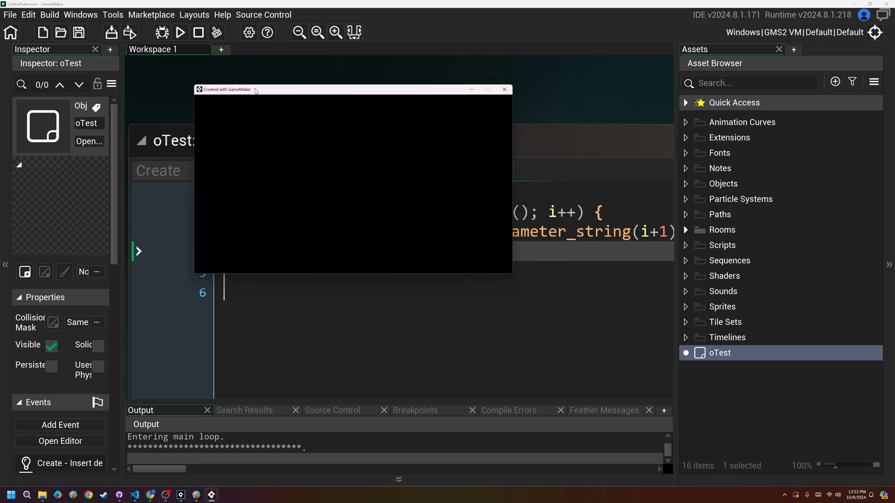
pyautogui.click(503, 89)
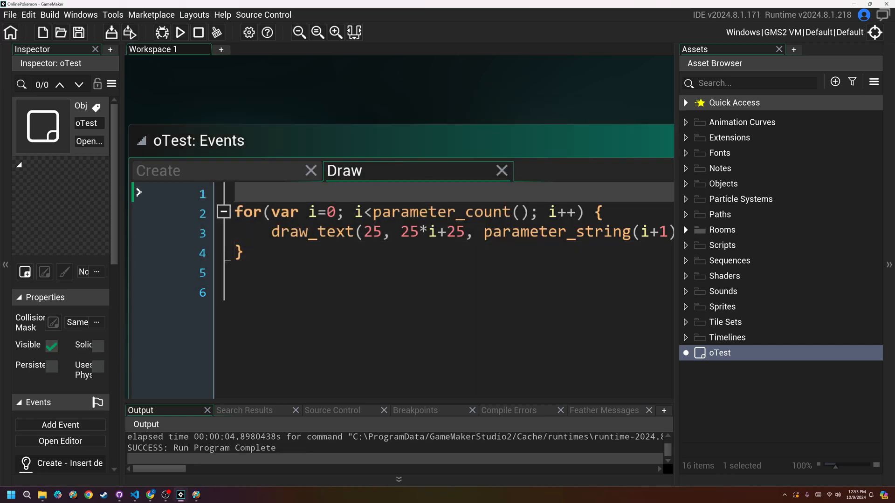
pyautogui.write('dar')
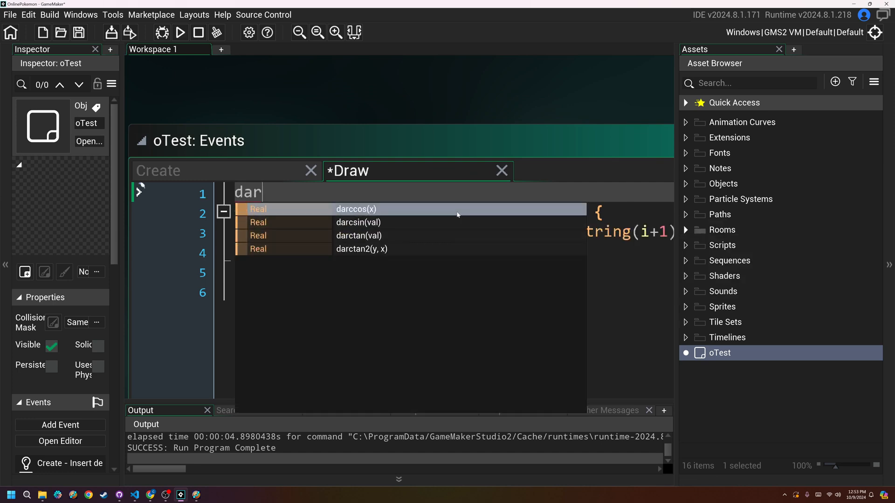
pyautogui.write('draw_c')
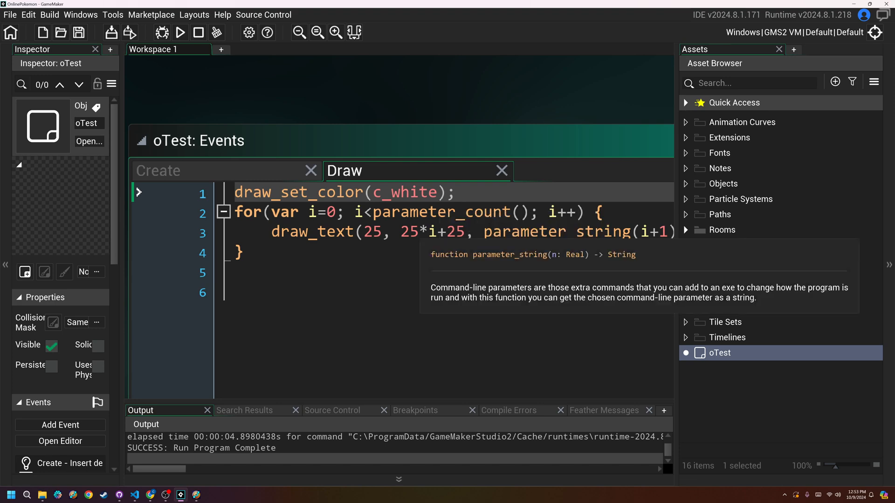
# - Check Room1, return to the oTest code and run the game to see the parameters drawn
pyautogui.doubleClick(736, 245)
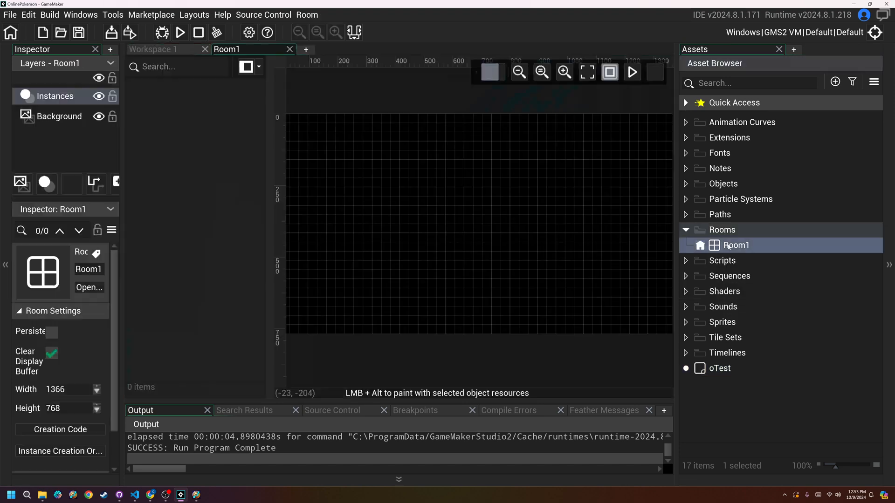
pyautogui.click(720, 368)
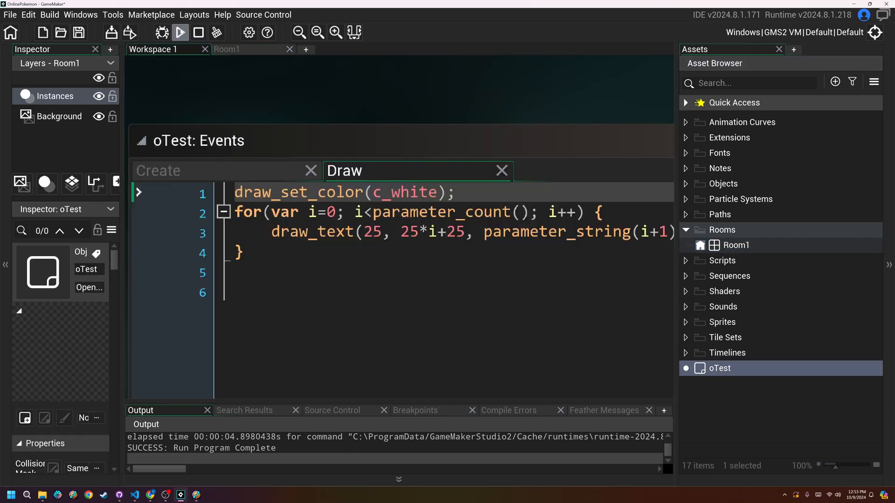
pyautogui.click(180, 32)
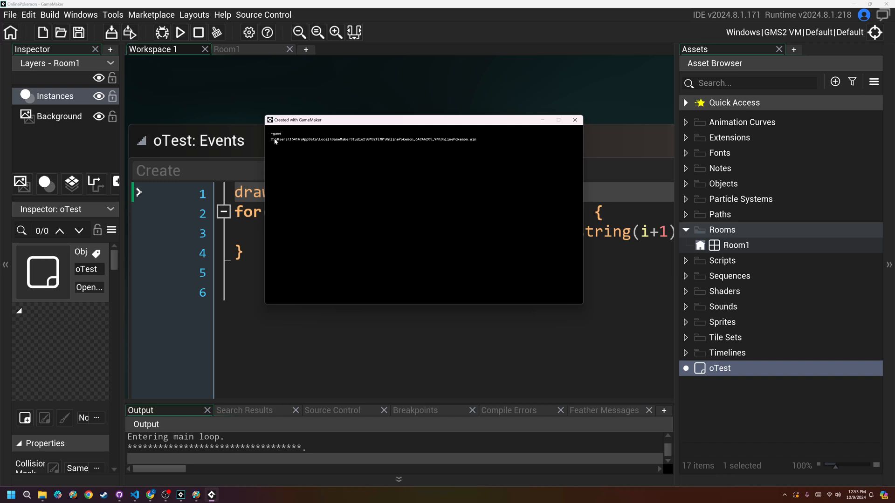
pyautogui.moveTo(284, 166)
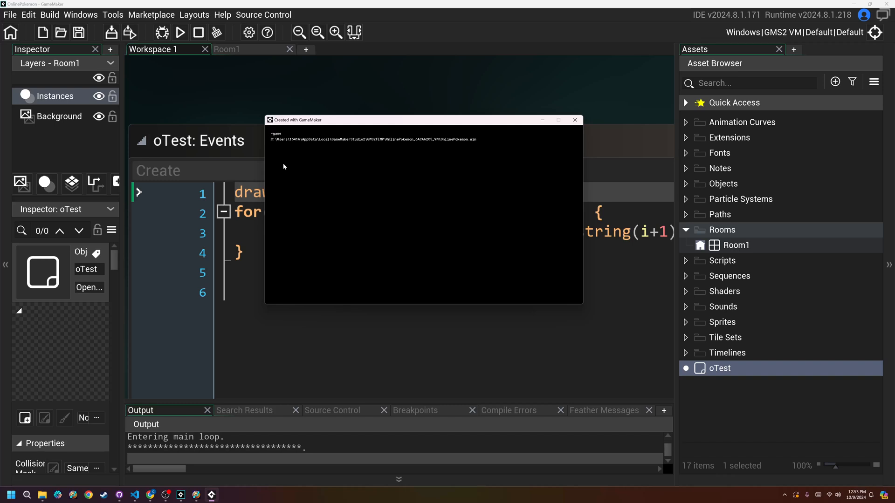
pyautogui.moveTo(291, 139)
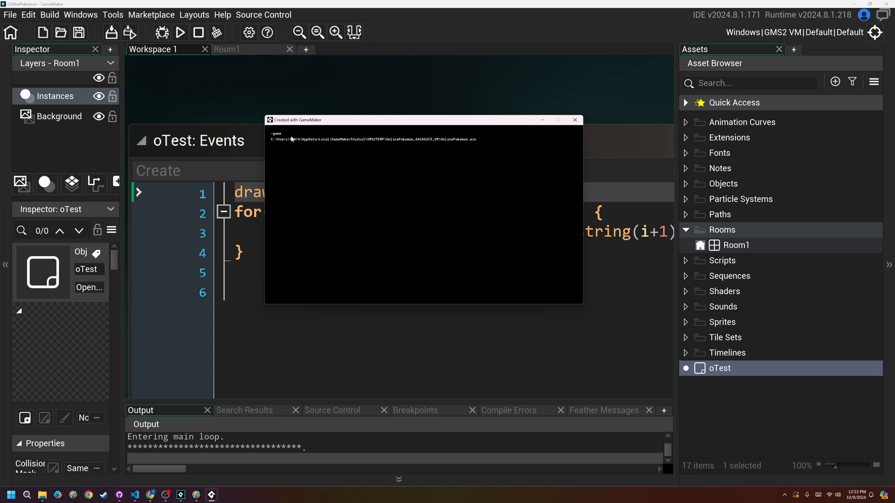
pyautogui.moveTo(273, 140)
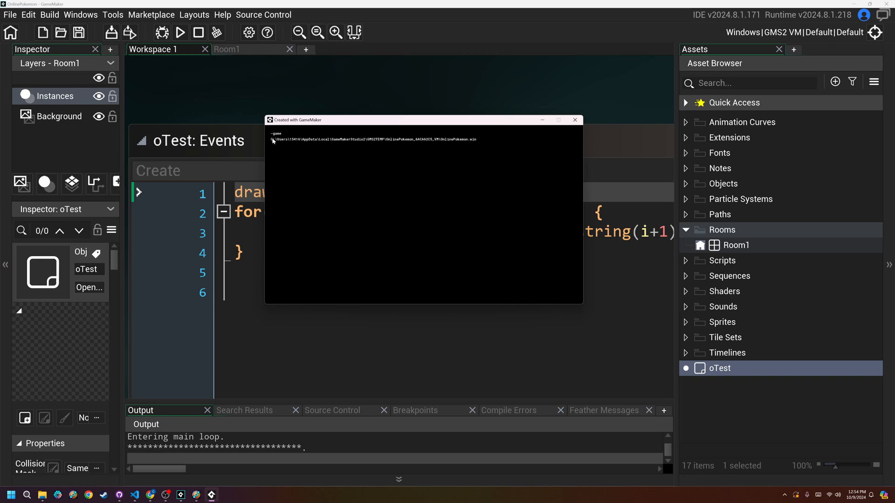
pyautogui.moveTo(443, 139)
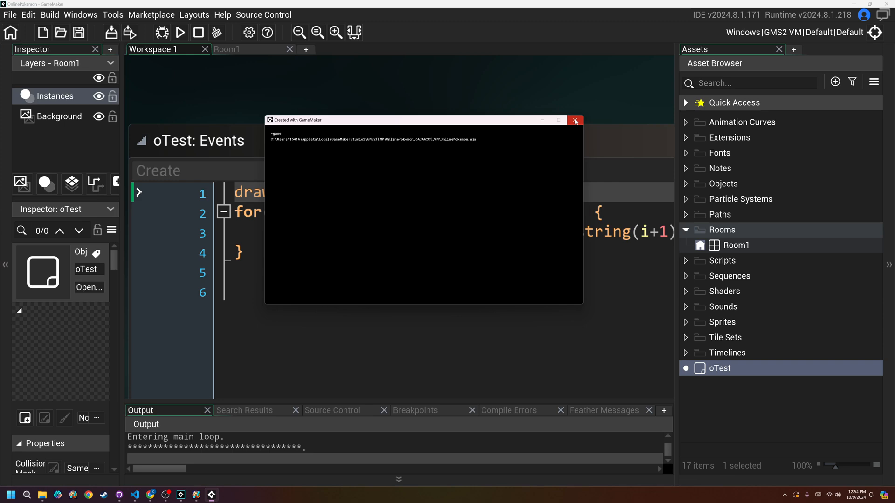
# - Close the game, execute AB Testing with empty arguments, then close the launched instance
pyautogui.click(575, 121)
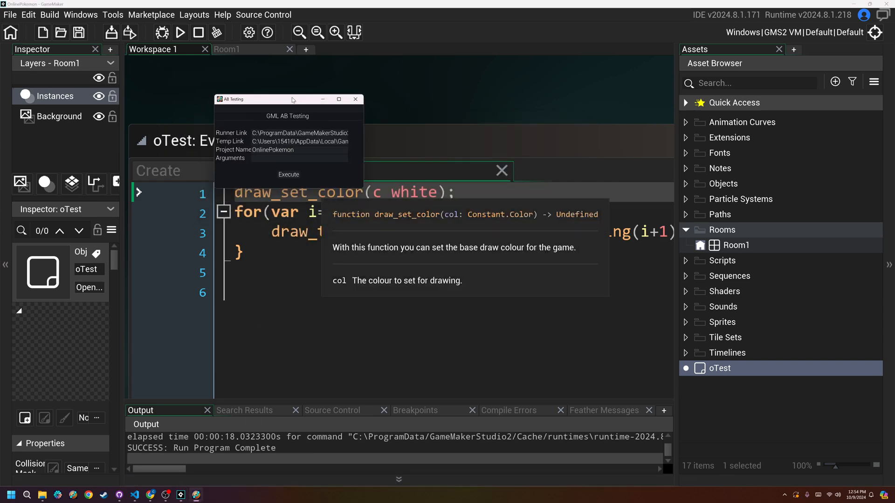
pyautogui.click(288, 174)
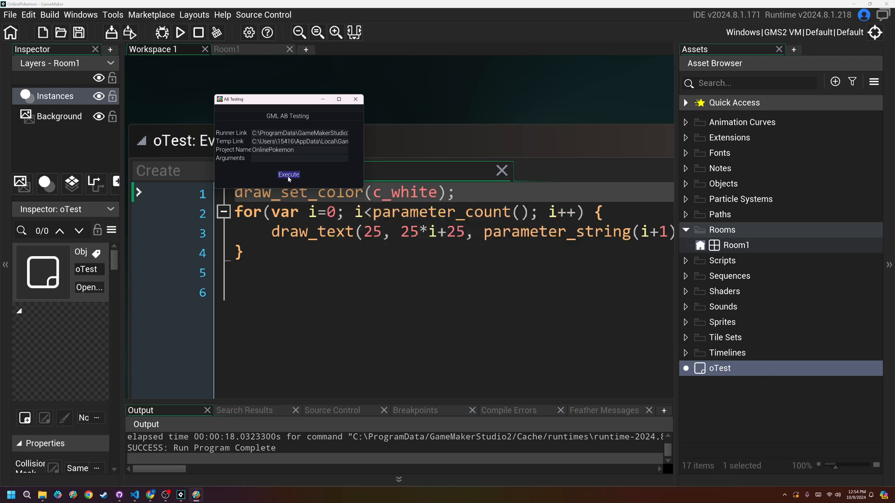
pyautogui.click(288, 174)
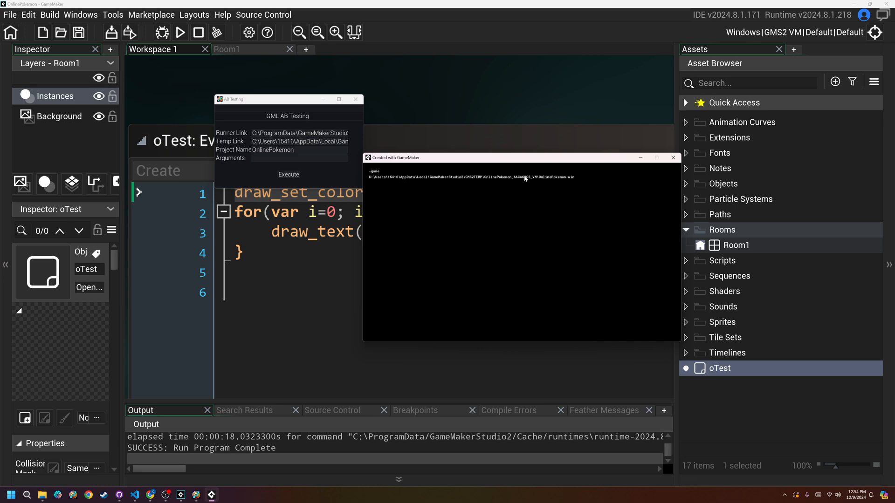
pyautogui.click(672, 157)
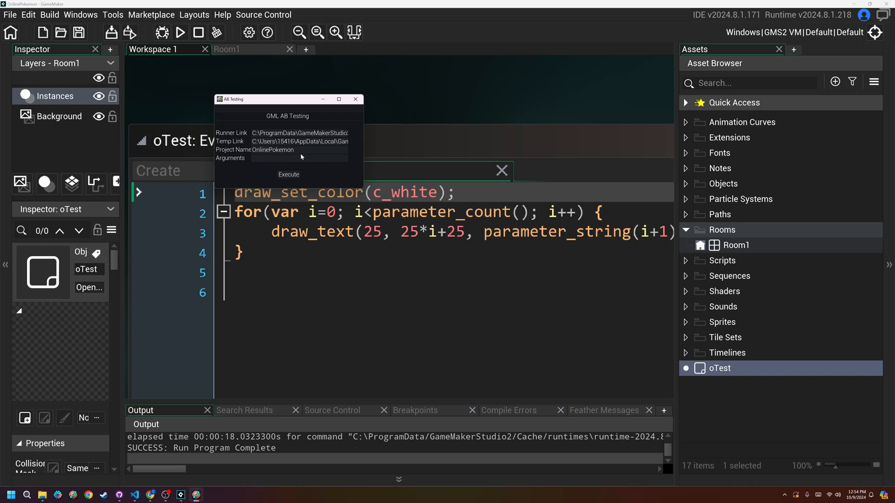
# - Enter -client as the Arguments and Execute, confirming the launched game lists -client
pyautogui.click(296, 158)
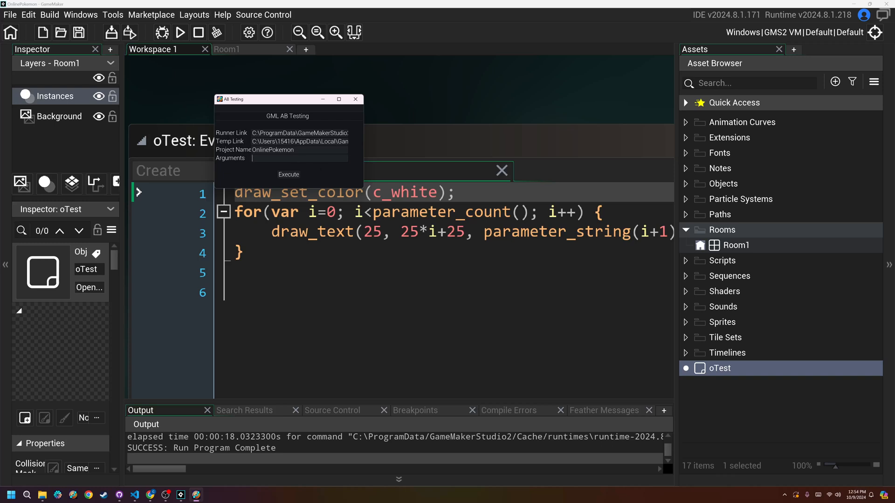
pyautogui.write('-client')
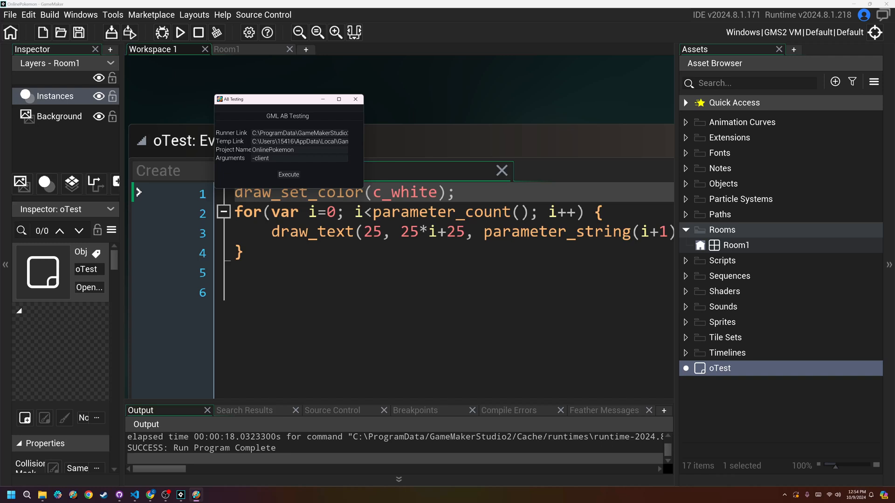
pyautogui.moveTo(279, 174)
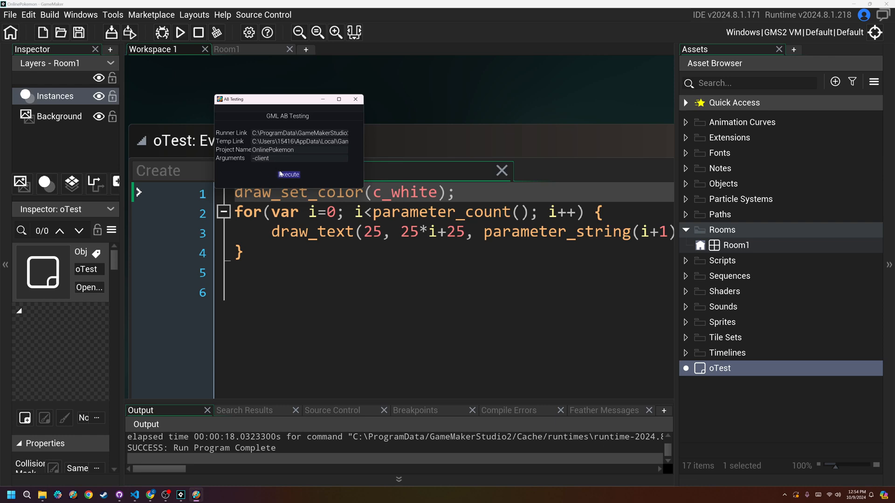
pyautogui.click(288, 174)
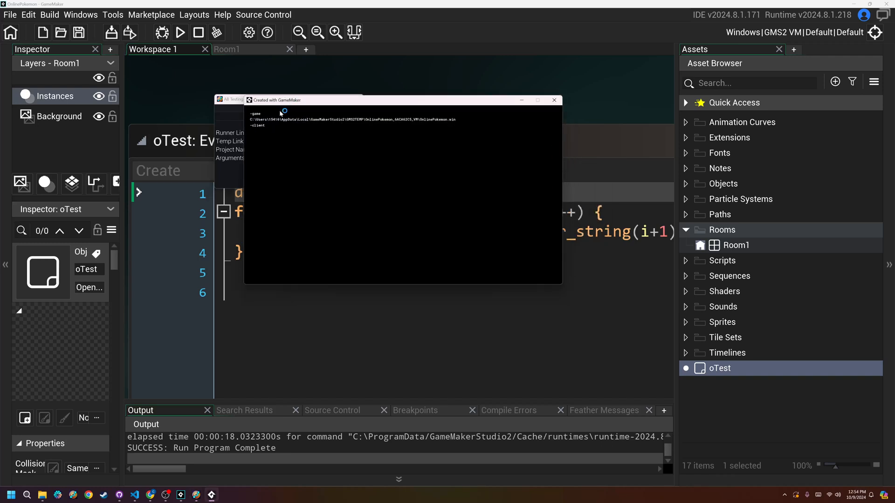
pyautogui.moveTo(490, 138)
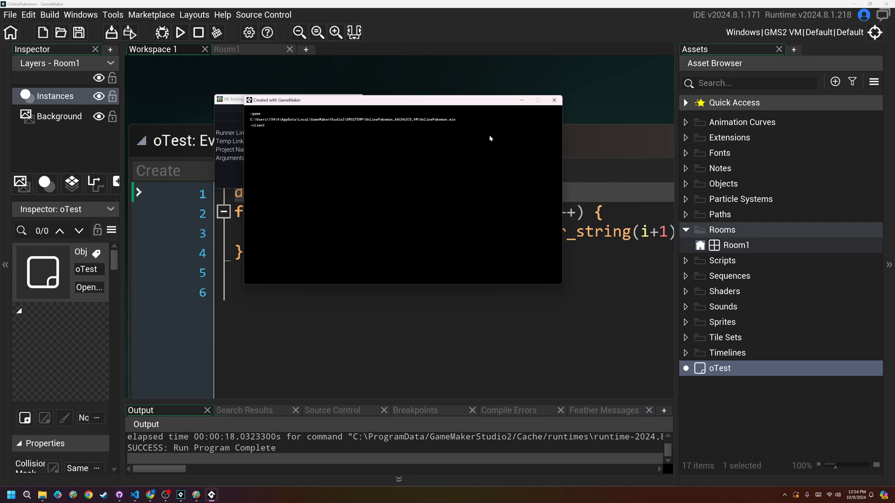
pyautogui.click(553, 100)
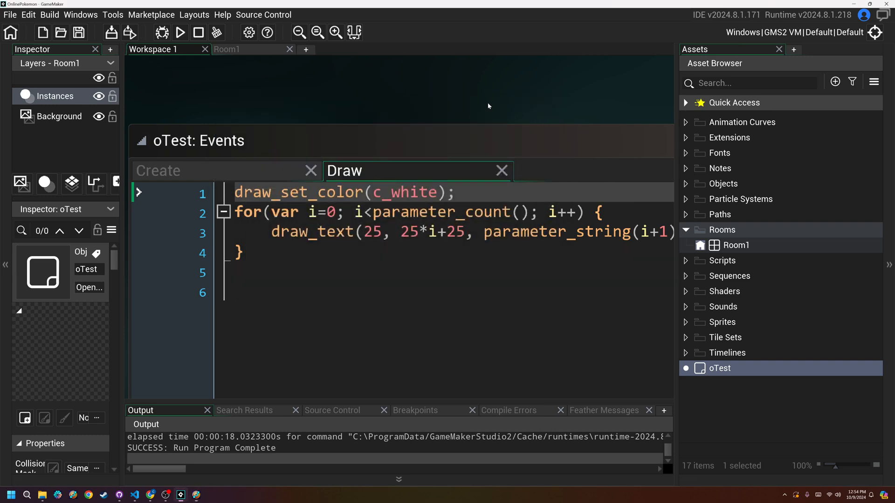
# - Run the project directly, see only -game and the build path, then close the game window
pyautogui.click(180, 32)
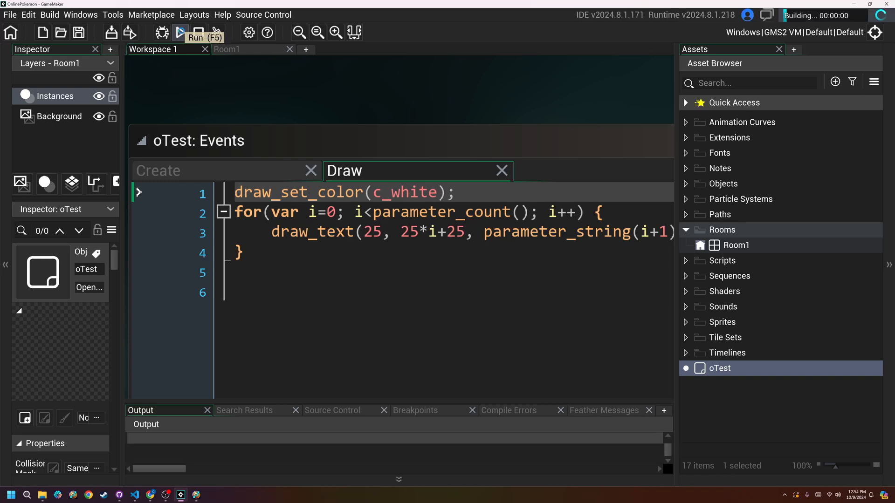
pyautogui.click(180, 33)
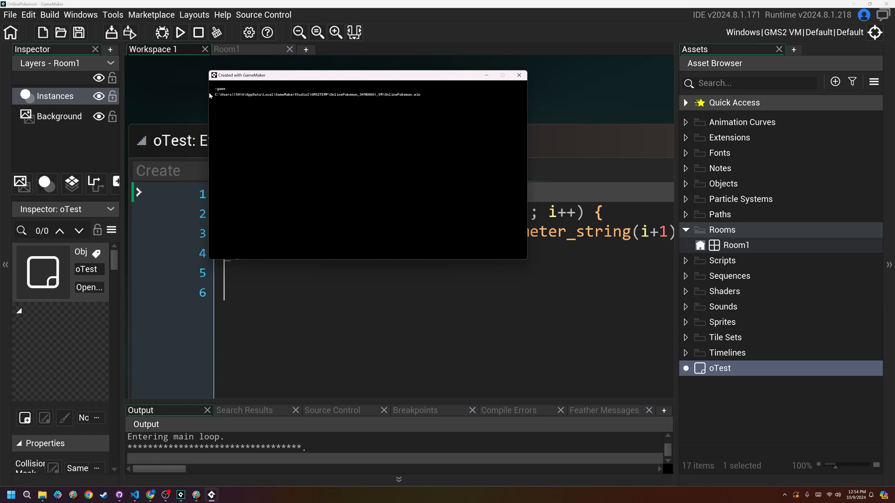
pyautogui.click(518, 74)
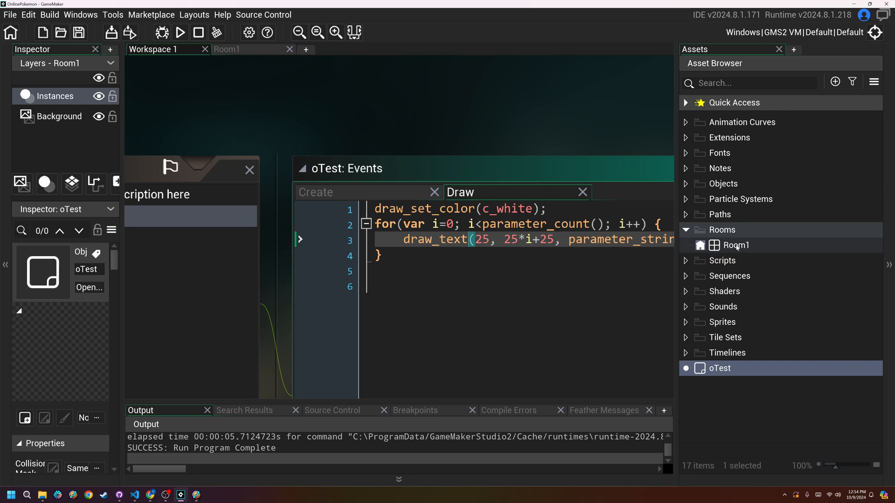
# - Create a new room named serverRoom in the Rooms group
pyautogui.click(316, 192)
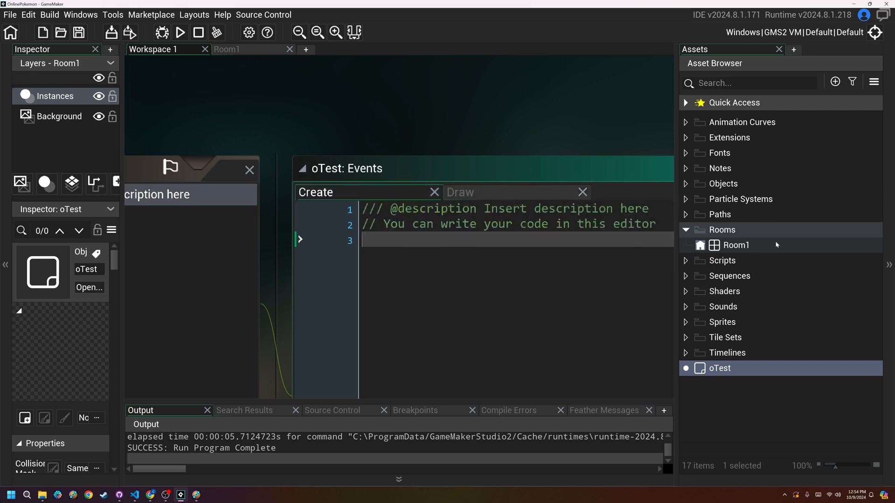
pyautogui.rightClick(735, 245)
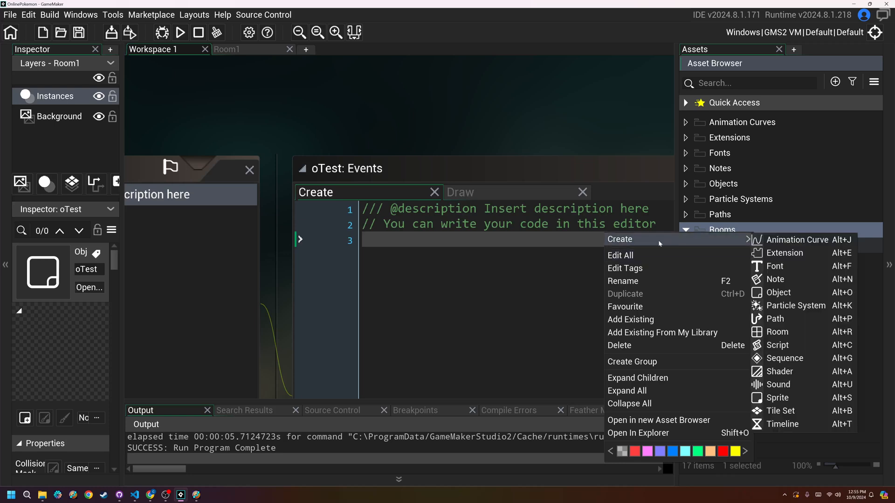
pyautogui.moveTo(785, 358)
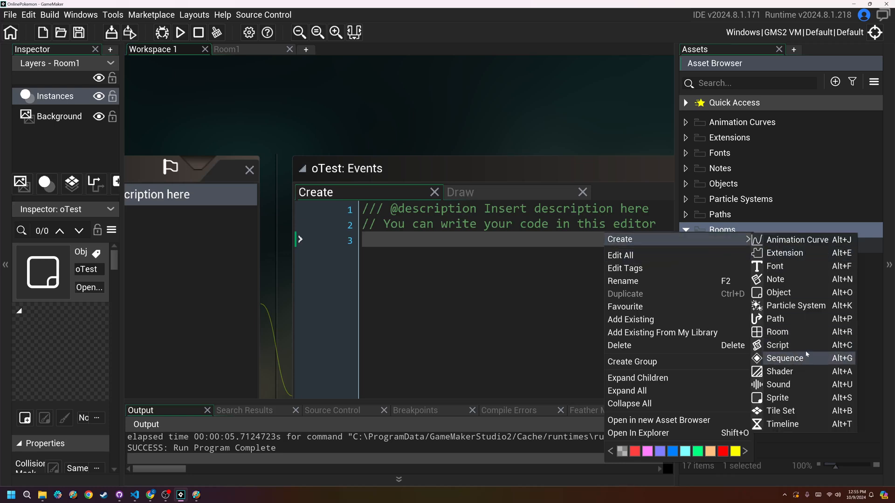
pyautogui.click(777, 332)
pyautogui.write('serverRoom')
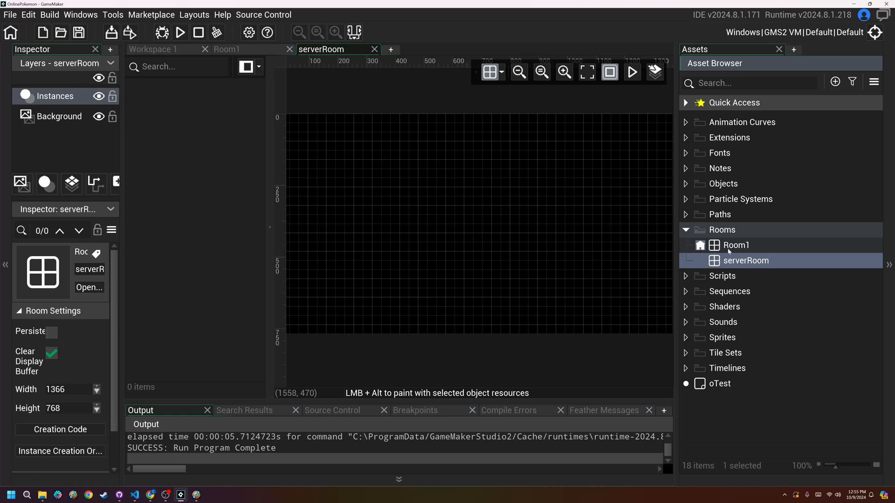
# - Rename Room1 to clientRoom and open serverRoom in the room editor
pyautogui.click(735, 245)
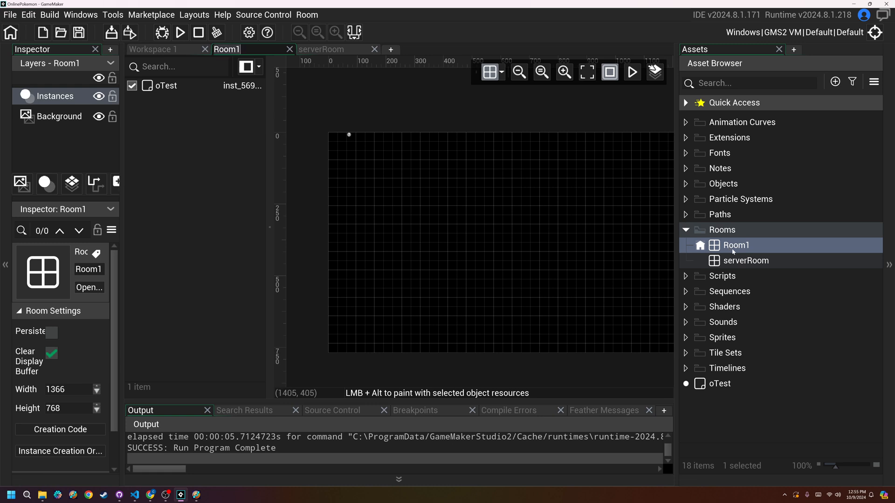
pyautogui.rightClick(736, 245)
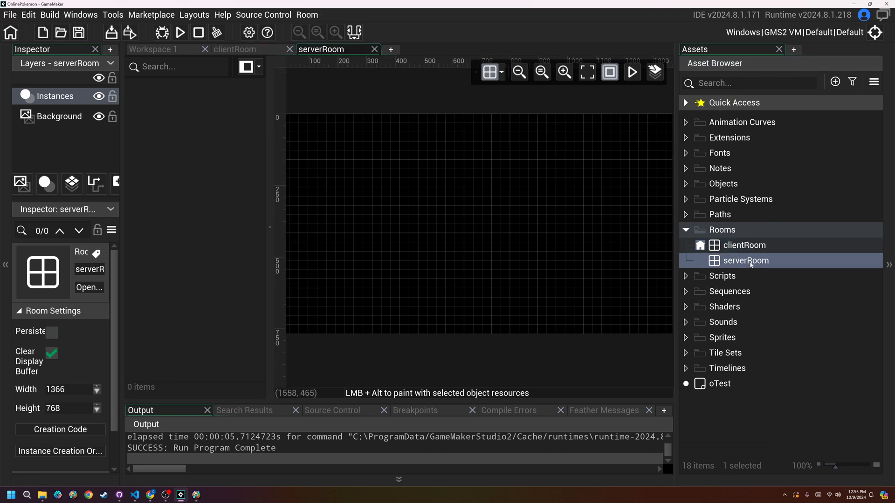
pyautogui.doubleClick(718, 383)
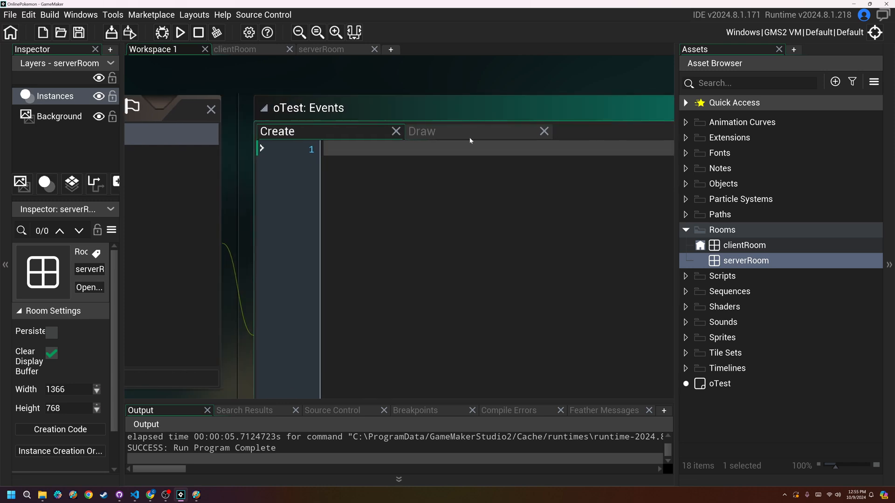
# - In the Create event loop, add var param = parameter_string(i+1);
pyautogui.click(421, 131)
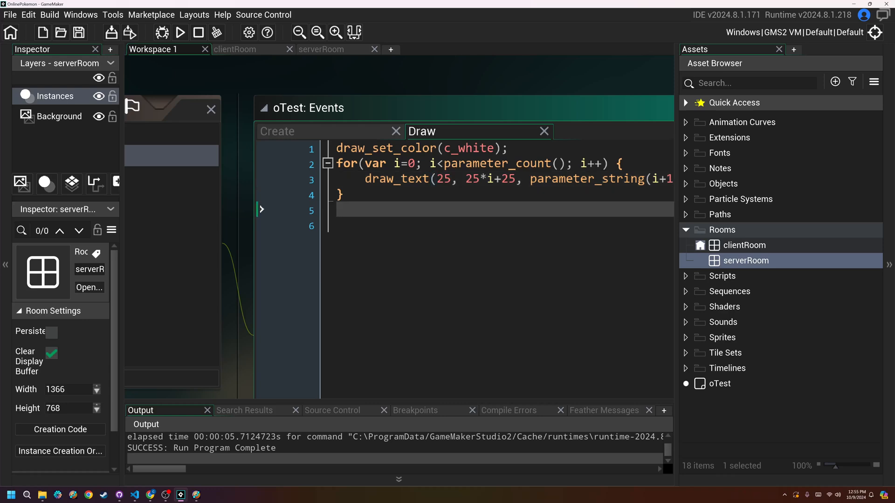
pyautogui.click(278, 131)
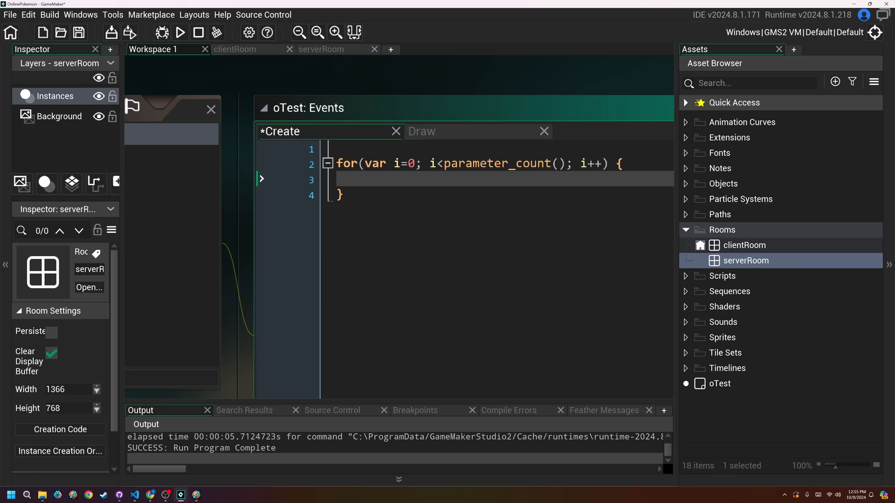
pyautogui.write('var')
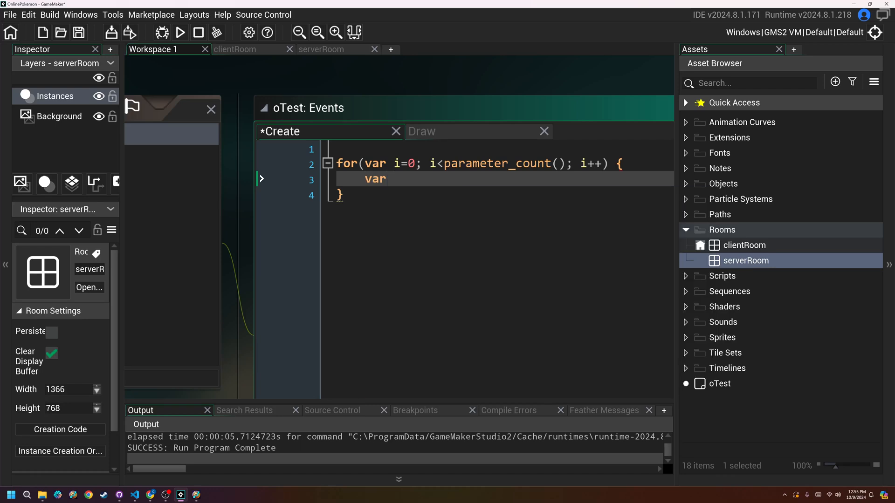
pyautogui.write('param')
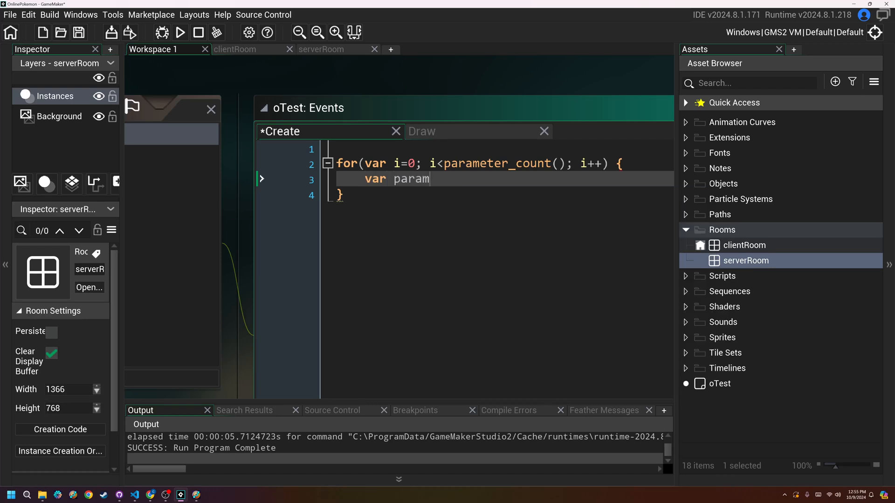
pyautogui.write('= pare')
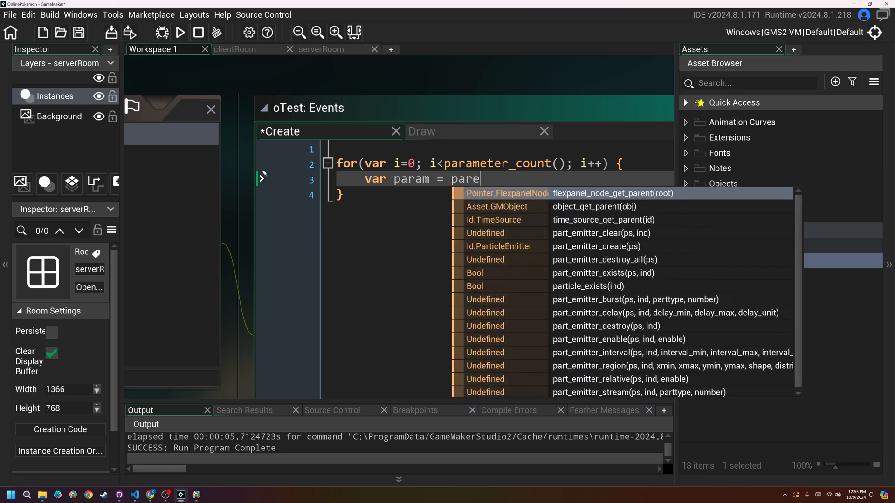
pyautogui.press('backspace')
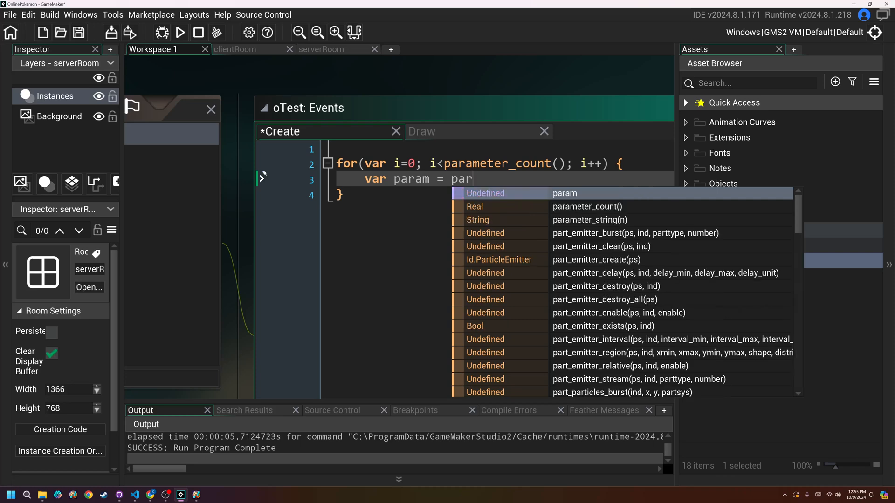
pyautogui.click(589, 220)
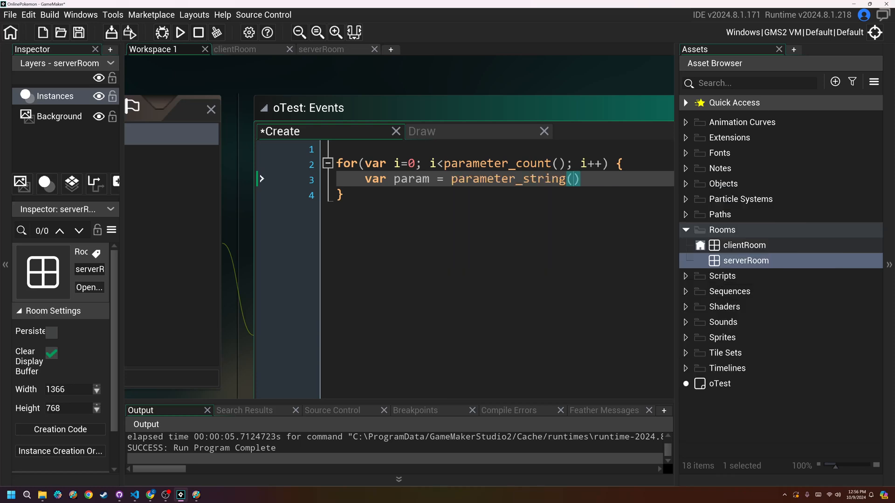
pyautogui.write('i+1);')
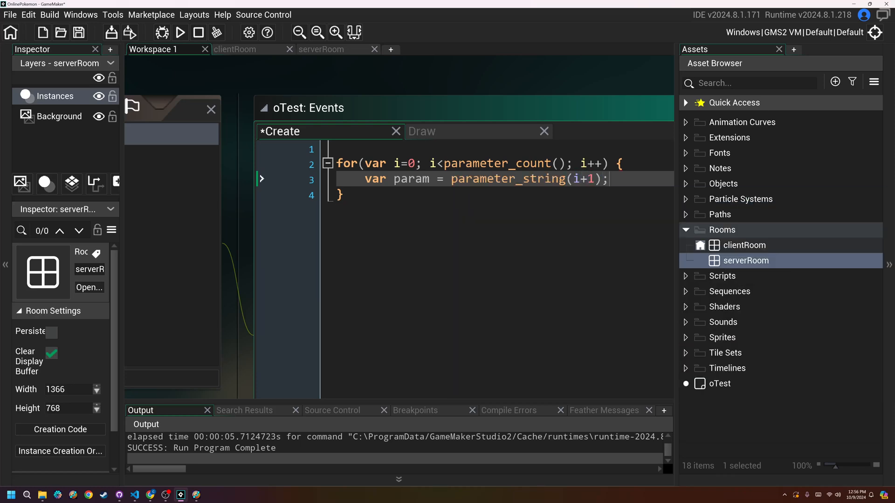
# - Add the braced check if(param == "-cleint") { } inside the loop
pyautogui.write('if(param')
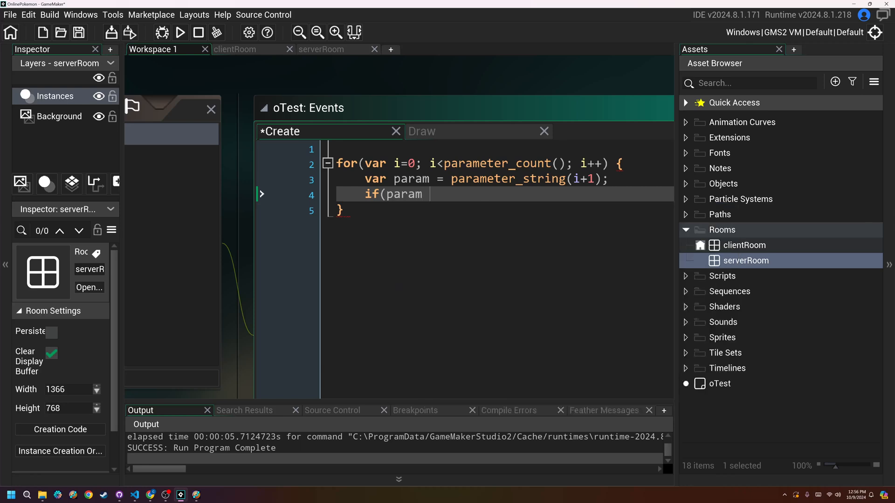
pyautogui.write('== "')
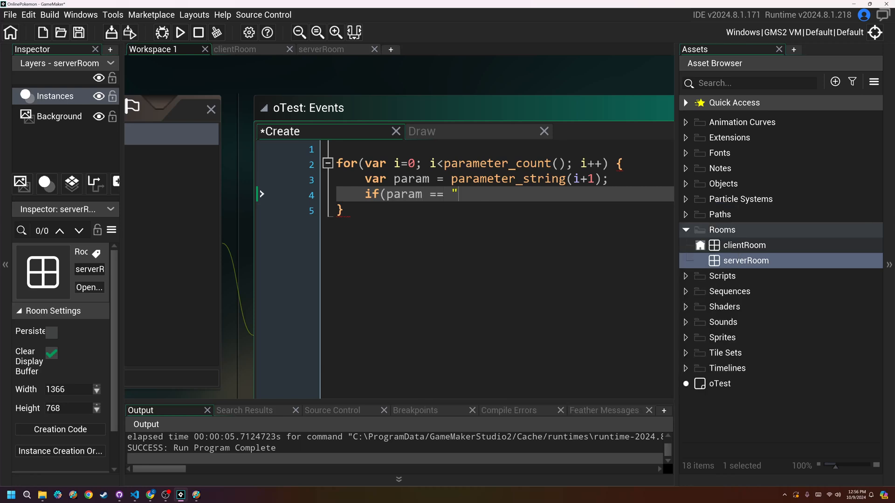
pyautogui.write('-cleint"0')
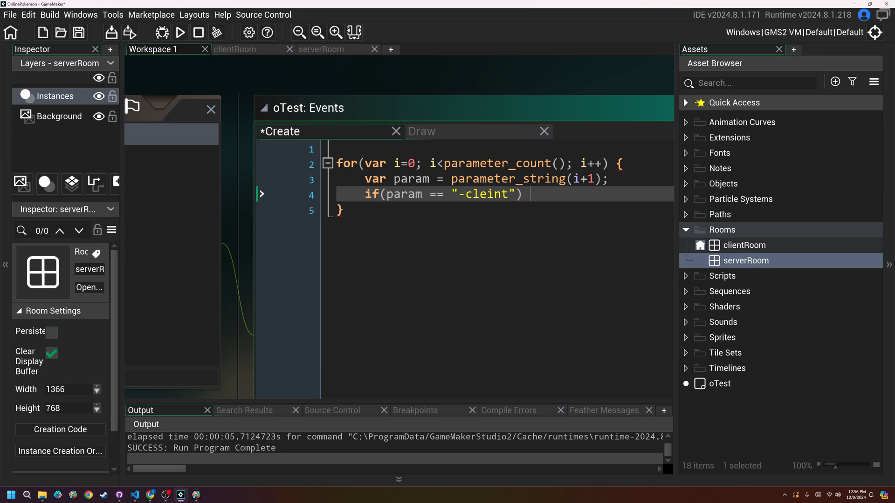
pyautogui.write('{')
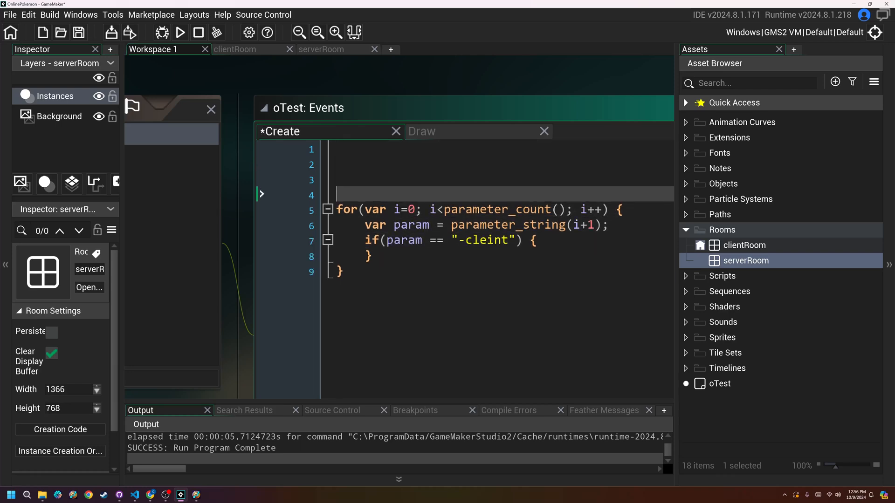
# - Declare var isClient = false; above the loop and set isClient = true on a match
pyautogui.write('var')
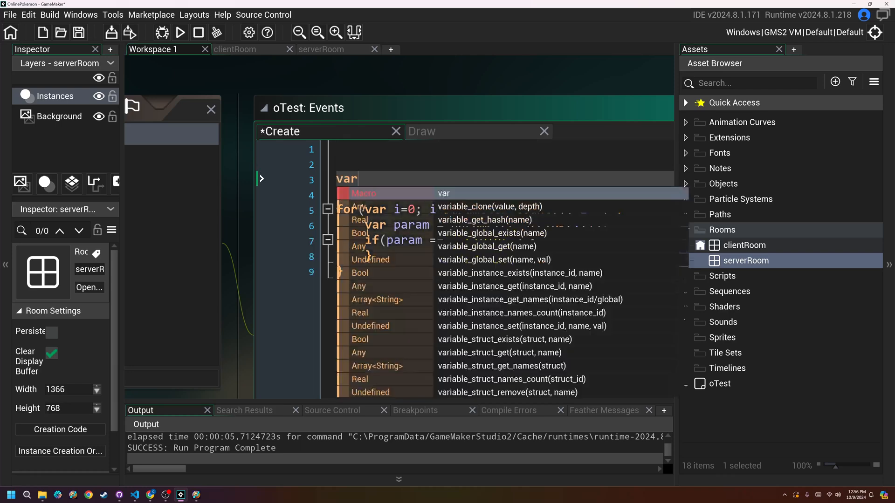
pyautogui.write('isCl')
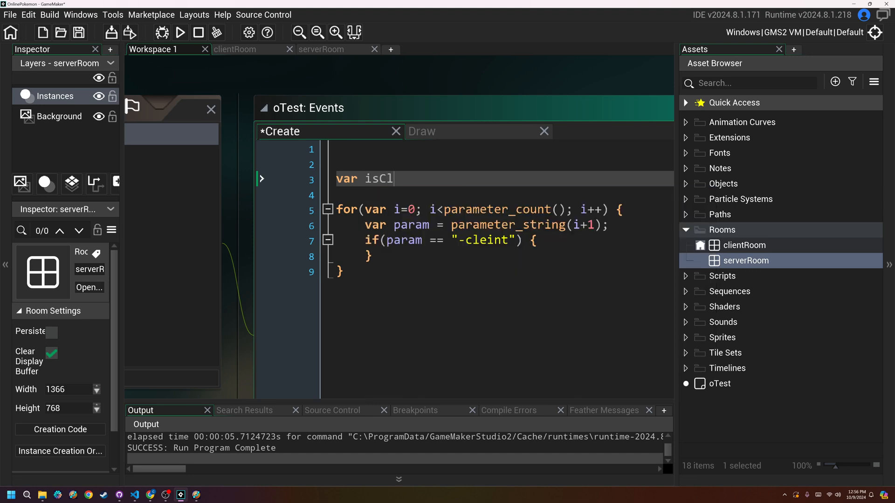
pyautogui.write('ient = false;')
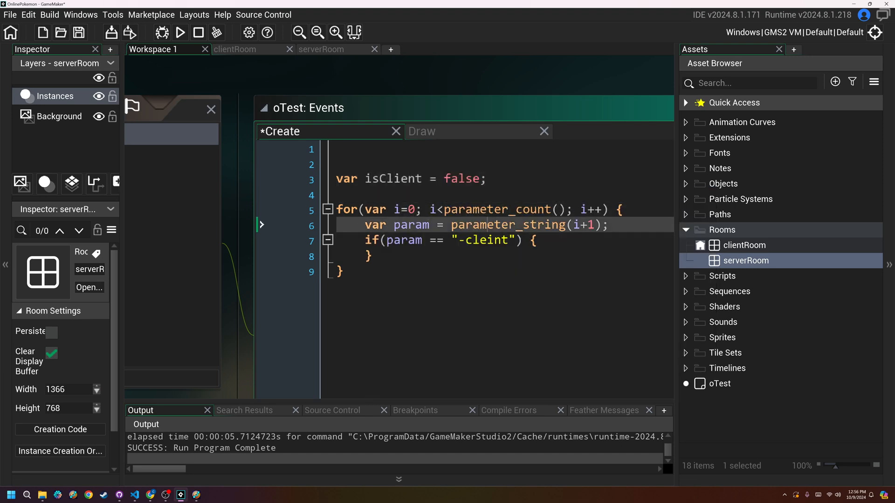
pyautogui.write('if')
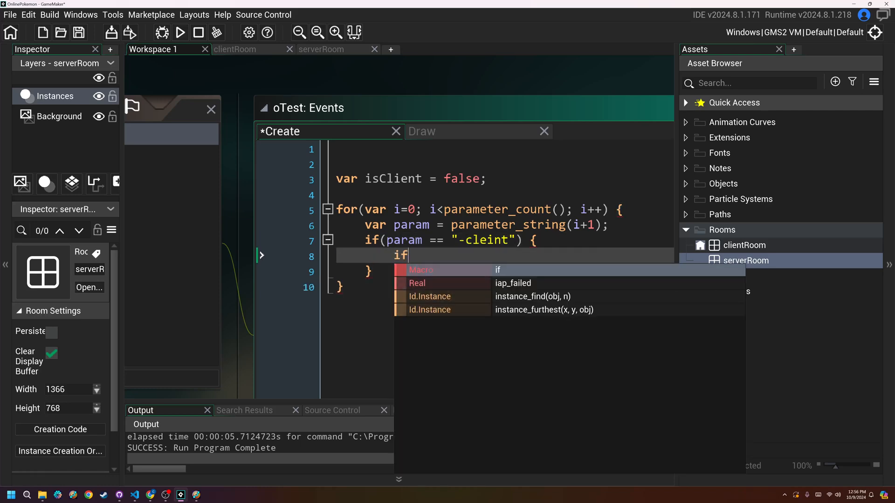
pyautogui.write('isClient = true;')
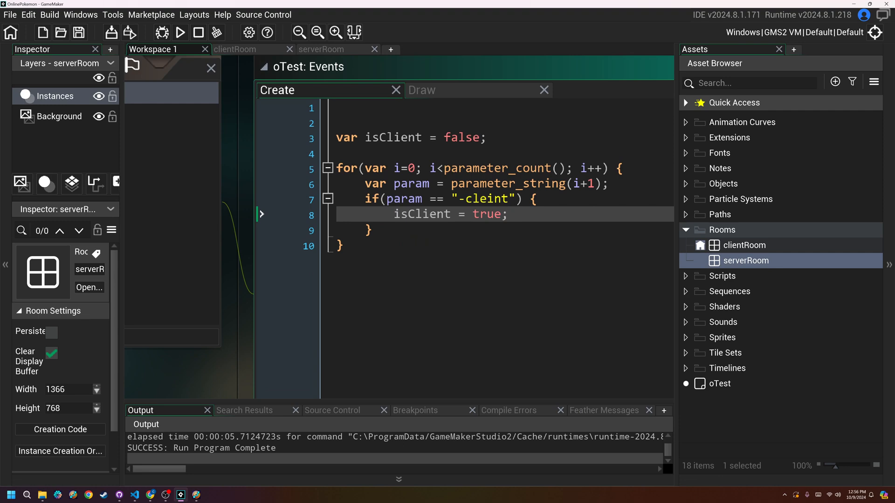
# - Below the loop add if(!isClient) { room_goto(serverRoom); } else { }
pyautogui.click(342, 245)
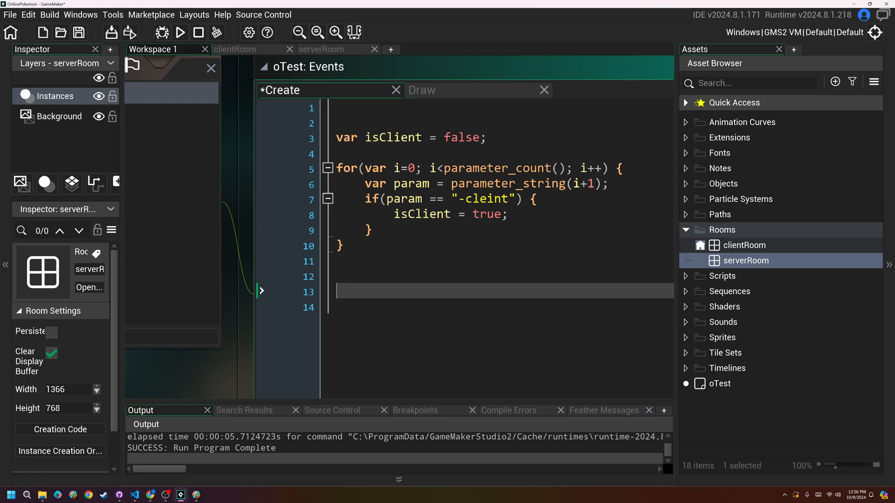
pyautogui.write('if(!i')
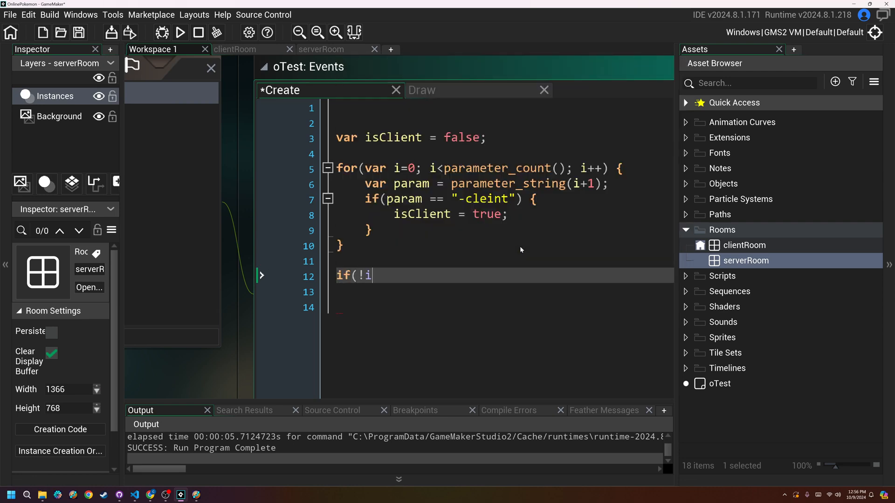
pyautogui.write('sClient')
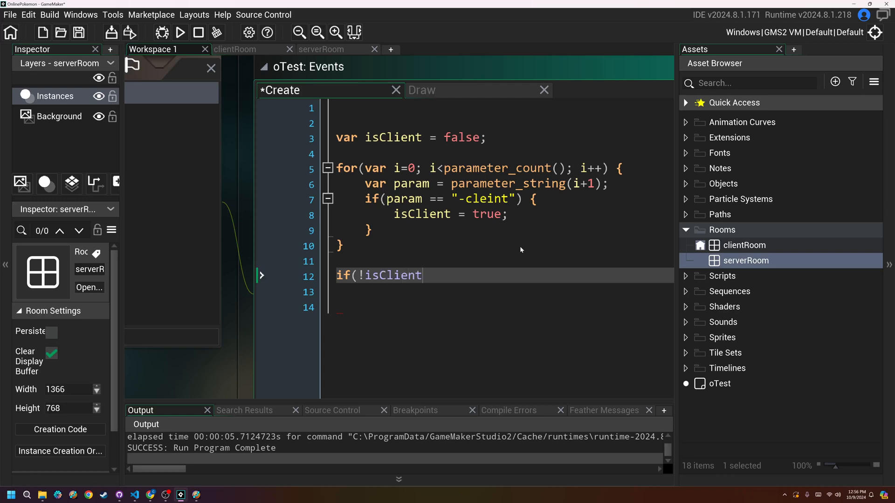
pyautogui.write(') {')
pyautogui.click(501, 308)
pyautogui.write('} else {')
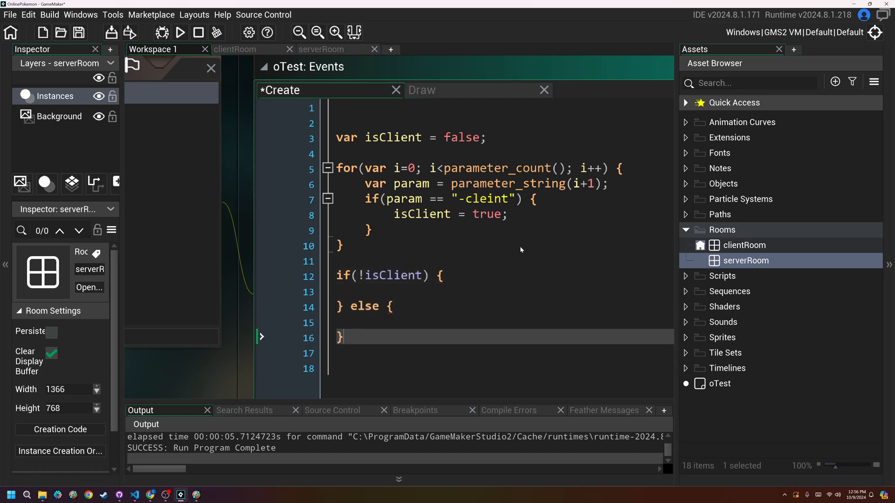
pyautogui.click(365, 291)
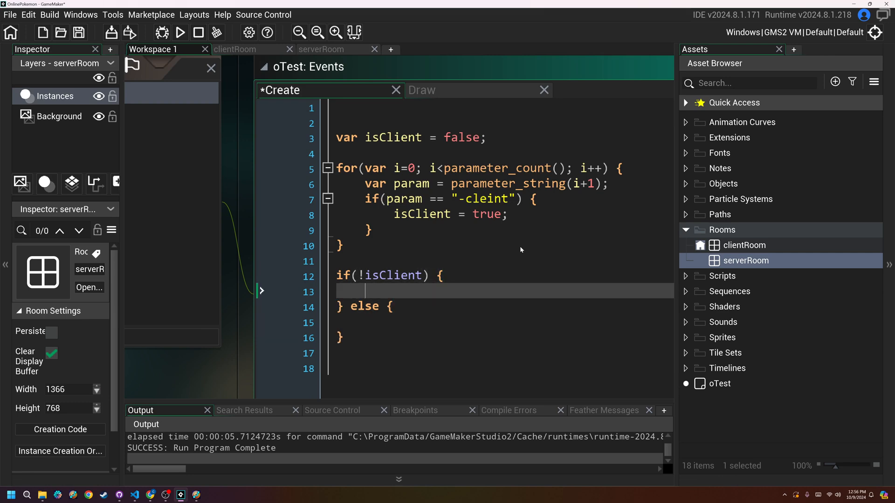
pyautogui.write('r')
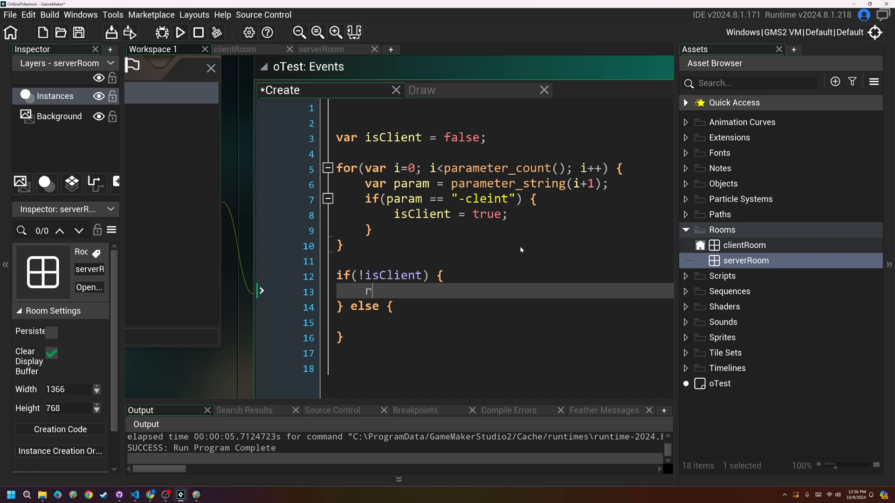
pyautogui.write('oom_goto')
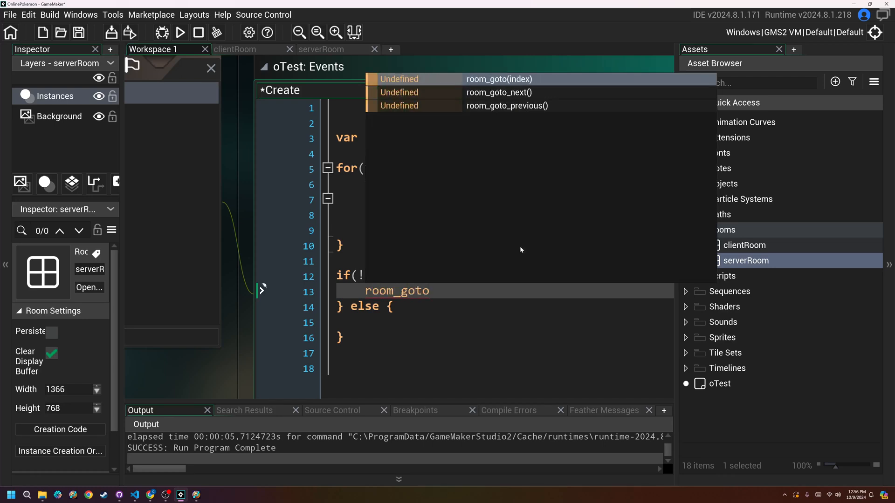
pyautogui.write('(ser')
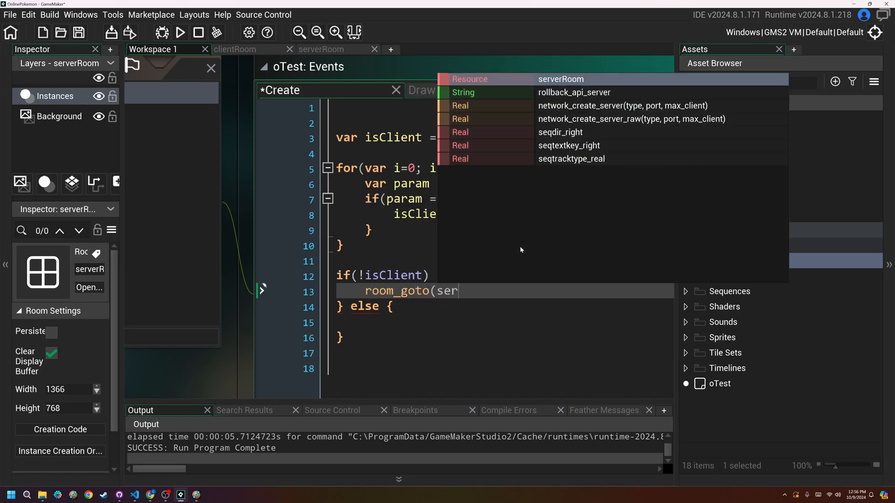
pyautogui.click(560, 79)
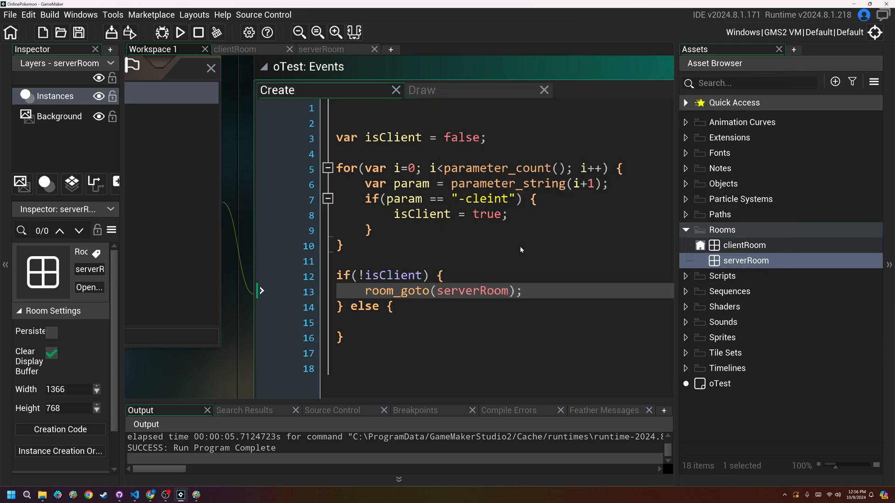
# - Change the clientRoom Background layer colour from black to green
pyautogui.click(321, 49)
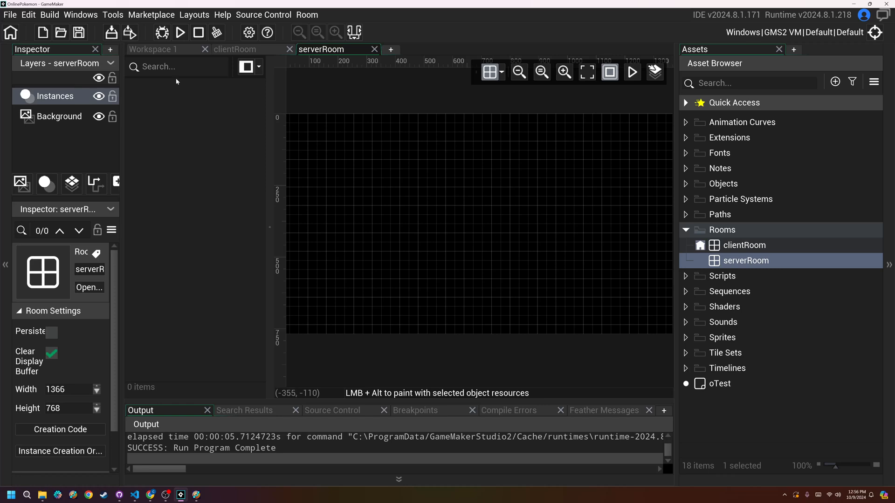
pyautogui.click(59, 117)
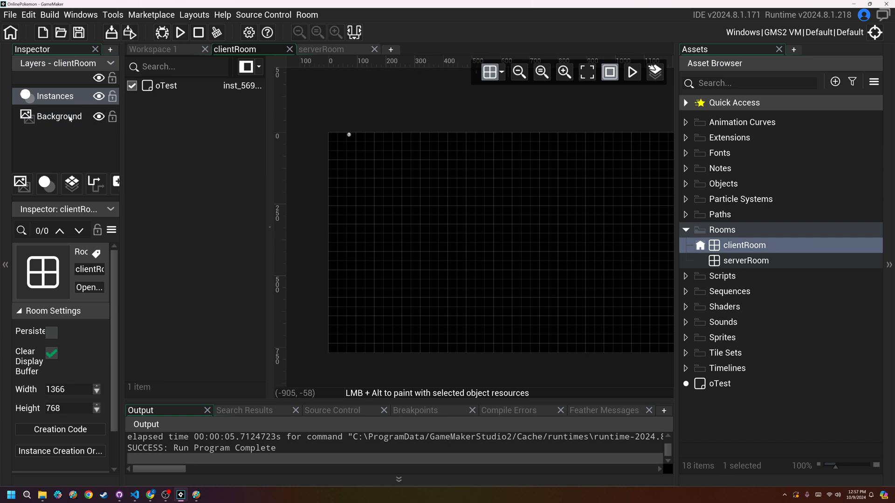
pyautogui.click(60, 117)
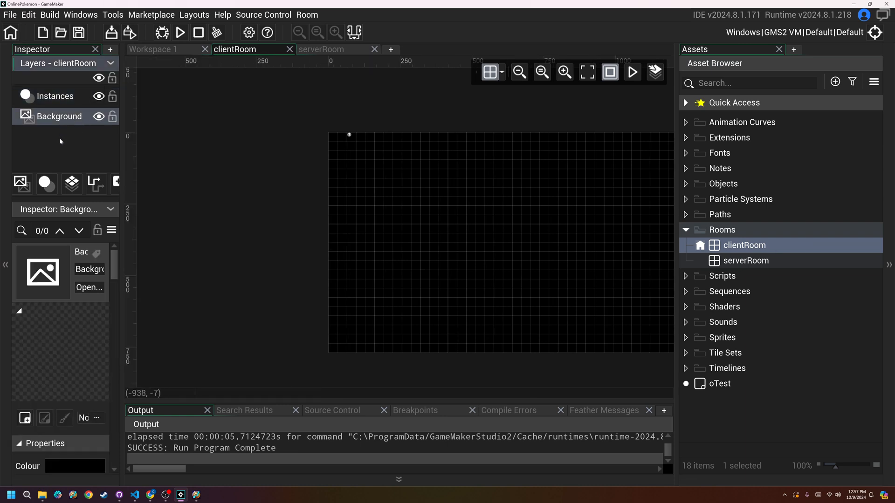
pyautogui.moveTo(21, 184)
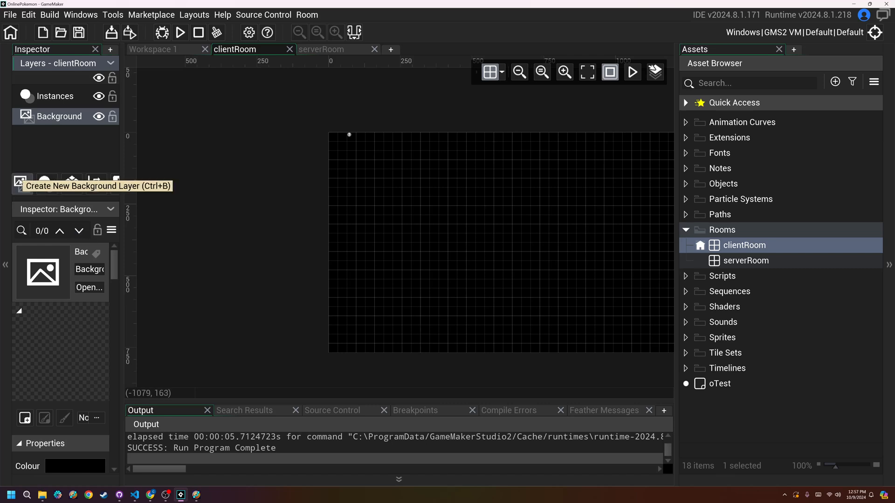
pyautogui.moveTo(64, 467)
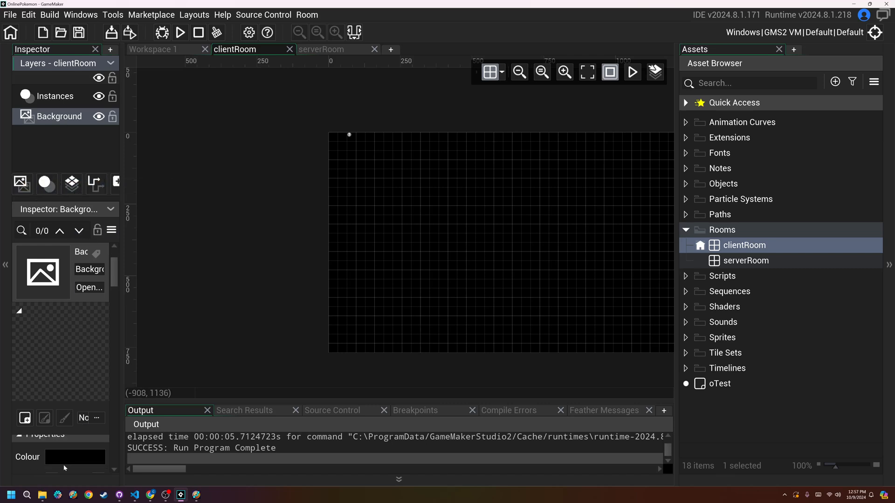
pyautogui.click(75, 457)
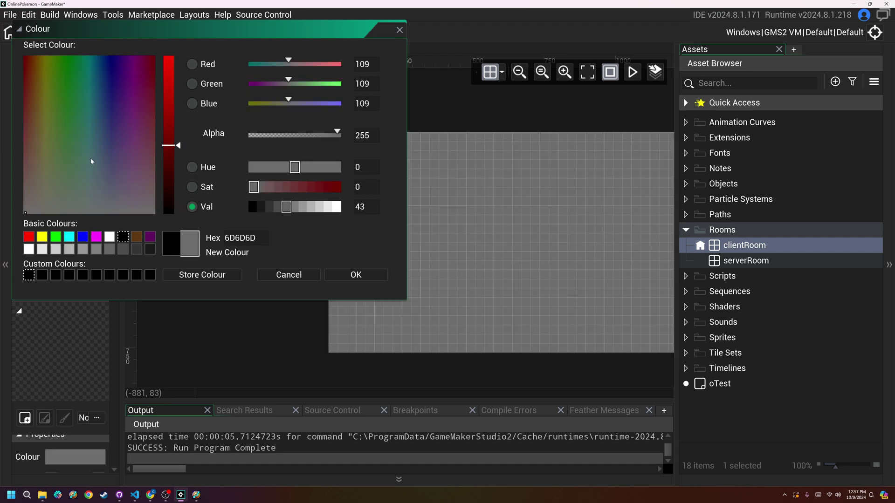
pyautogui.click(57, 156)
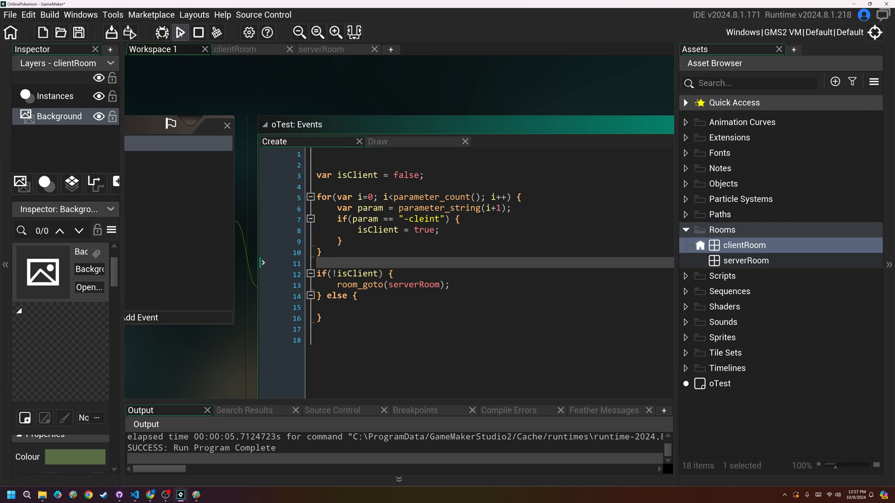
# - Run the game, Execute a -client instance from GML AB Testing, then close both game windows
pyautogui.click(179, 32)
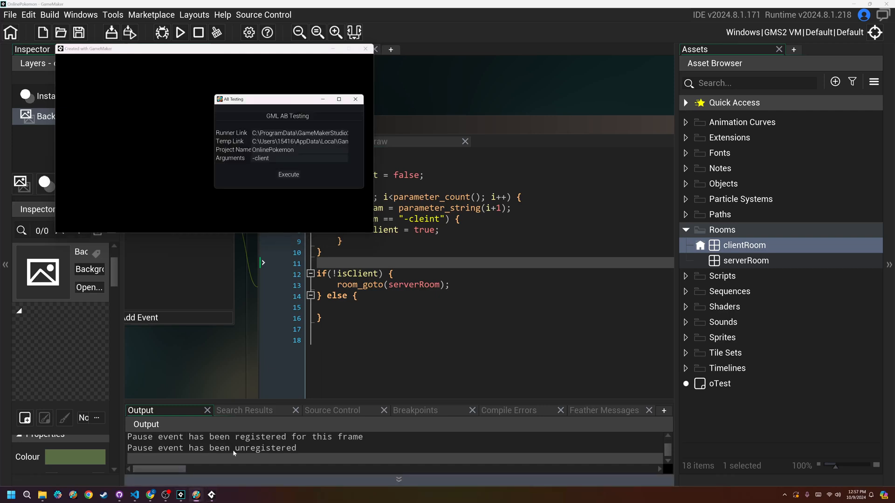
pyautogui.click(288, 174)
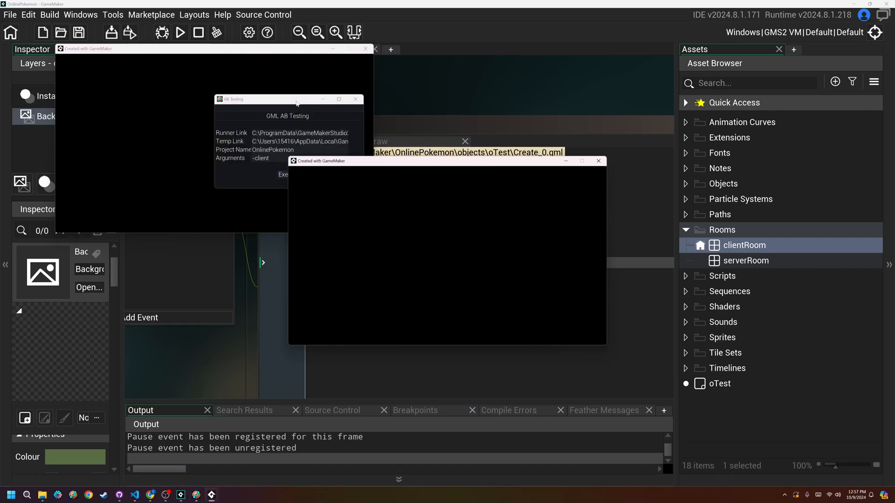
pyautogui.moveTo(288, 99); pyautogui.dragTo(188, 166)
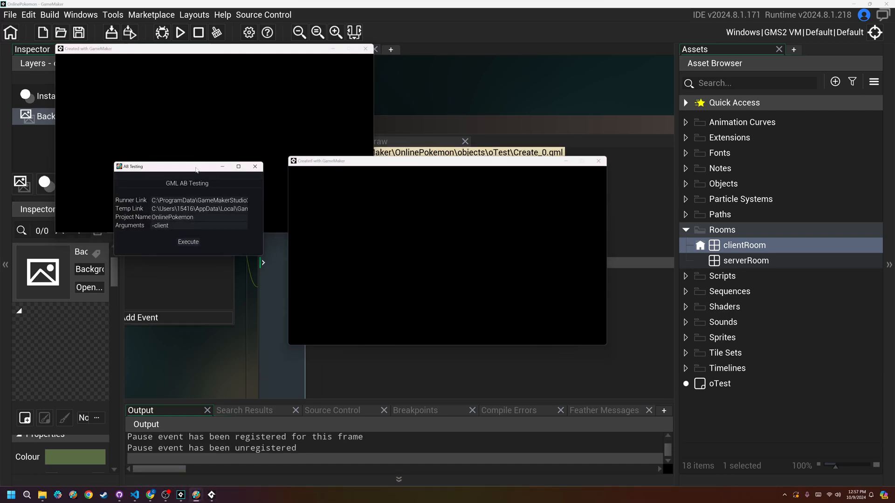
pyautogui.click(597, 161)
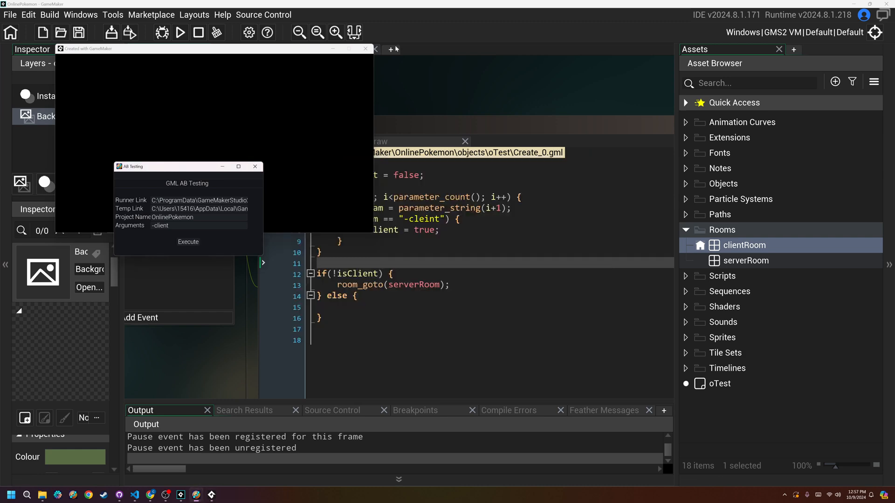
pyautogui.click(187, 241)
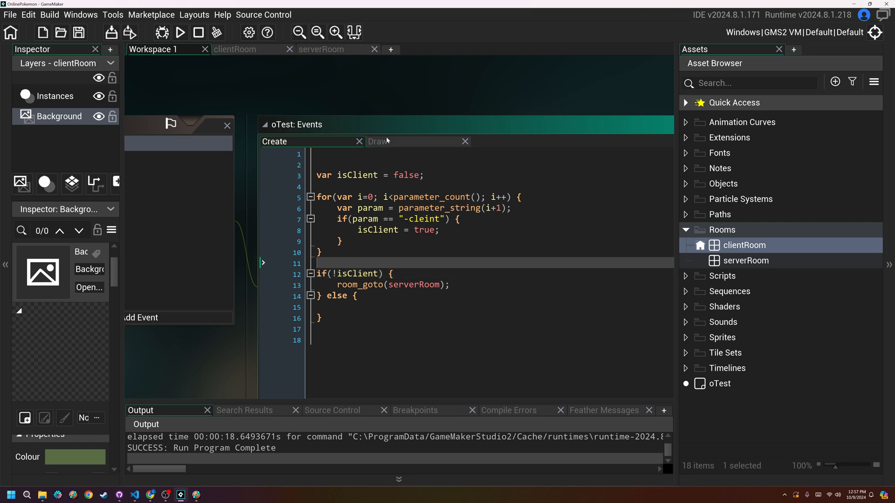
# - Check the Draw event and green clientRoom, then remove room_goto(serverRoom); from the not-client block
pyautogui.click(377, 141)
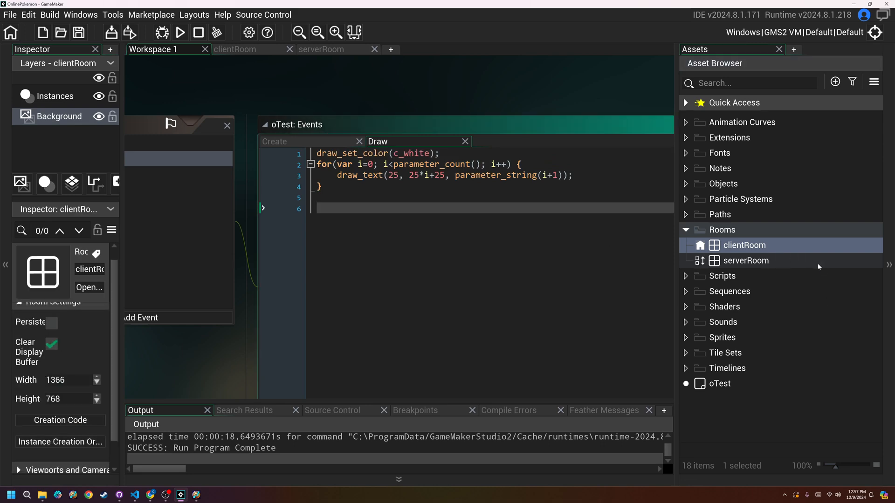
pyautogui.click(234, 49)
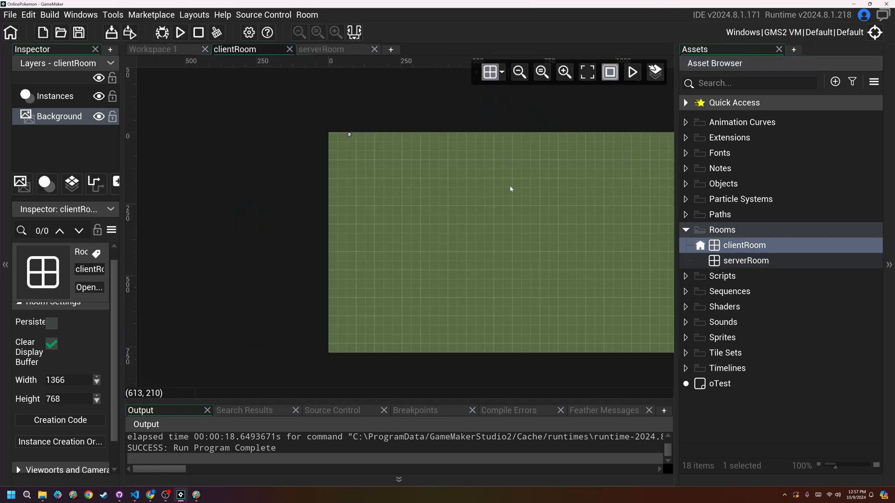
pyautogui.doubleClick(718, 383)
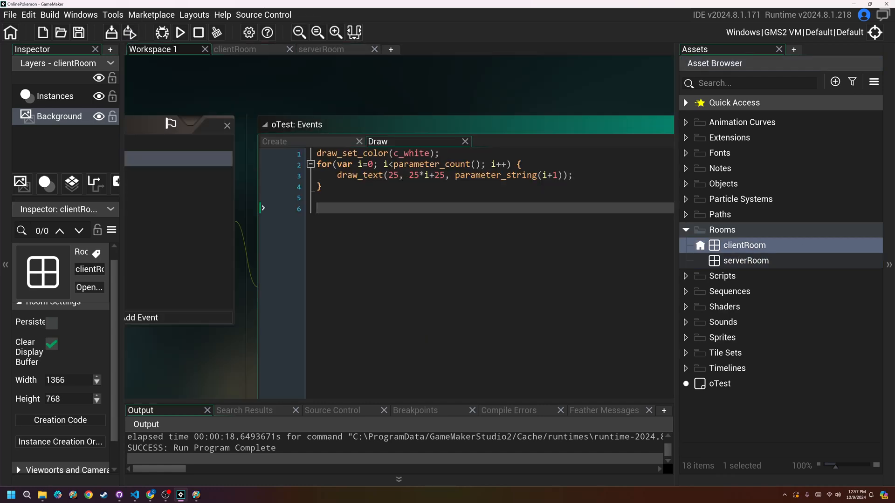
pyautogui.click(274, 140)
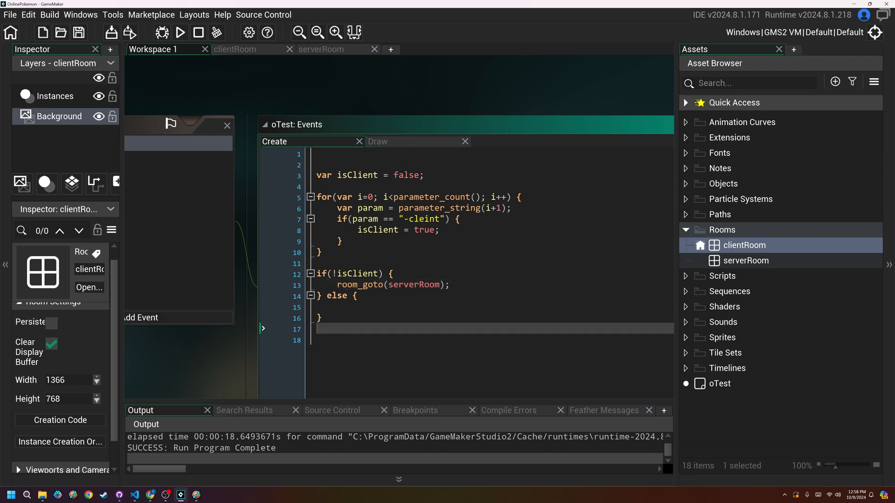
pyautogui.click(340, 230)
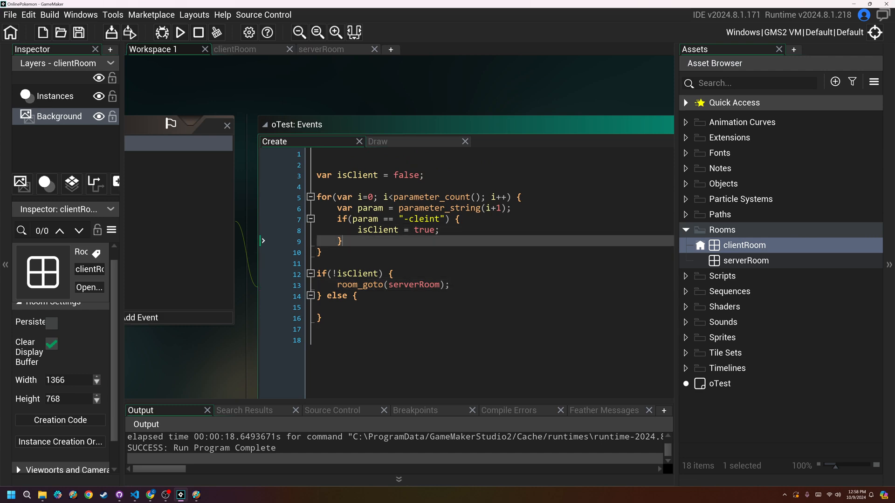
pyautogui.write('draw_')
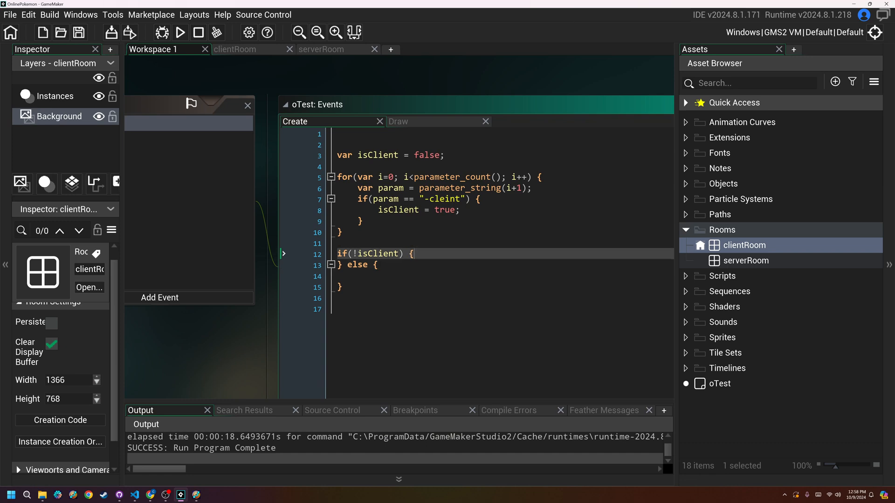
# - Rebuild and run the project until the Output reports Run Program Complete
pyautogui.click(179, 31)
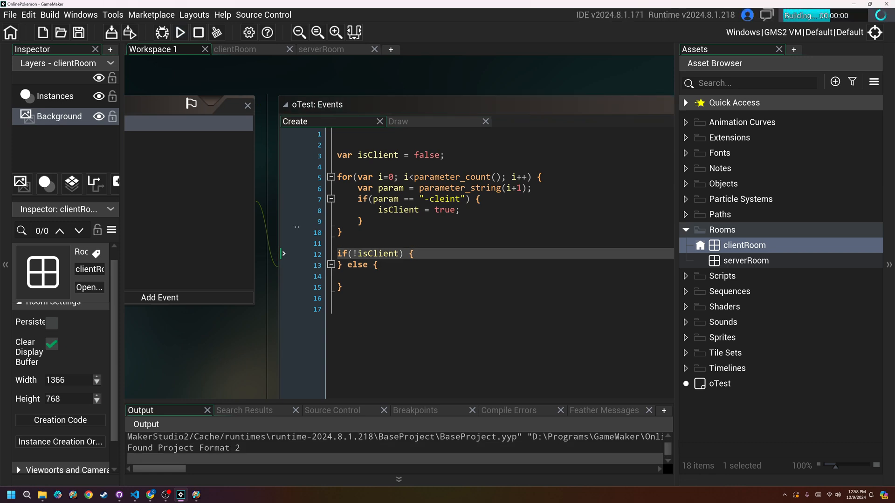
pyautogui.click(179, 33)
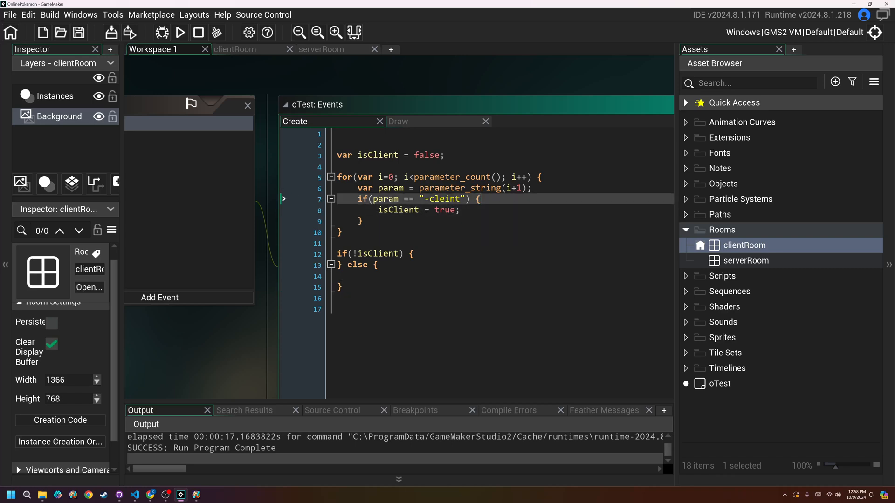
# - Wrap the "-cleint" flag string in string_trim()
pyautogui.doubleClick(442, 199)
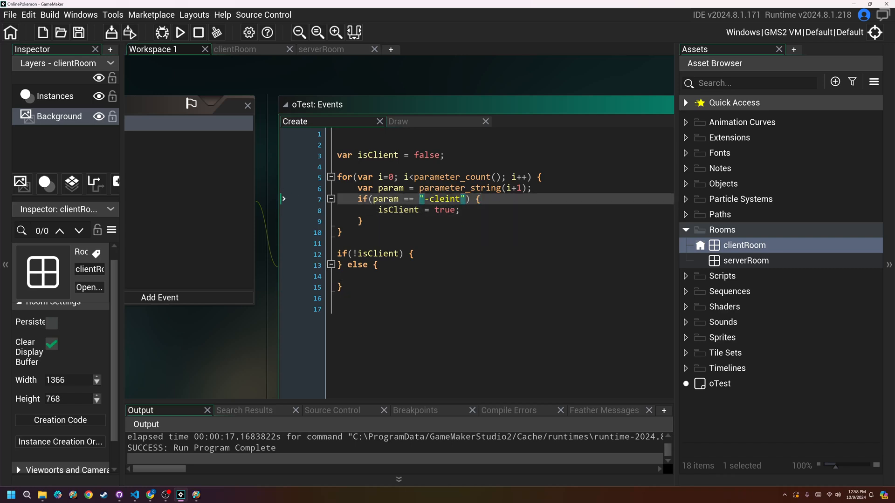
pyautogui.write('string_trim(')
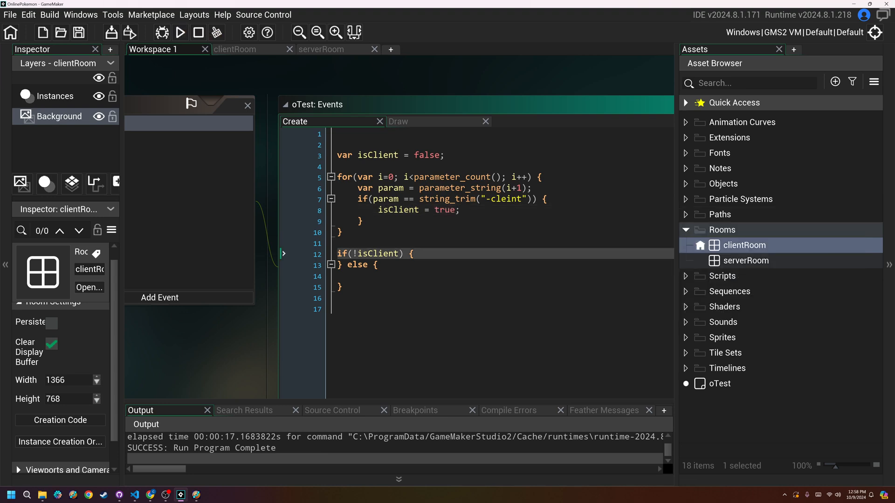
# - Restore room_goto(serverRoom); in the not-client block and start a new run
pyautogui.press('enter')
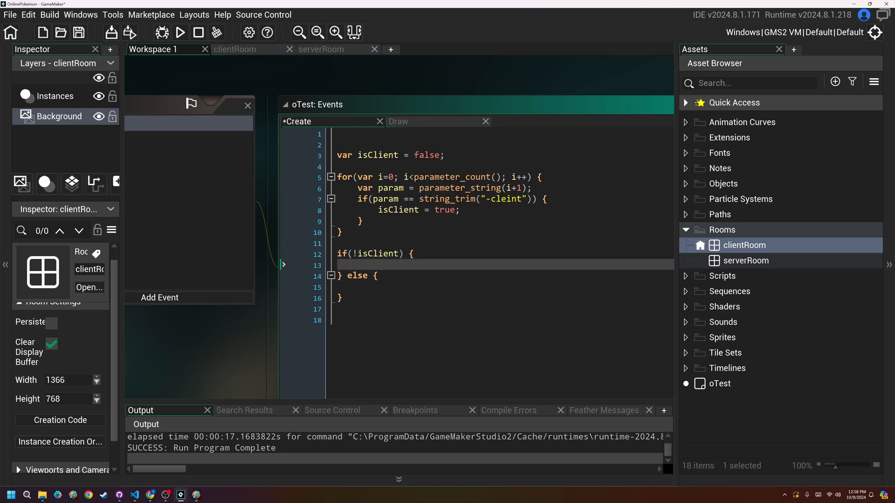
pyautogui.write('room_go')
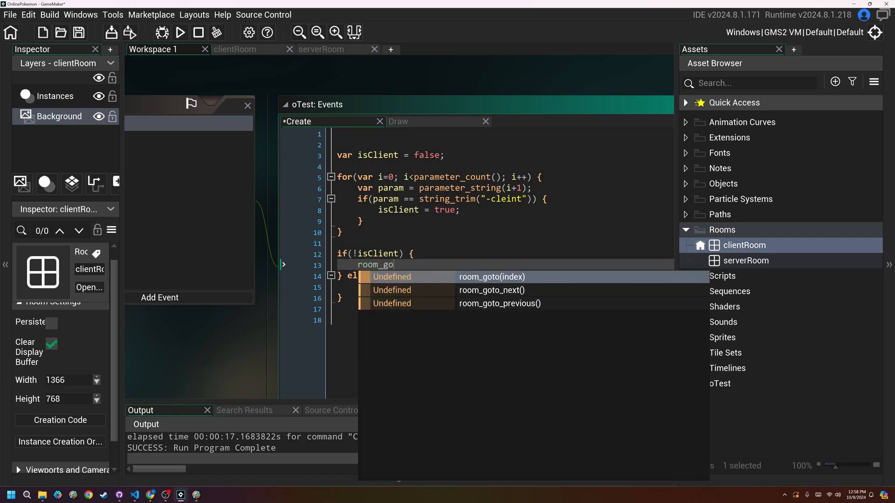
pyautogui.click(490, 277)
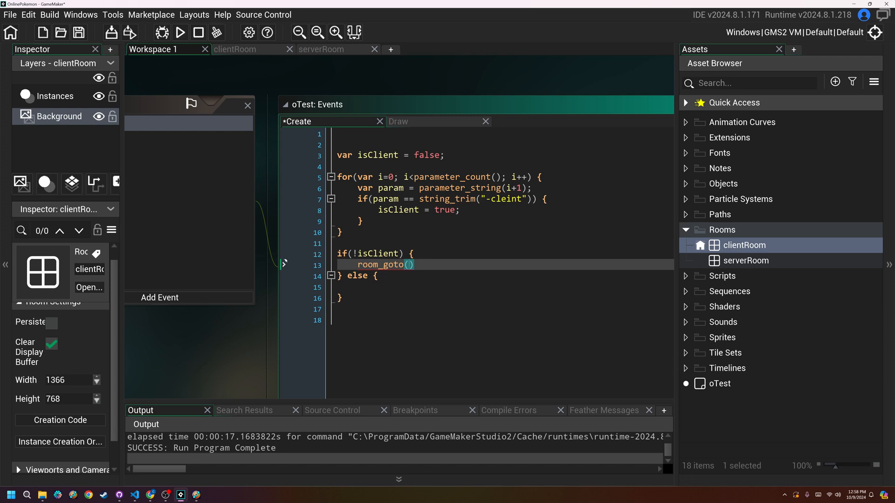
pyautogui.write('serverRoo')
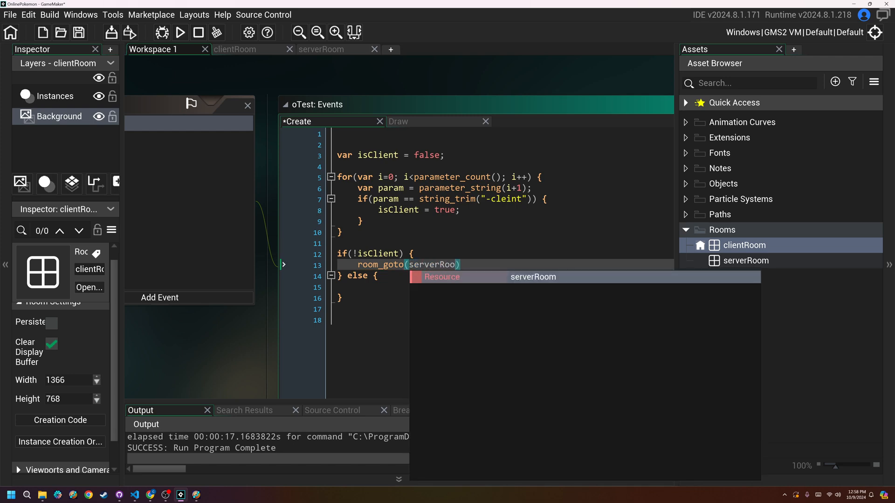
pyautogui.click(532, 277)
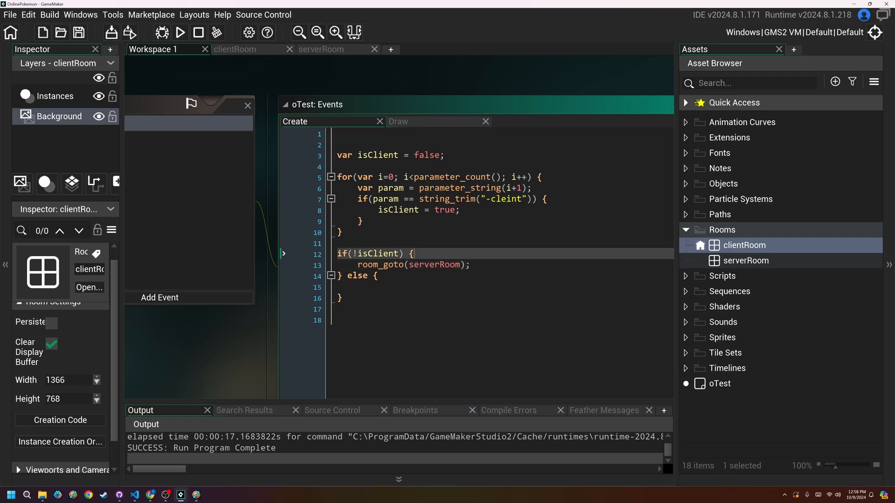
pyautogui.click(179, 33)
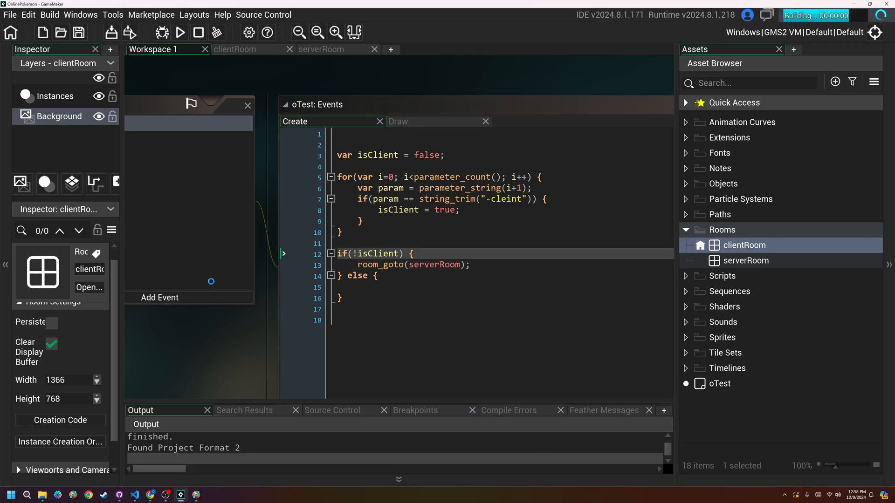
# - Launch a client instance via the A/B testing Execute and return to the oTest editor
pyautogui.click(179, 33)
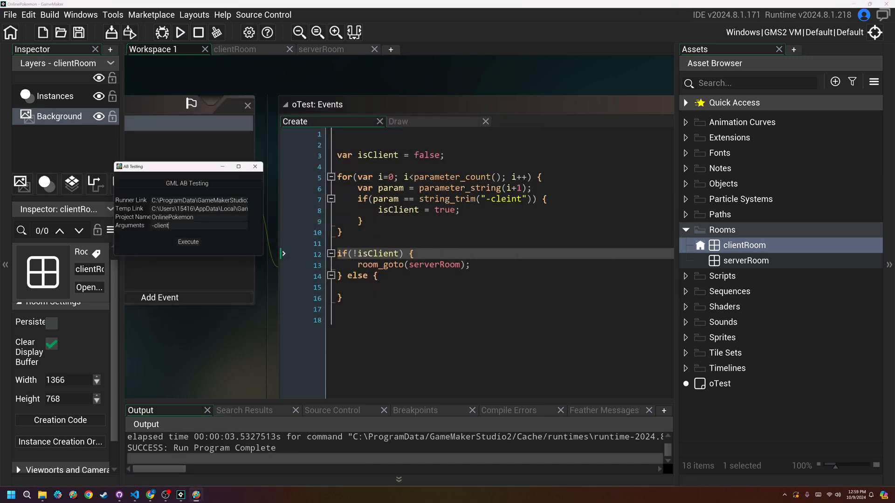
pyautogui.click(187, 241)
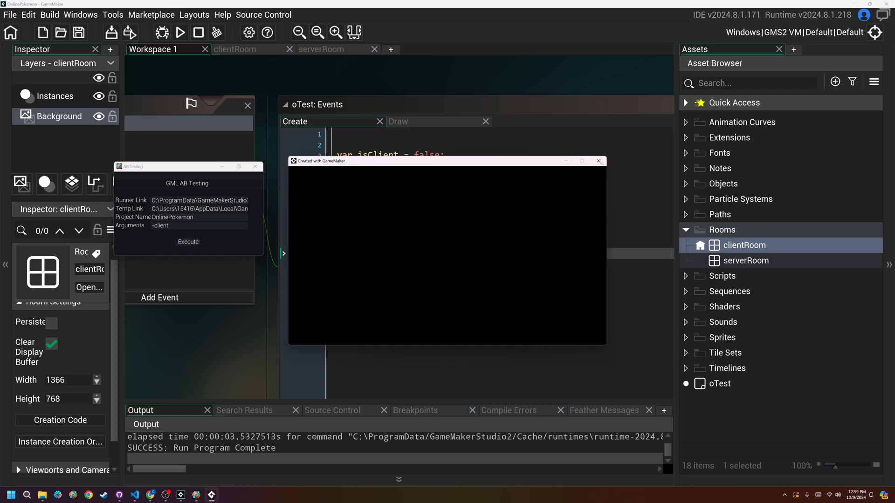
pyautogui.click(598, 162)
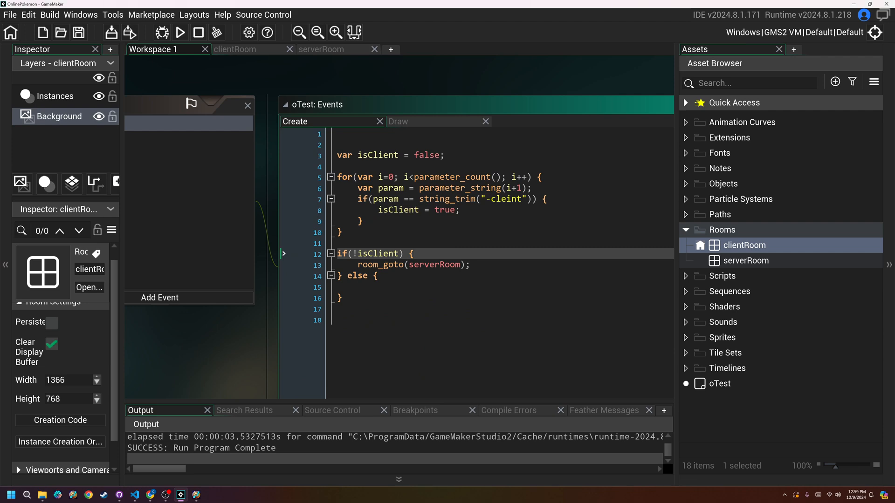
pyautogui.moveTo(451, 177)
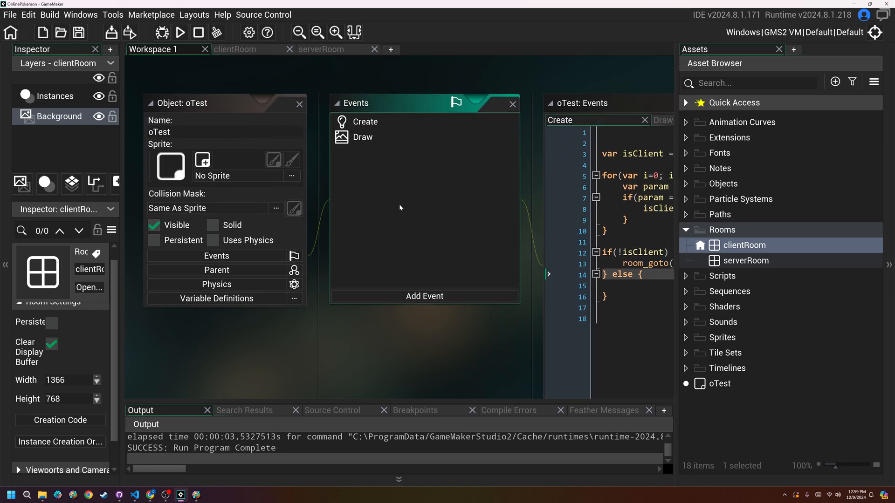
# - Correct the misspelled "-cleint" string in the Create event to "-client"
pyautogui.click(299, 103)
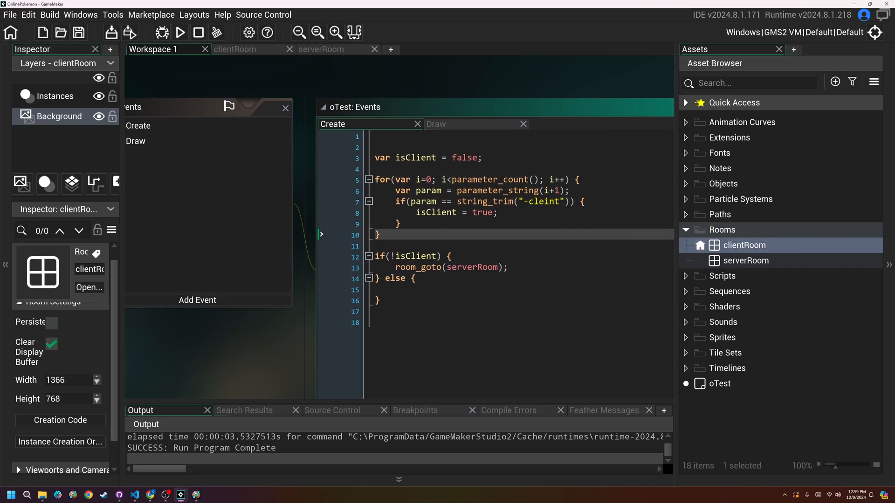
pyautogui.click(400, 223)
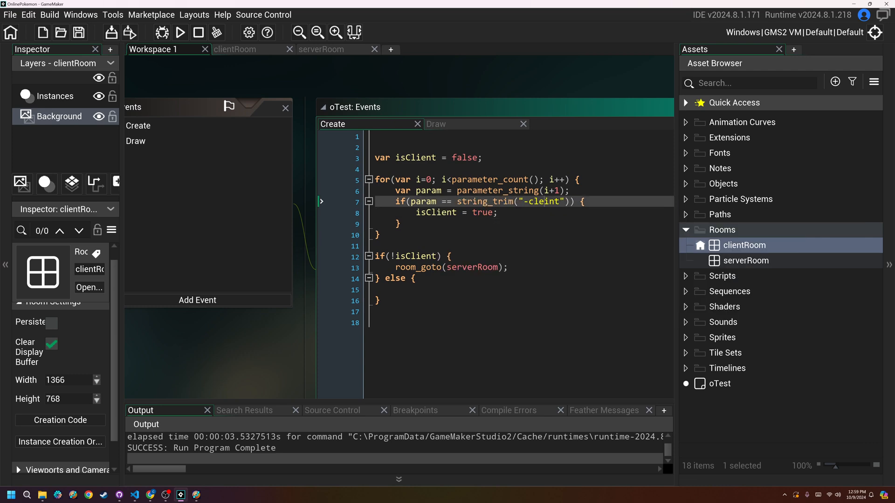
pyautogui.write('-clnt')
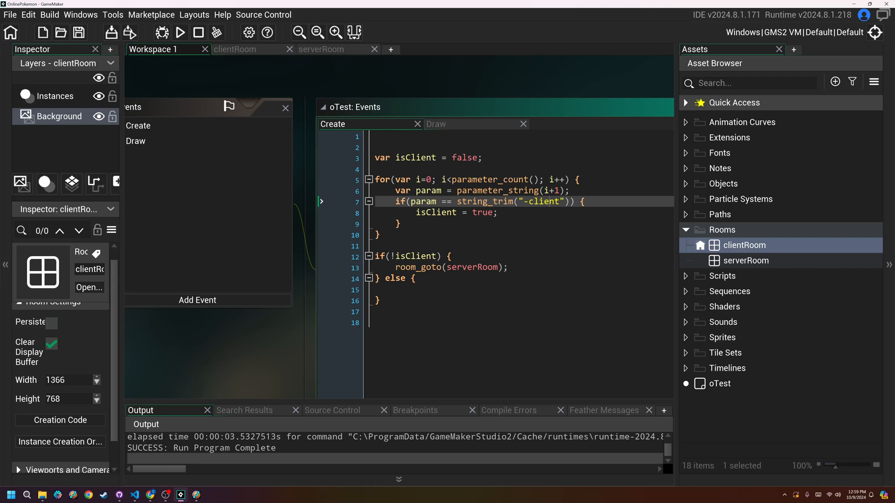
pyautogui.click(376, 234)
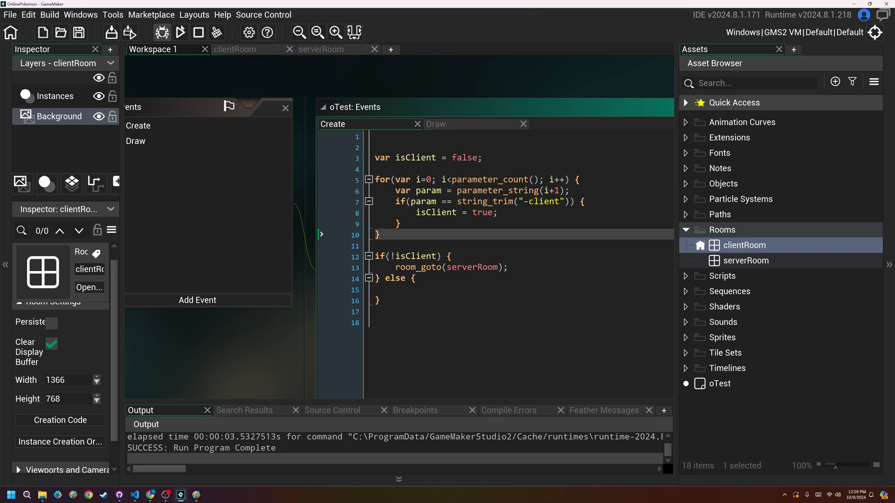
# - Run the game as server, start a -client instance from A/B Testing, then close the game window
pyautogui.click(179, 33)
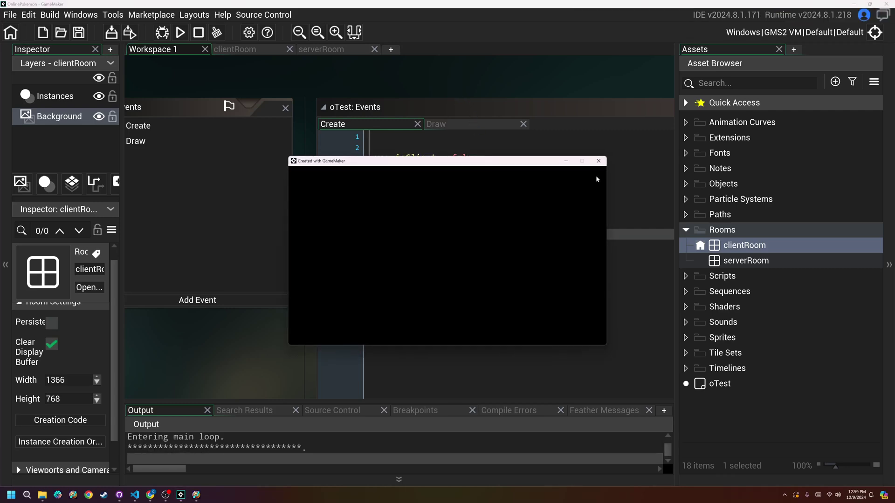
pyautogui.press('alt+tab')
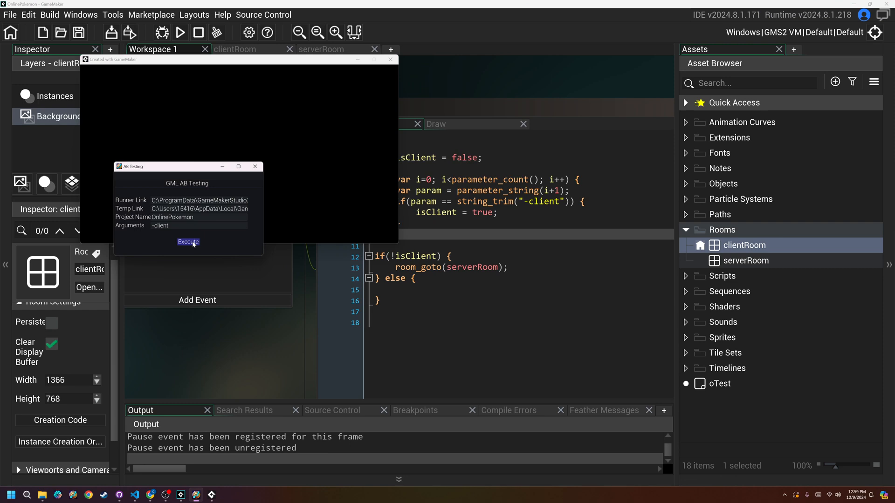
pyautogui.click(187, 241)
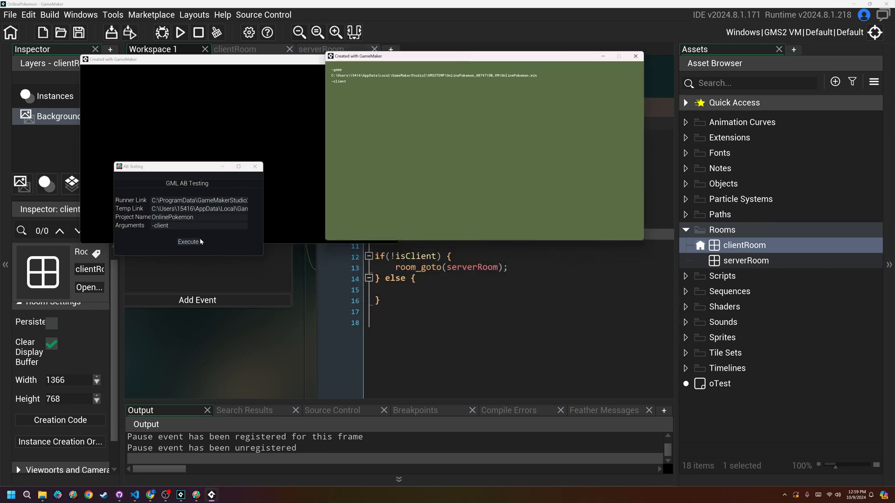
pyautogui.click(187, 241)
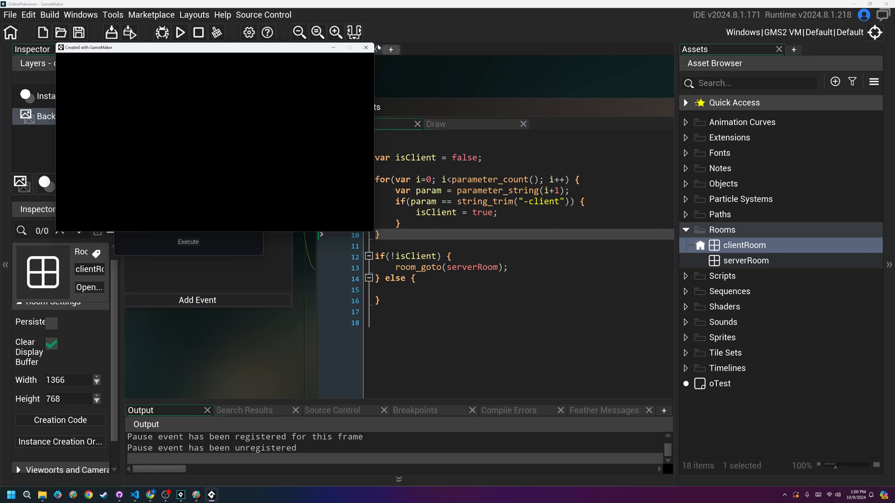
pyautogui.click(366, 47)
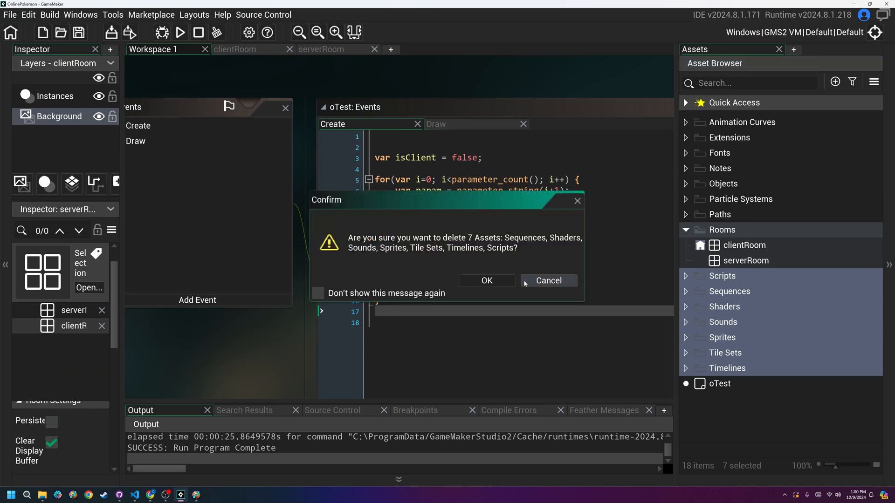
# - Confirm deleting the default asset folders and add new Client and Server groups
pyautogui.click(485, 280)
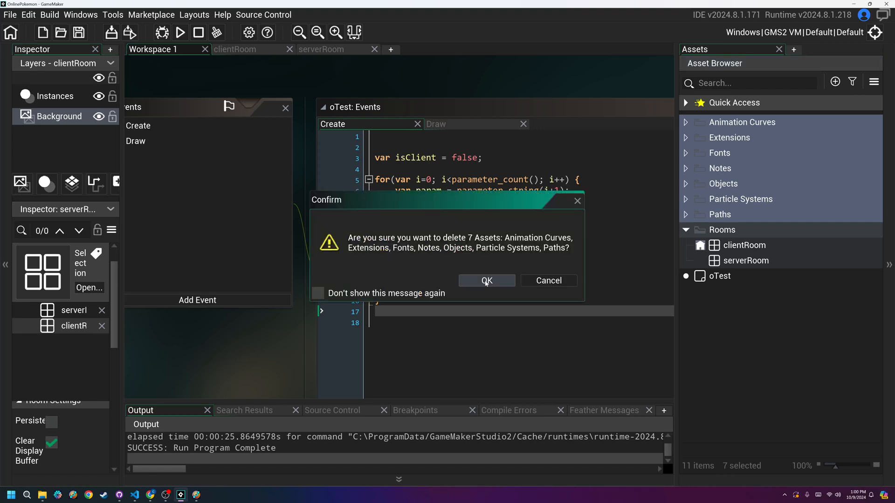
pyautogui.click(485, 280)
pyautogui.write('Se')
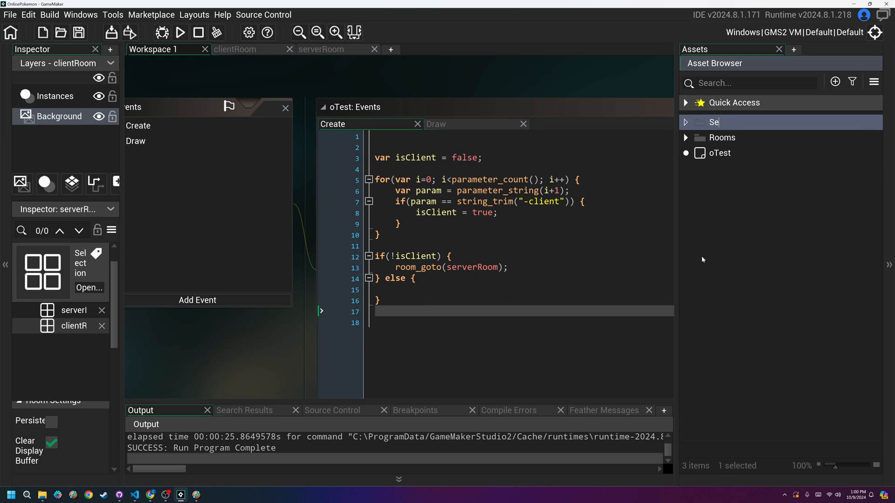
pyautogui.write('group1')
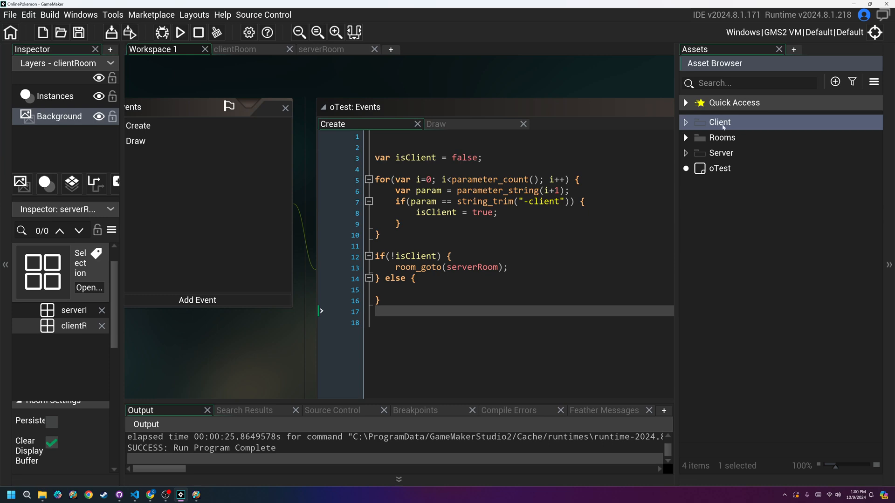
pyautogui.moveTo(758, 369)
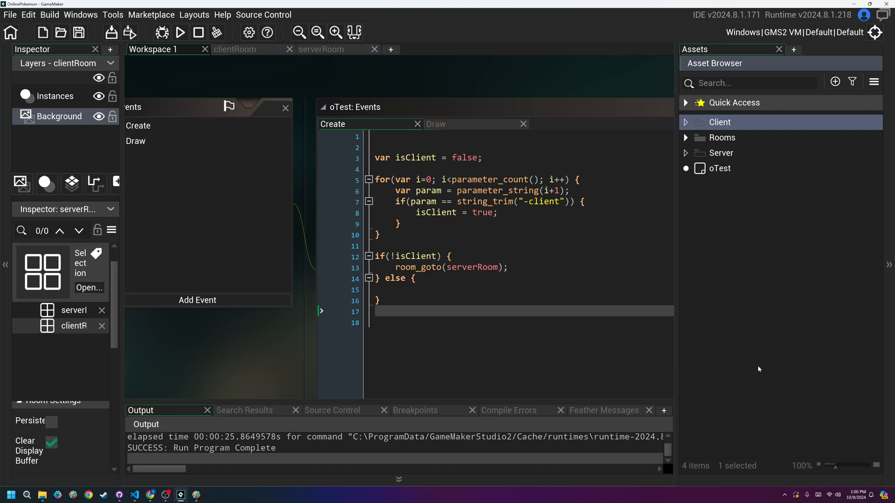
pyautogui.click(448, 267)
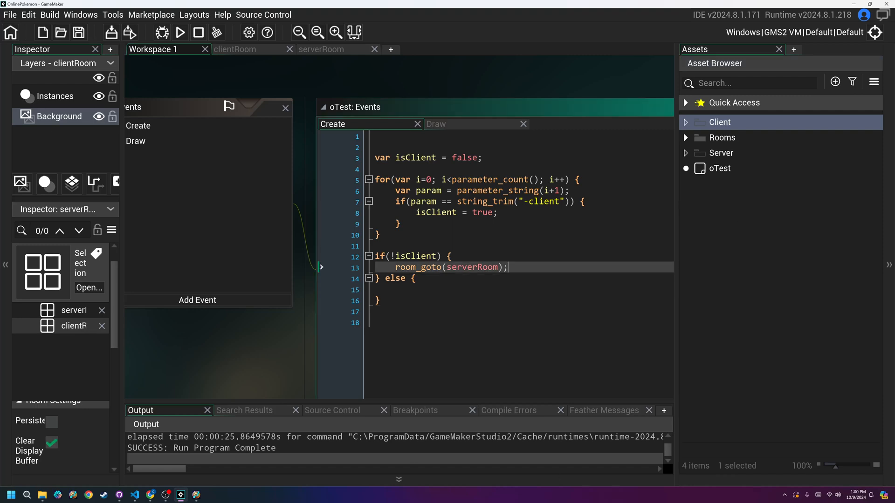